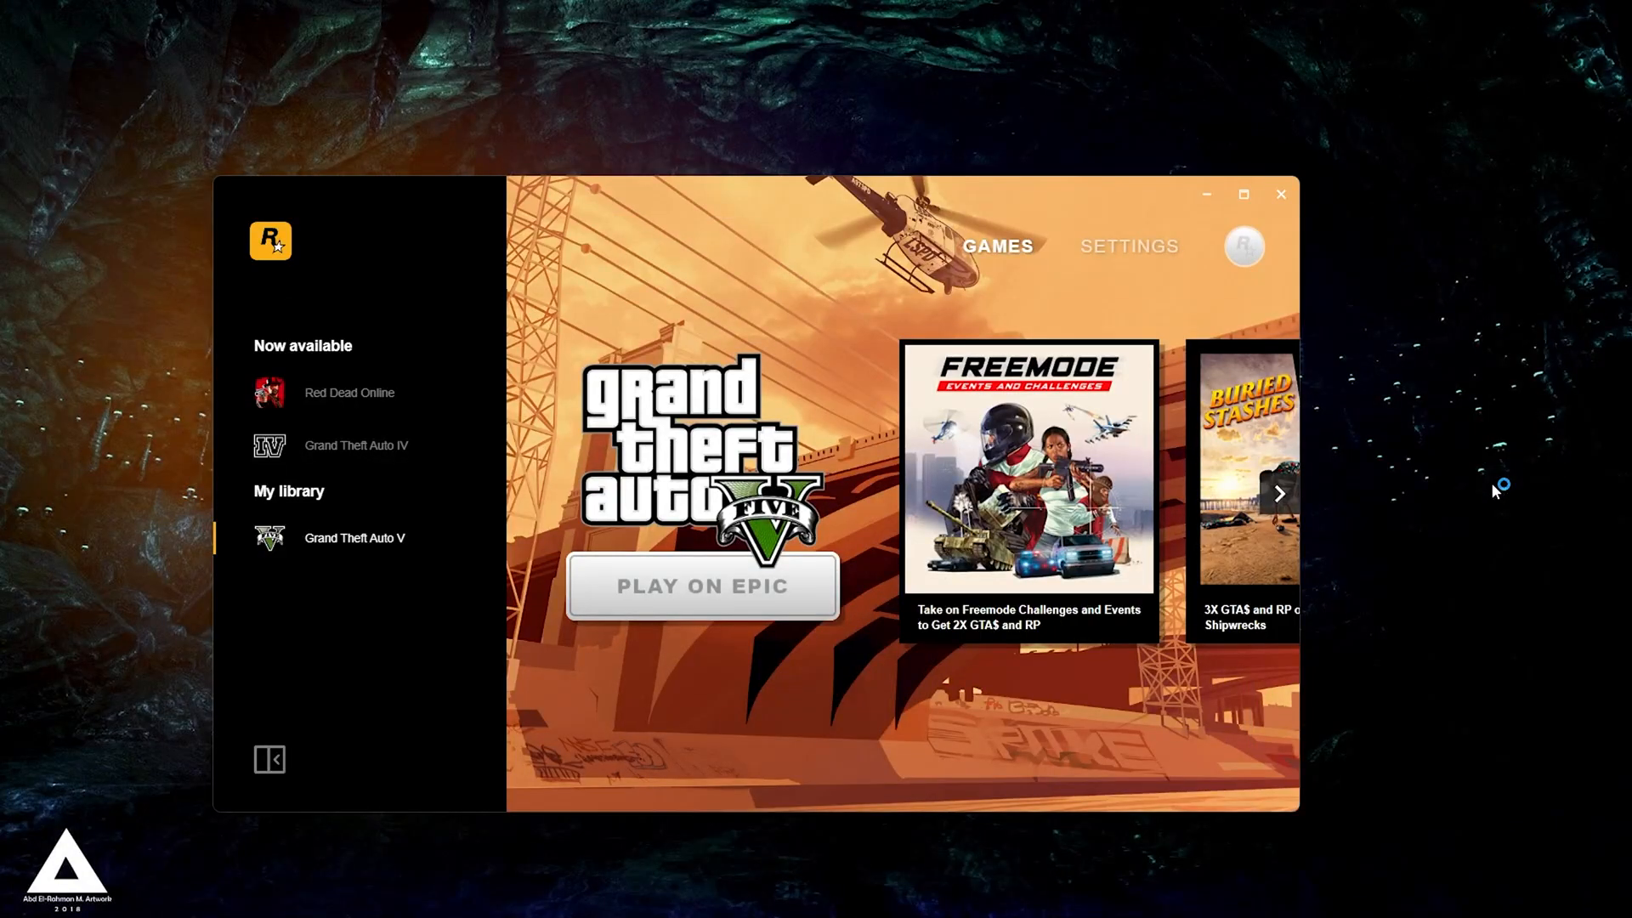
{"action": "mouse_move", "coordinate": [1041, 175]}
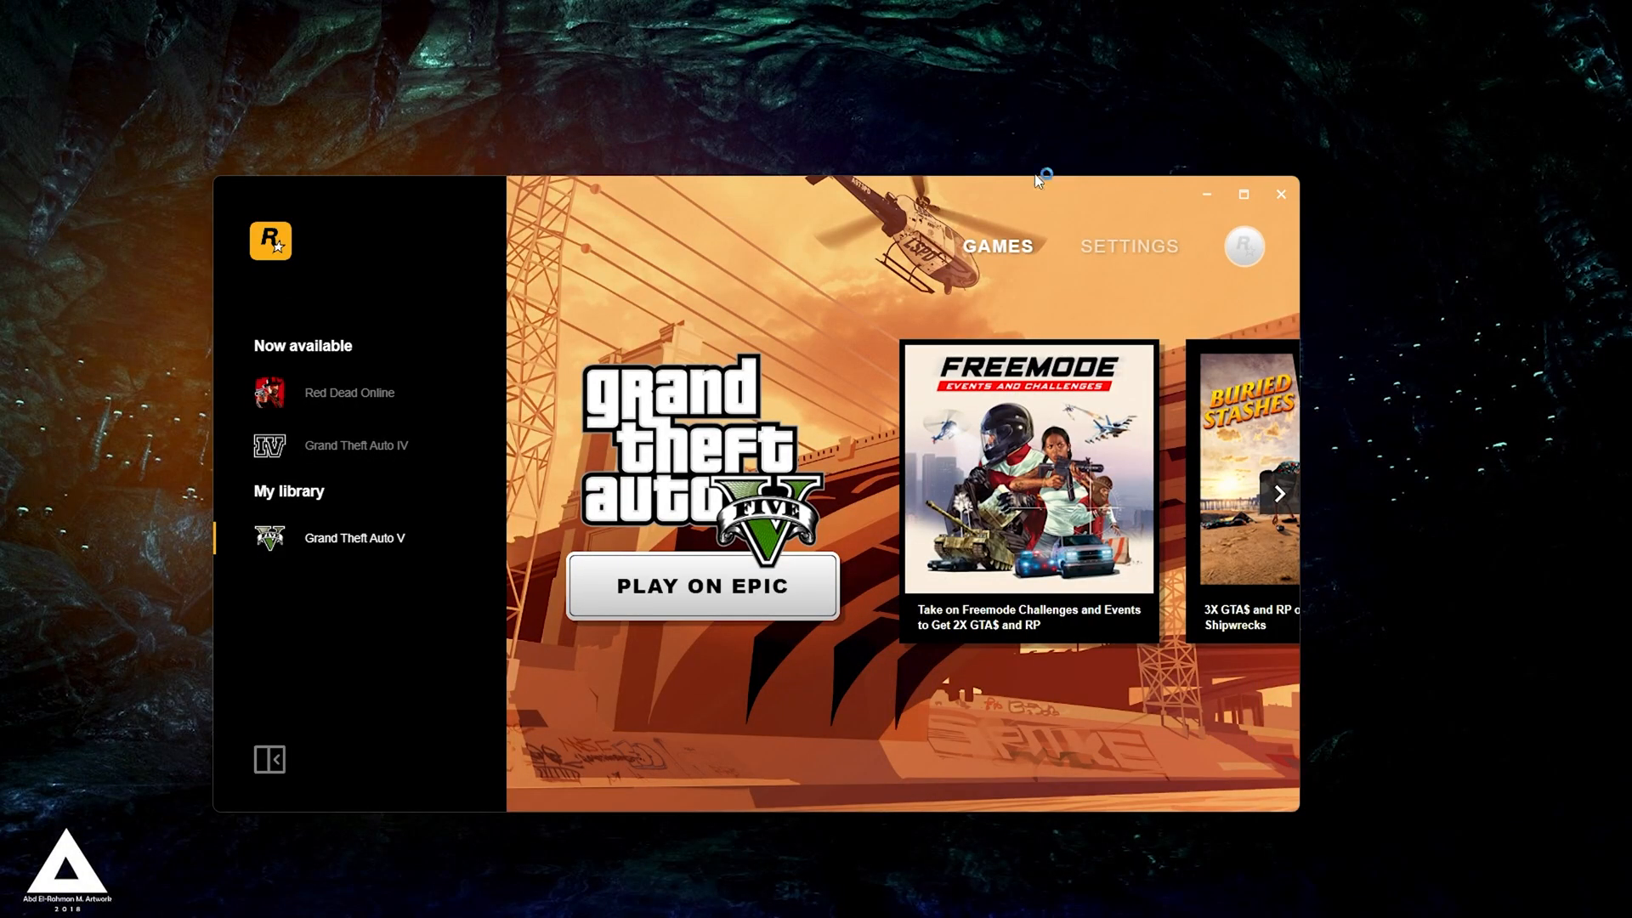
- Launch Grand Theft Auto V via Epic and switch to the linked Rockstar account
{"action": "left_click", "coordinate": [702, 586]}
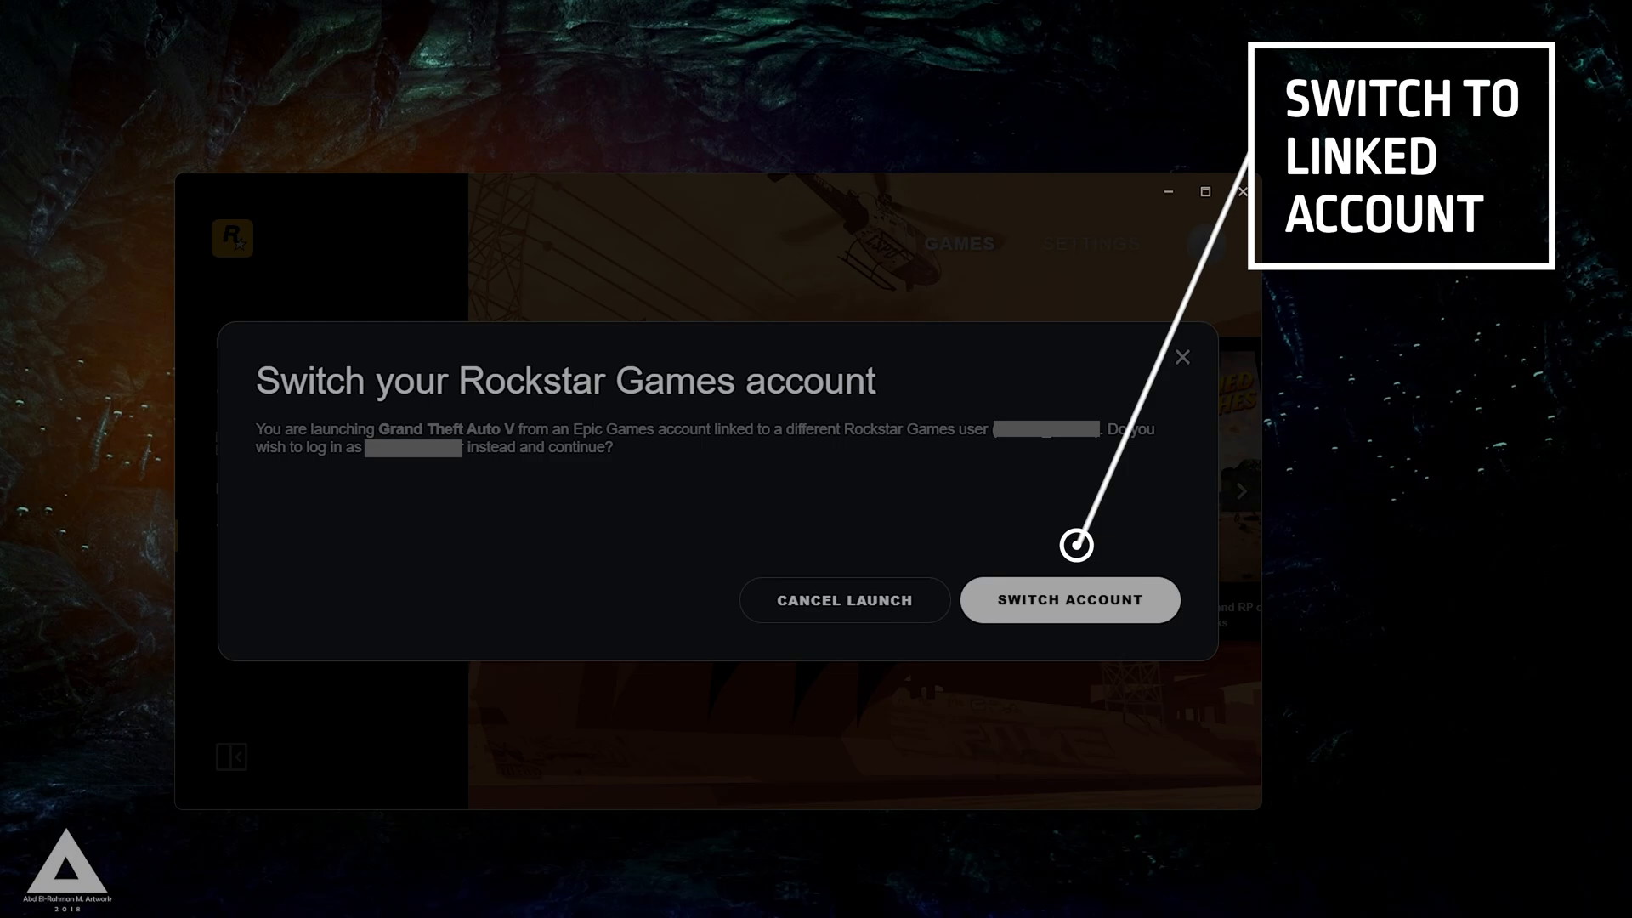
{"action": "left_click", "coordinate": [1069, 599]}
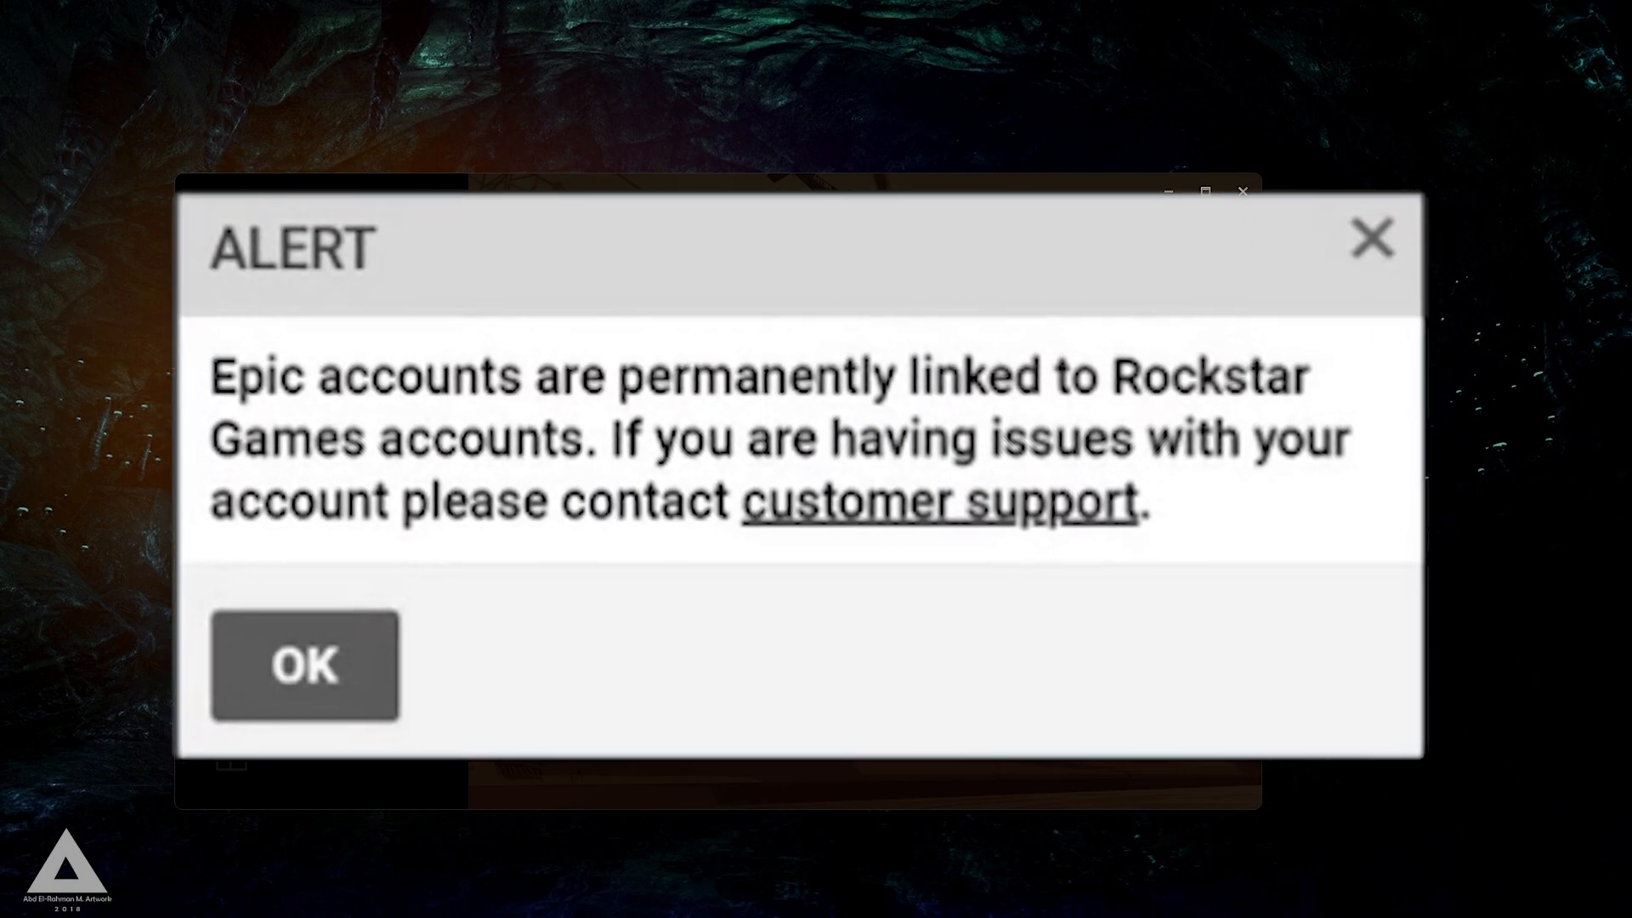
{"action": "left_click", "coordinate": [305, 663]}
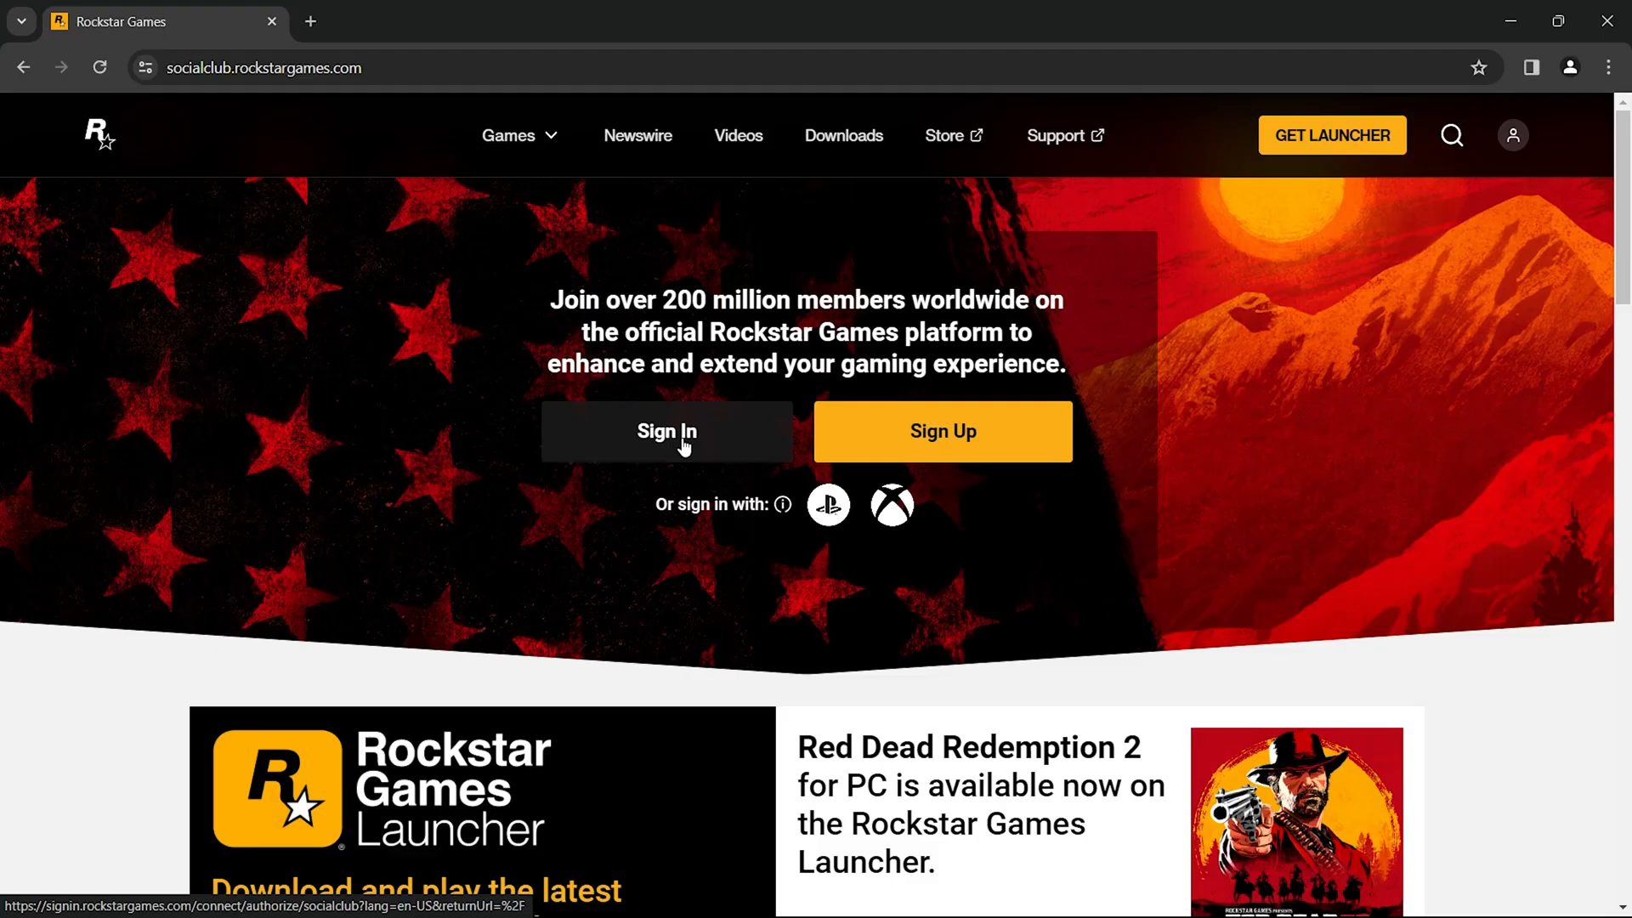
- Sign in to Social Club with email and password and solve the rotate-object captcha
{"action": "left_click", "coordinate": [666, 431]}
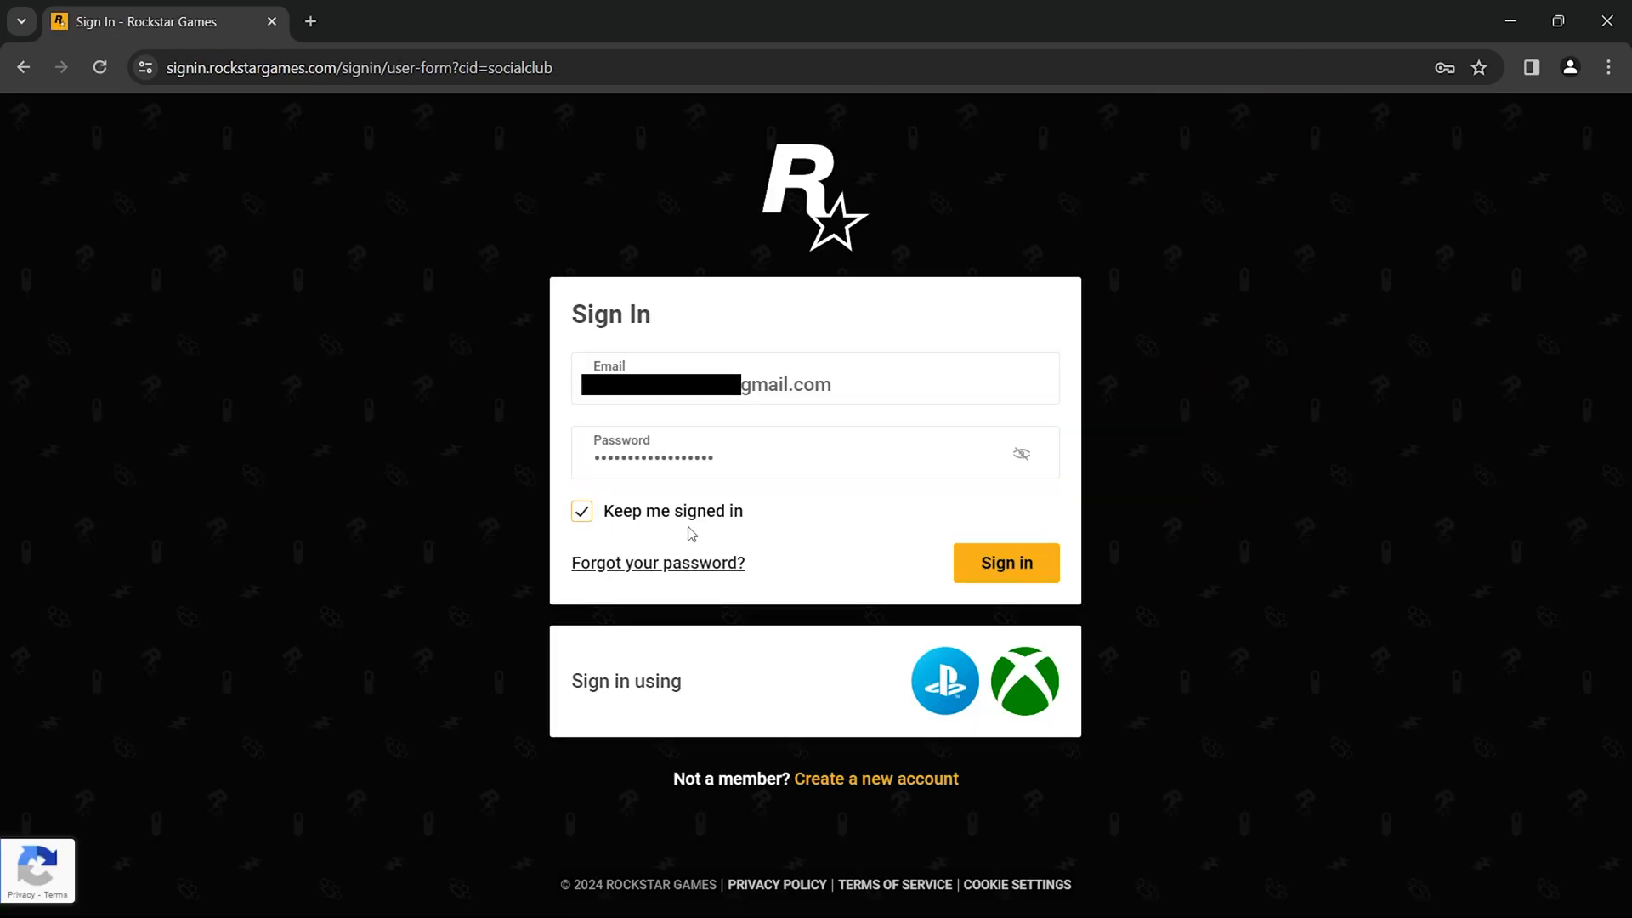
{"action": "left_click", "coordinate": [1004, 562]}
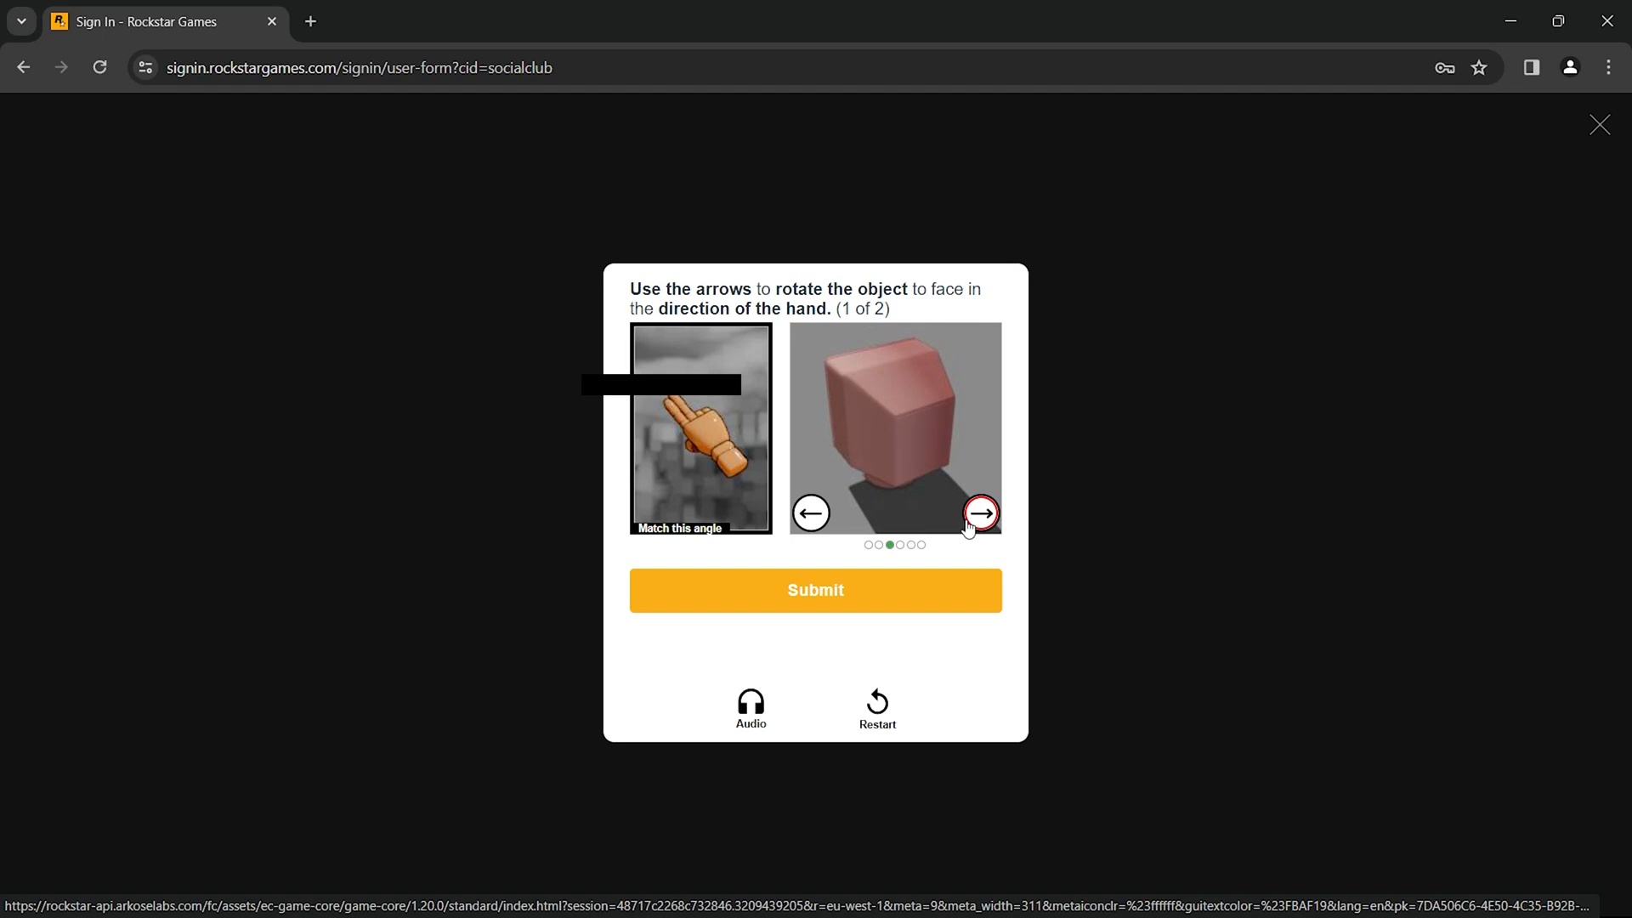
{"action": "left_click", "coordinate": [815, 589]}
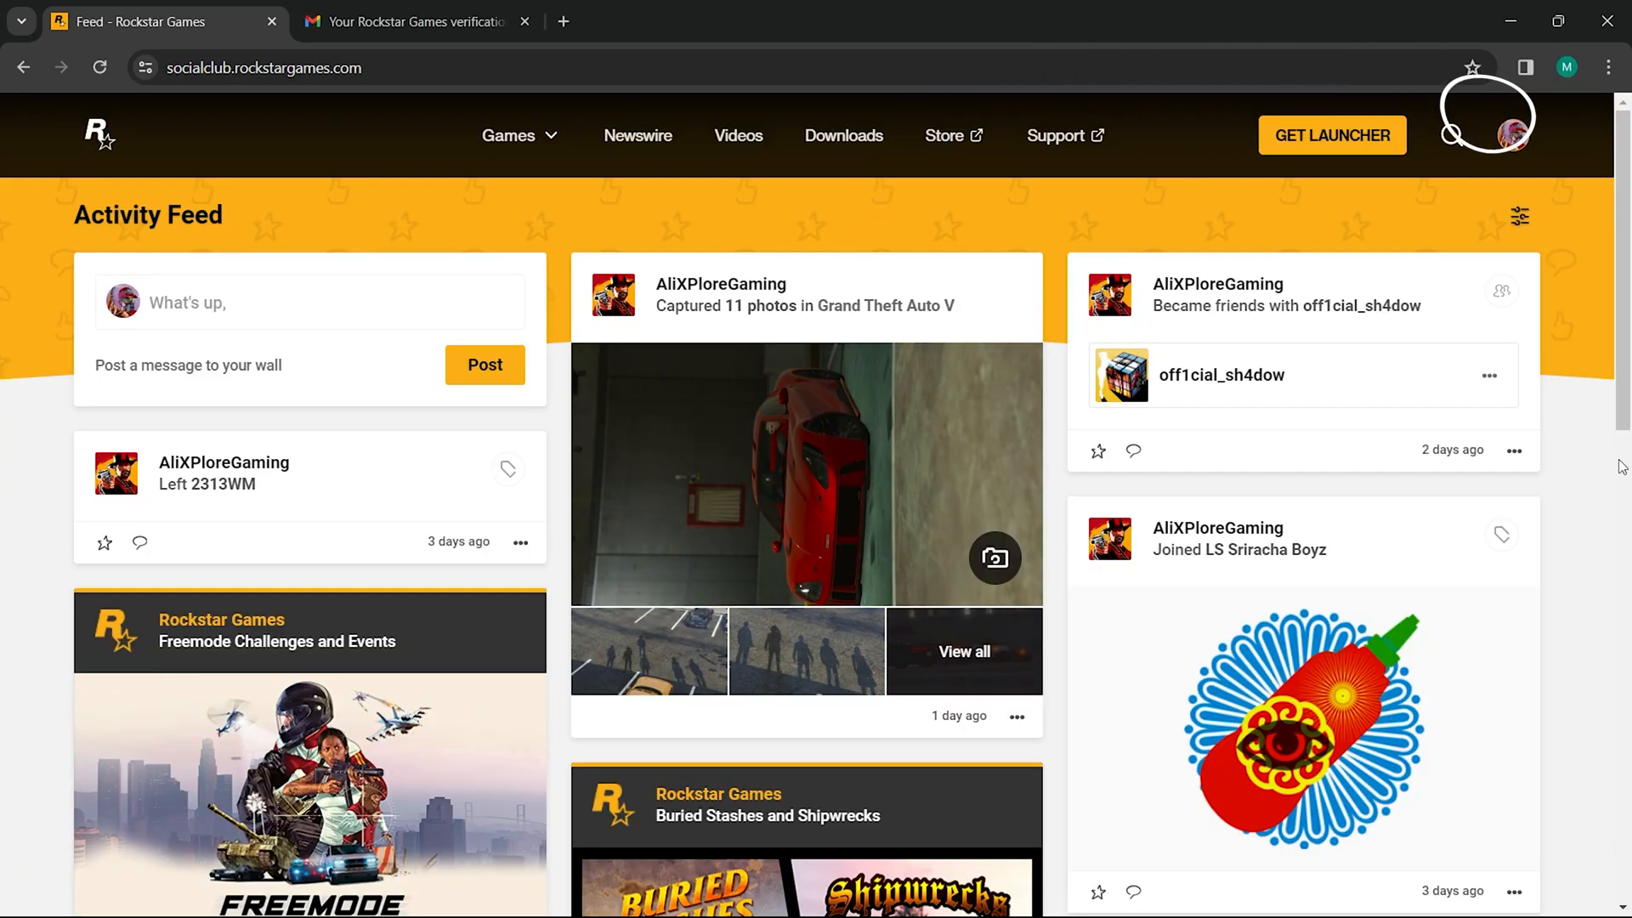
- Choose Settings from the profile avatar menu at top right
{"action": "left_click", "coordinate": [1512, 135]}
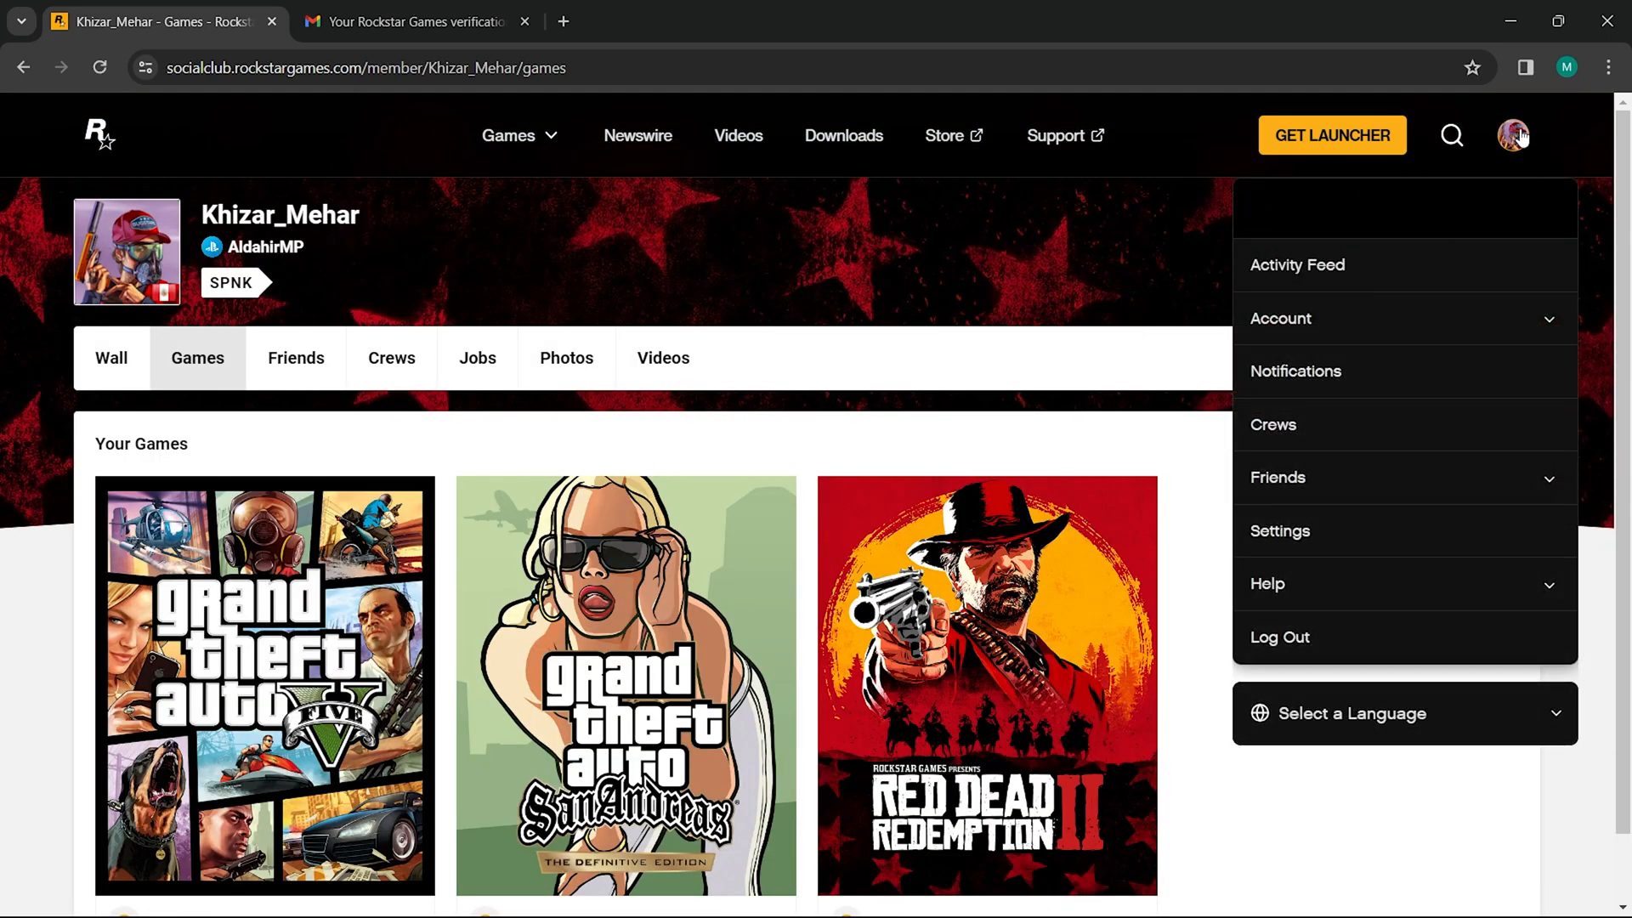
{"action": "left_click", "coordinate": [1279, 530]}
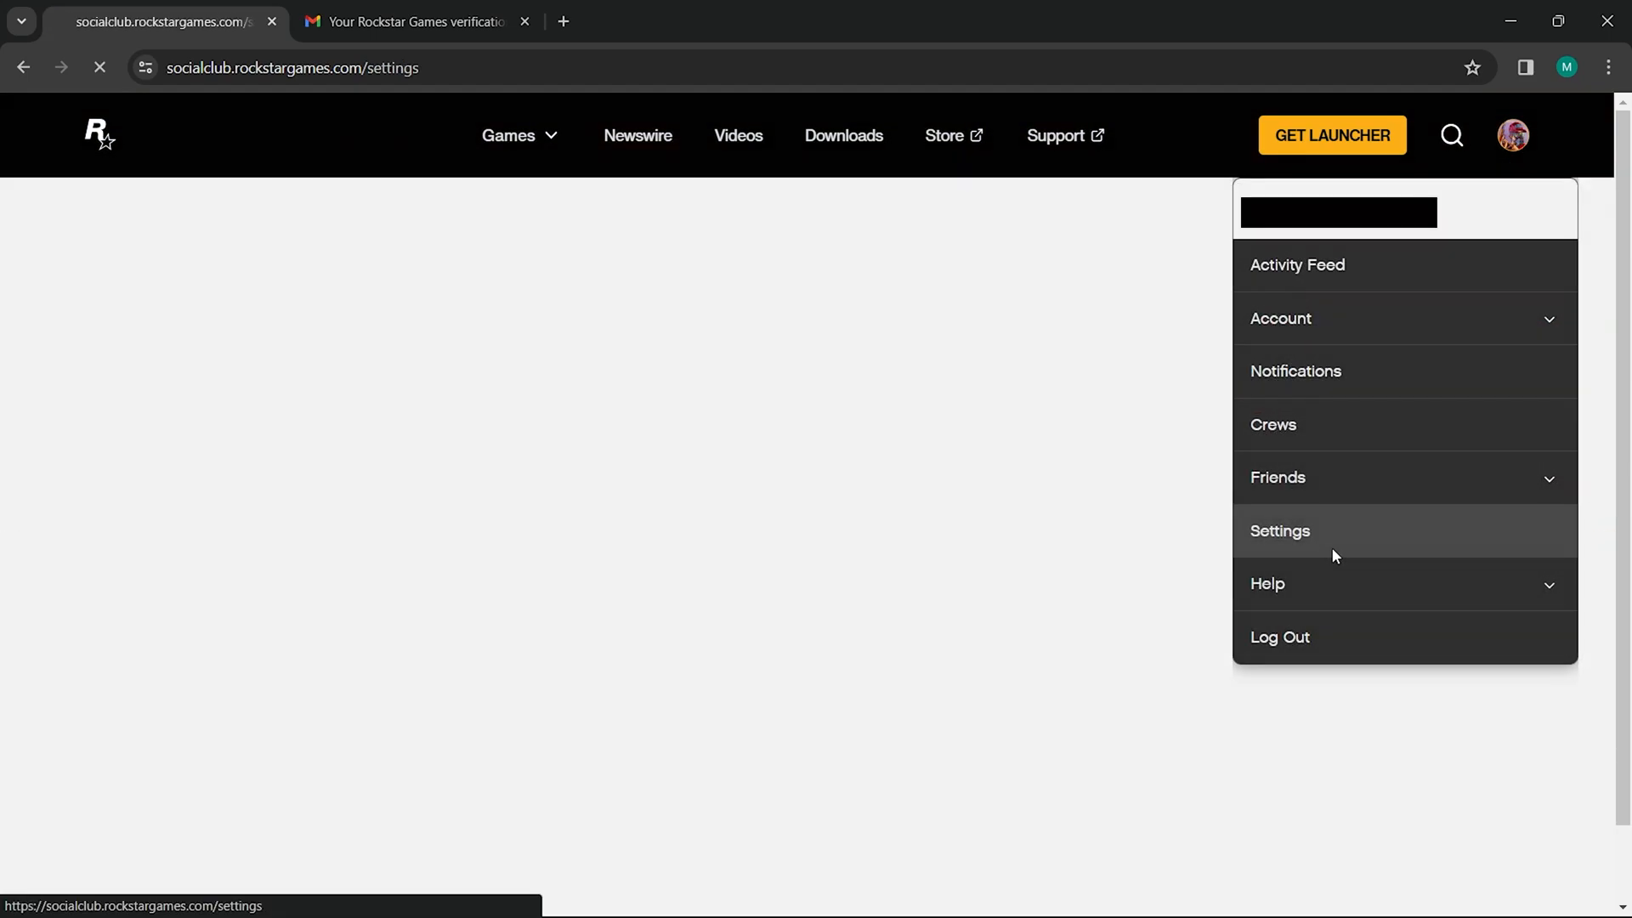
{"action": "left_click", "coordinate": [1279, 530]}
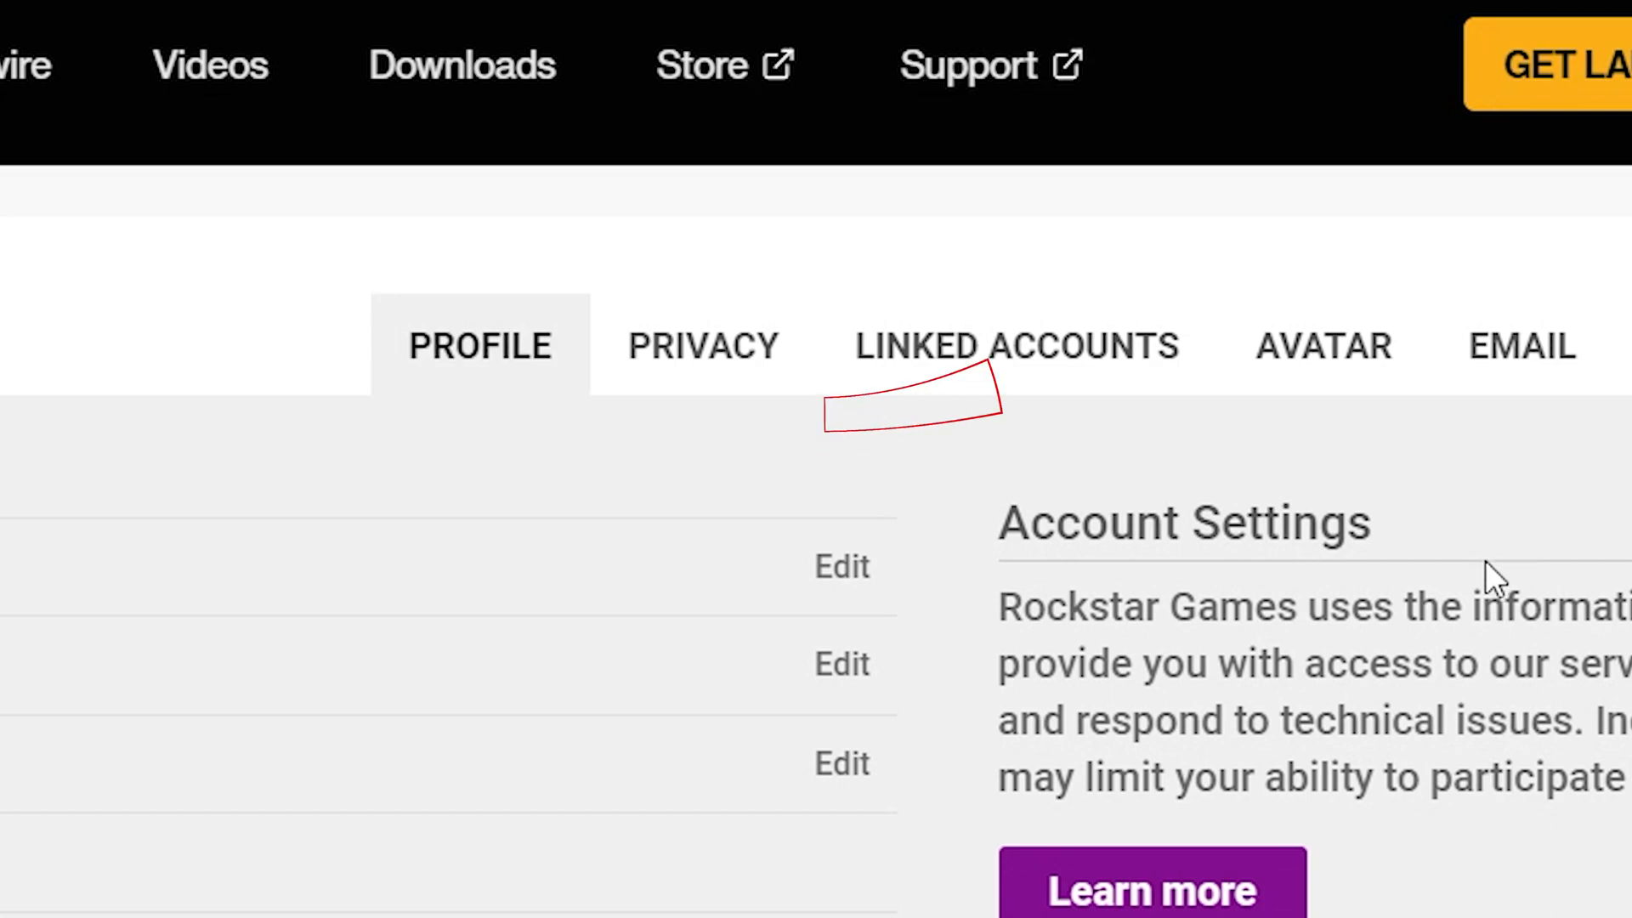
{"action": "mouse_move", "coordinate": [1233, 390]}
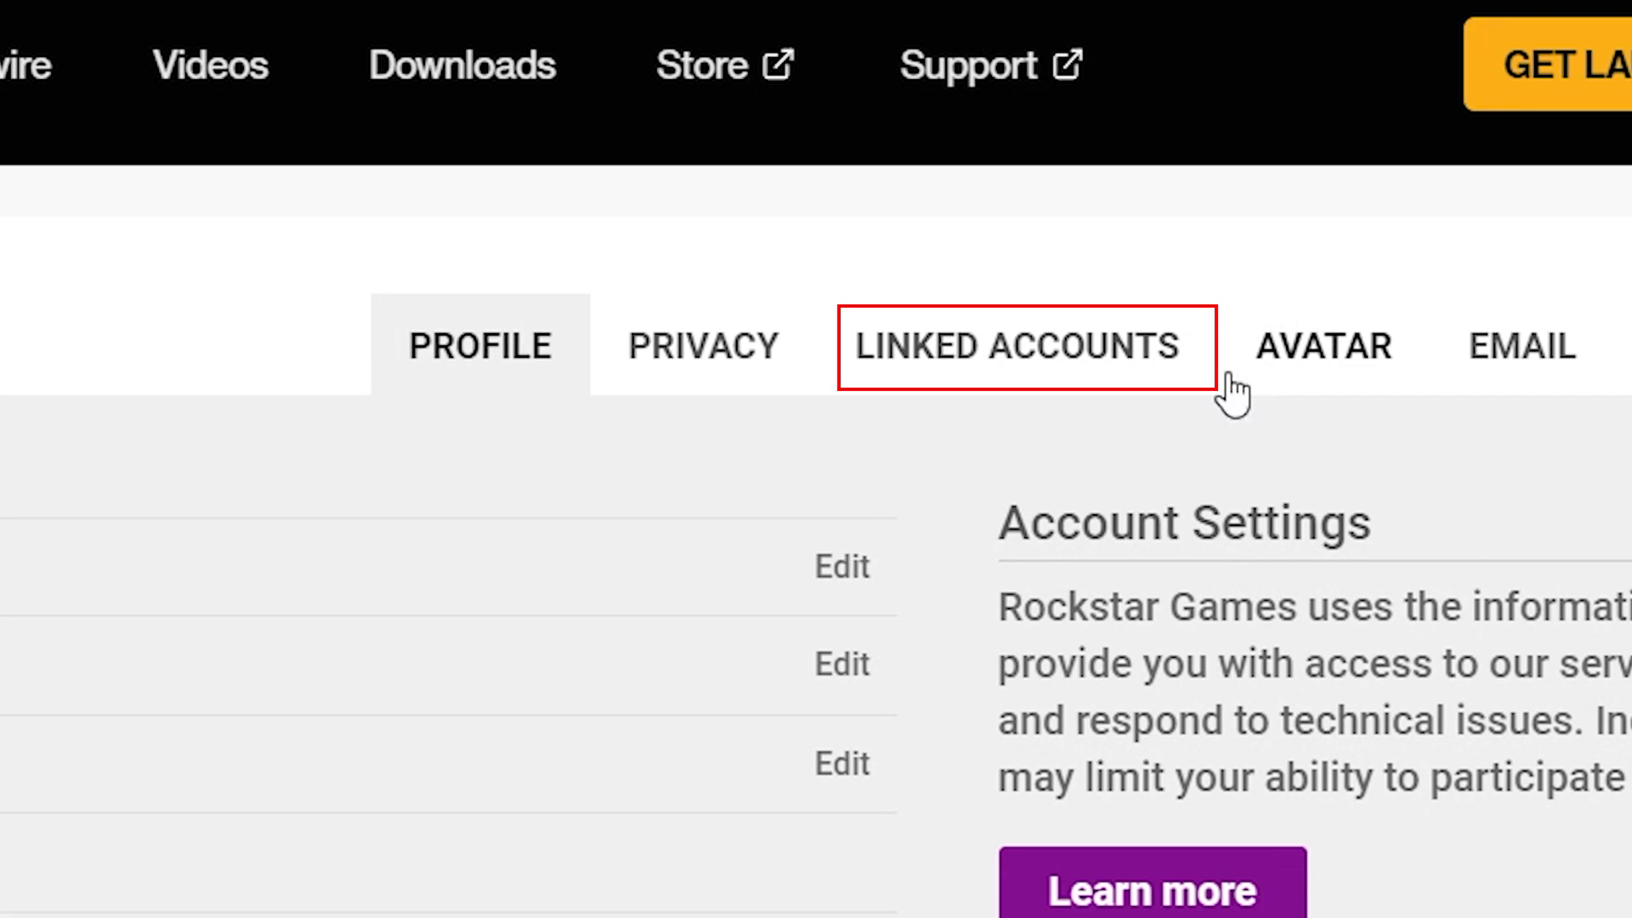
{"action": "mouse_move", "coordinate": [1132, 390]}
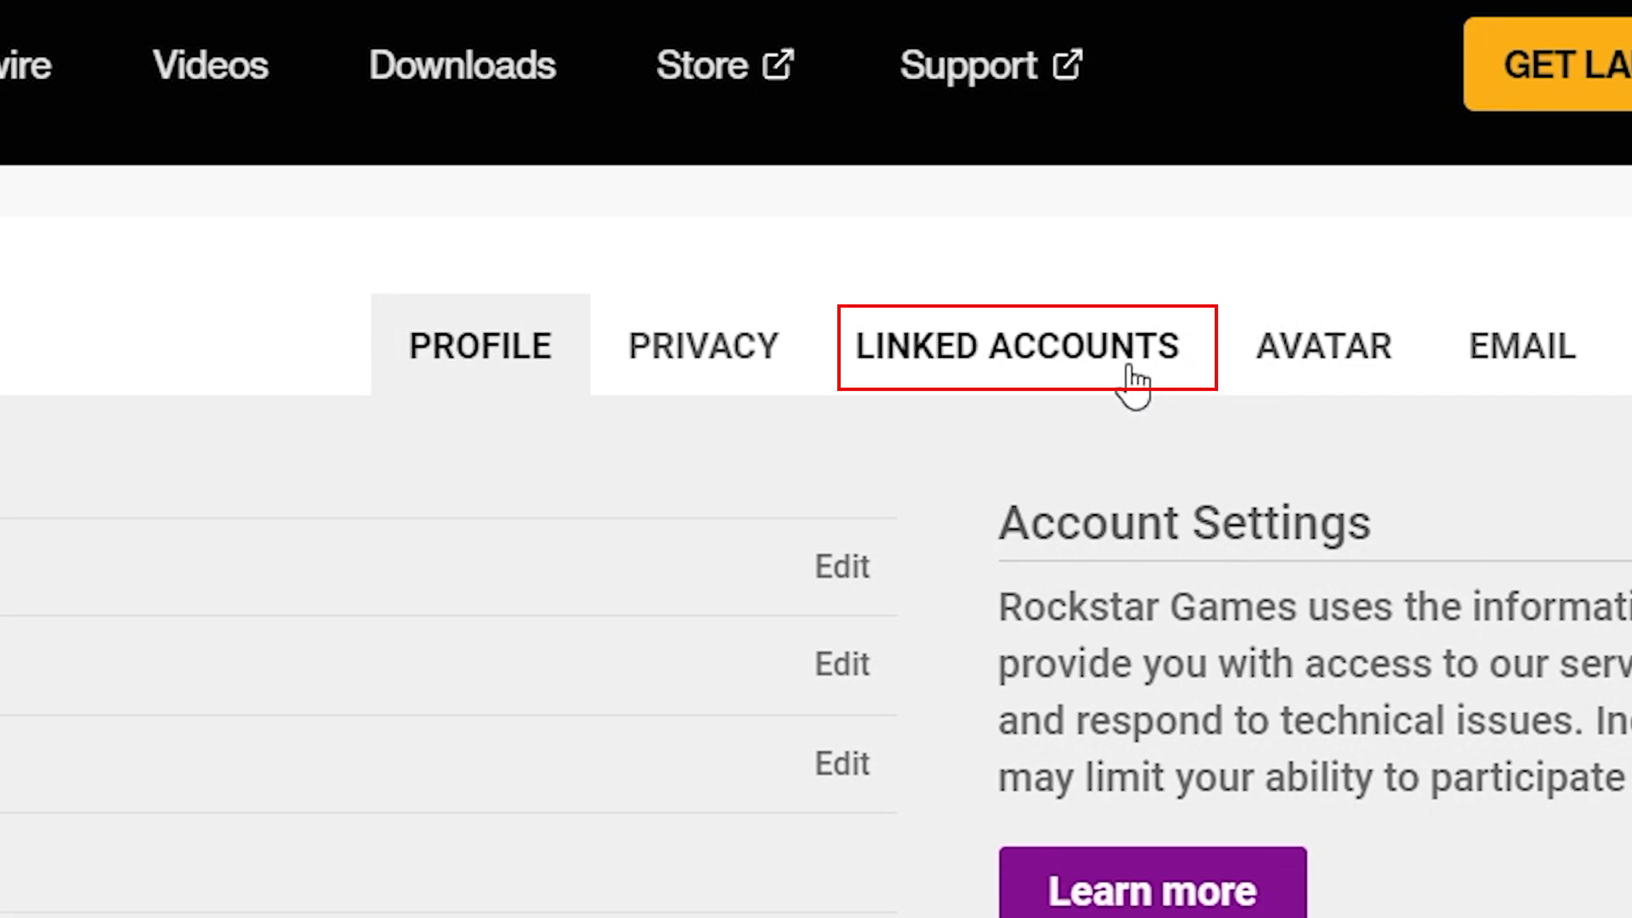
- View the Epic Games card's info under Linked Accounts and dismiss the permanent-link alert
{"action": "left_click", "coordinate": [1019, 346]}
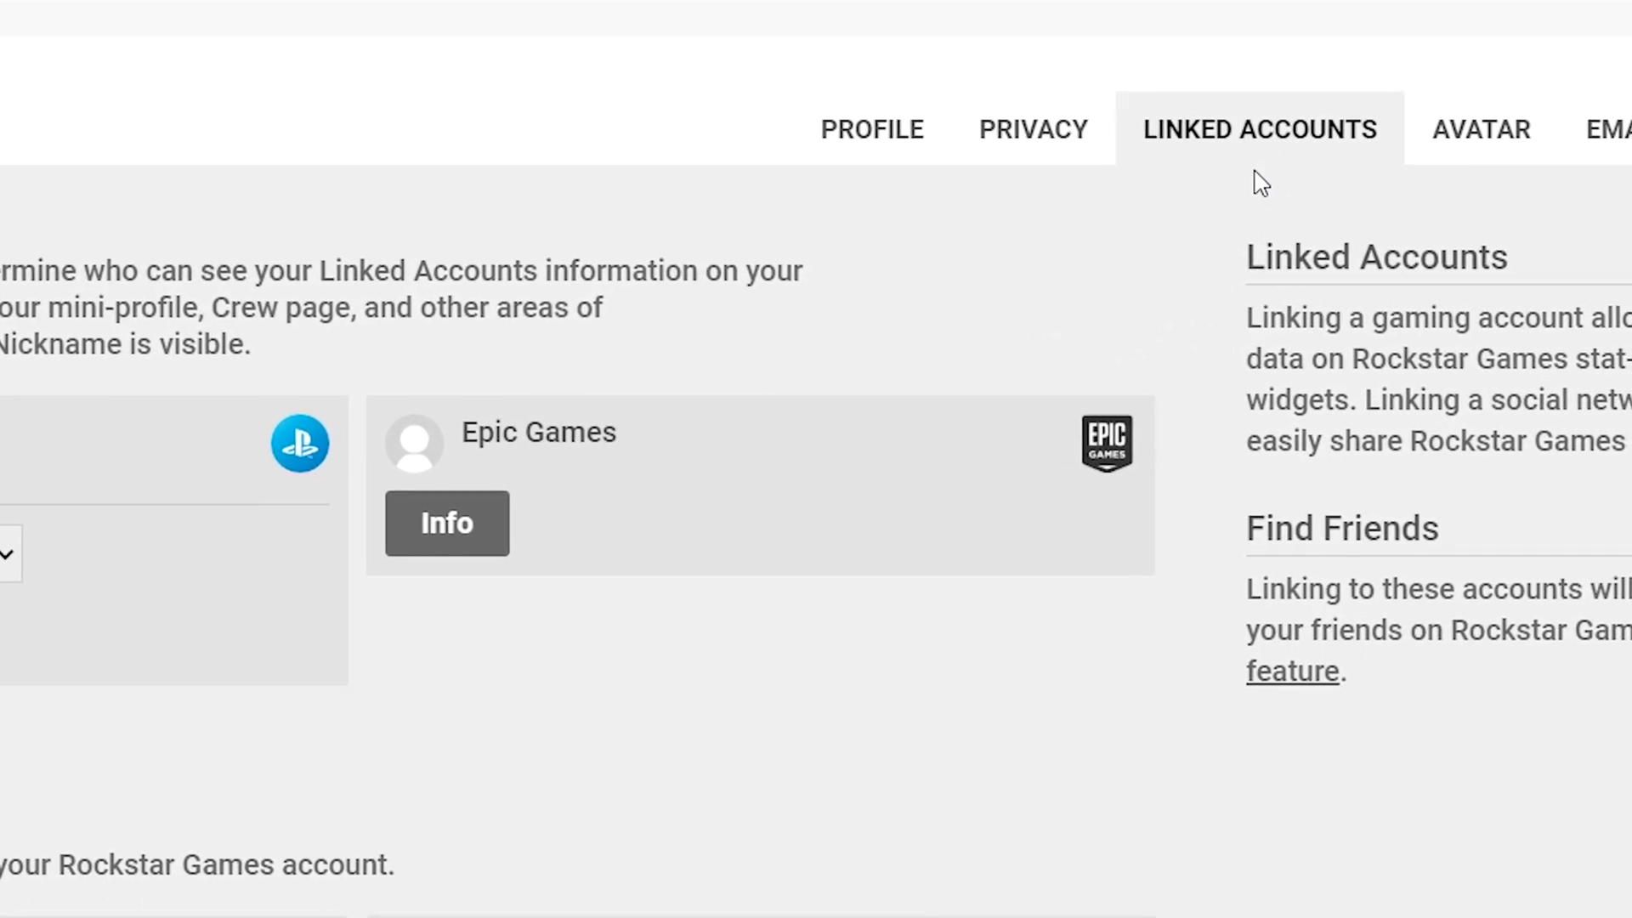
{"action": "scroll", "scroll_direction": "up", "scroll_amount": 3}
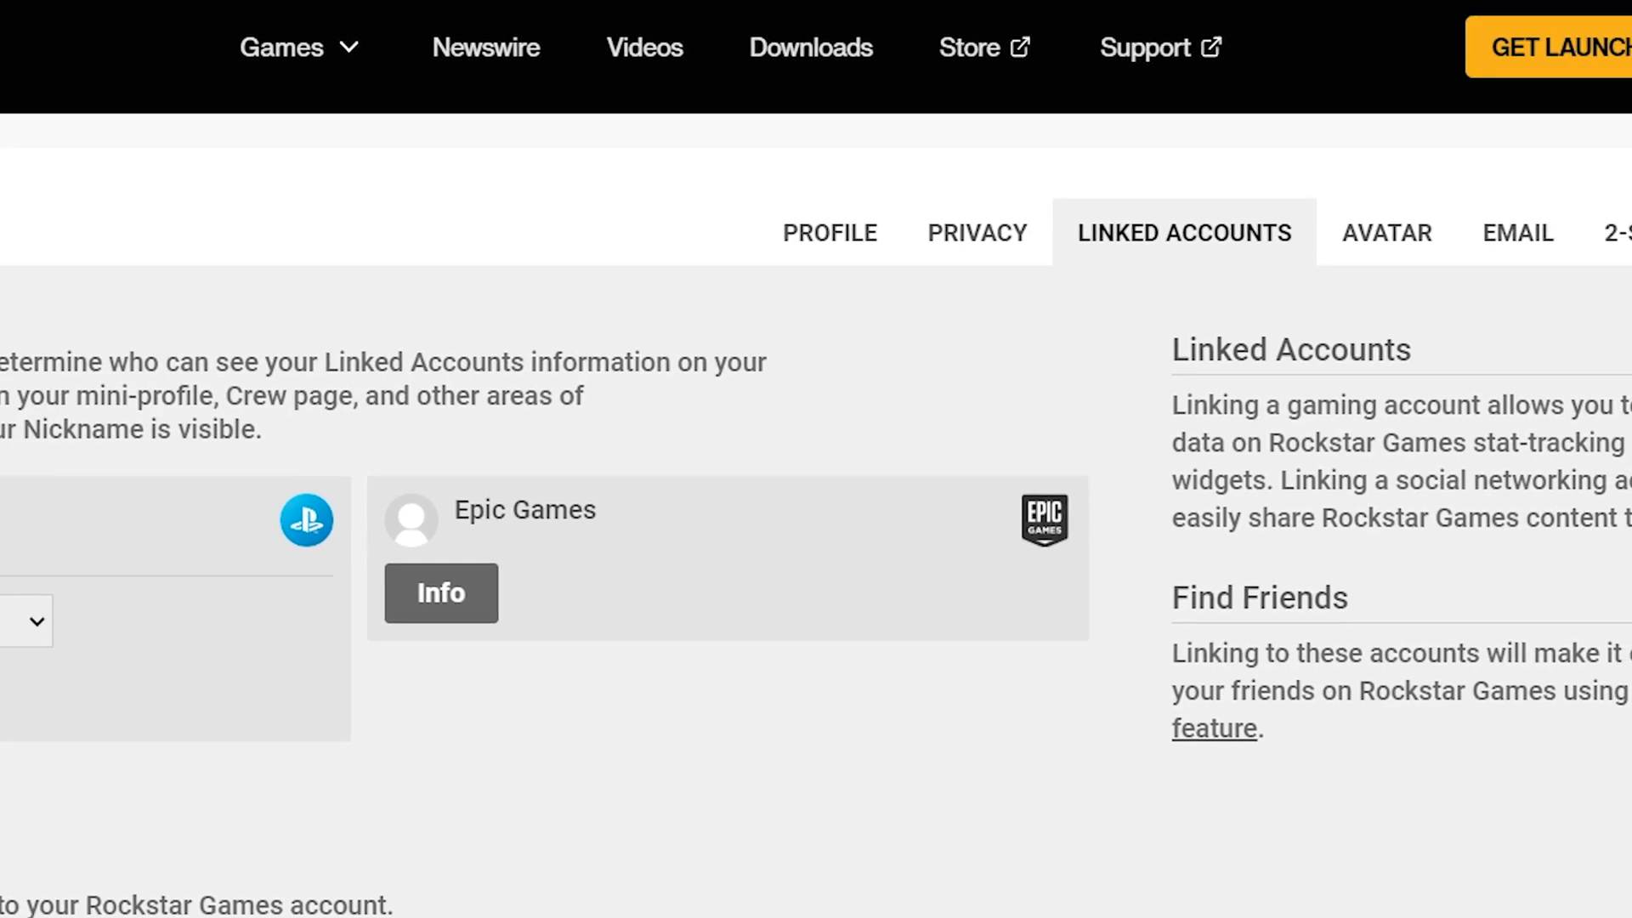
{"action": "scroll", "scroll_direction": "up", "scroll_amount": 3}
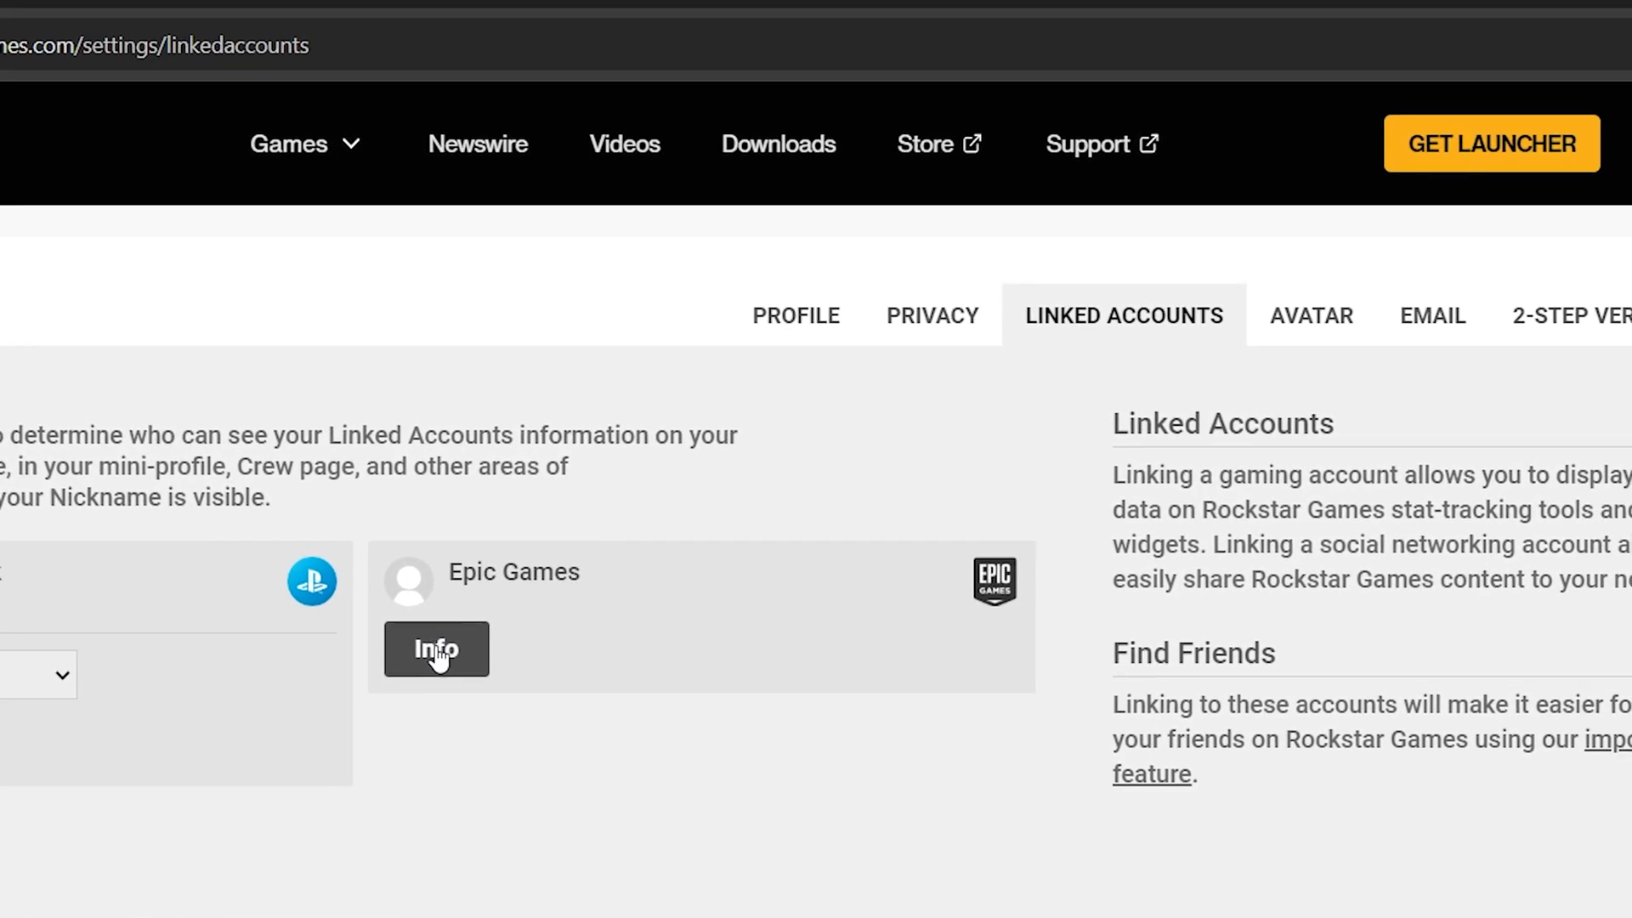
{"action": "mouse_move", "coordinate": [408, 583]}
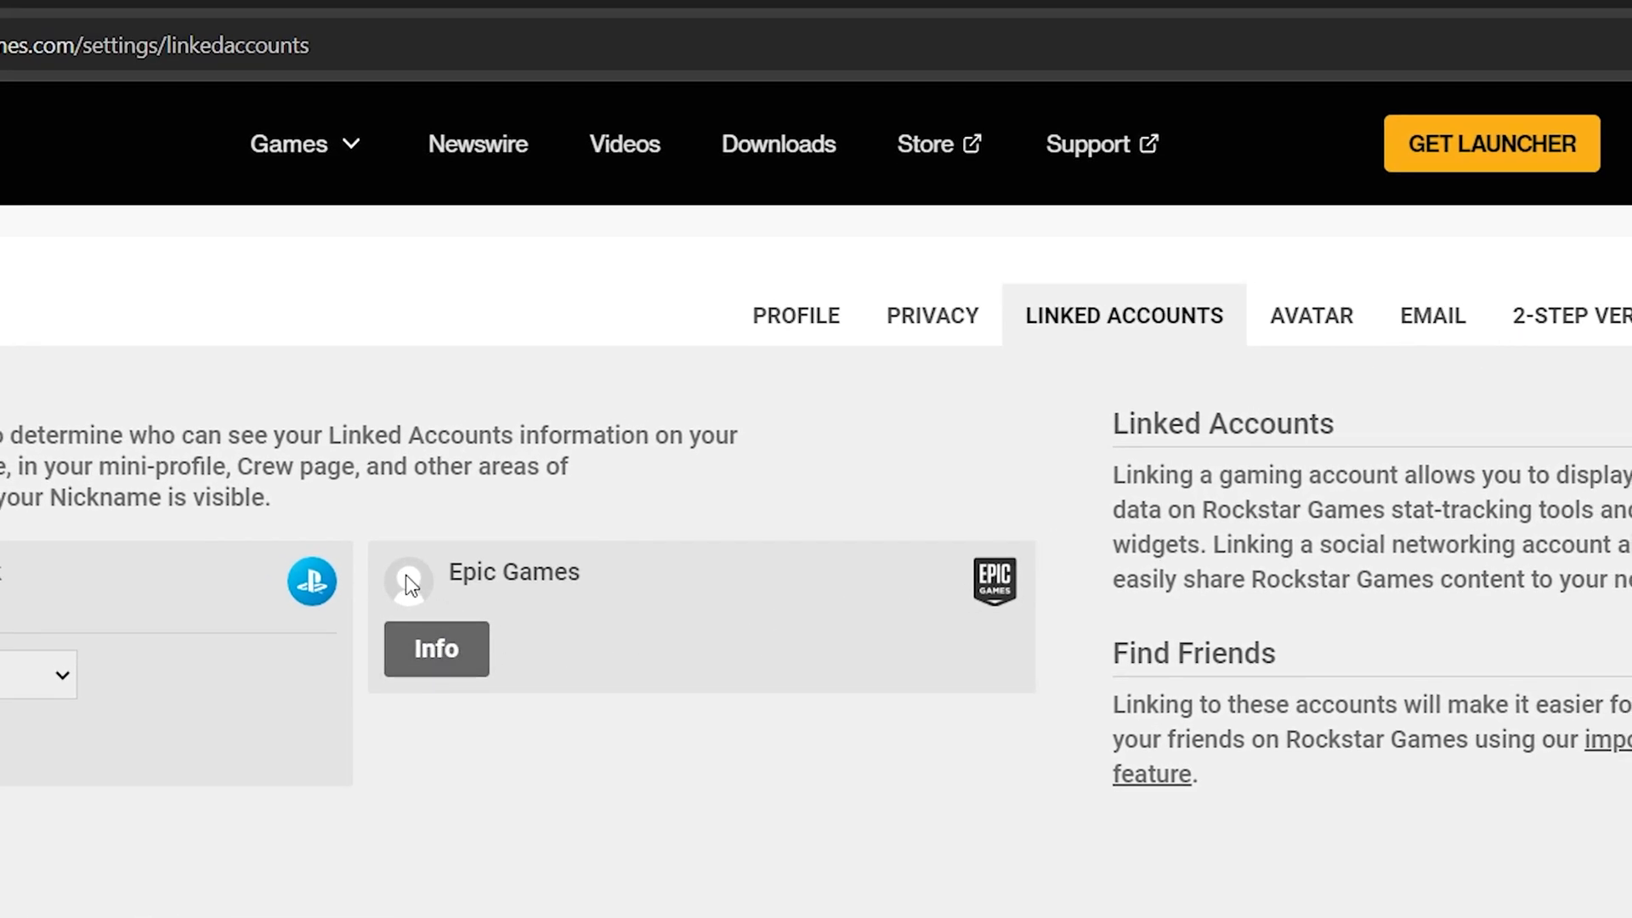
{"action": "left_click", "coordinate": [436, 649]}
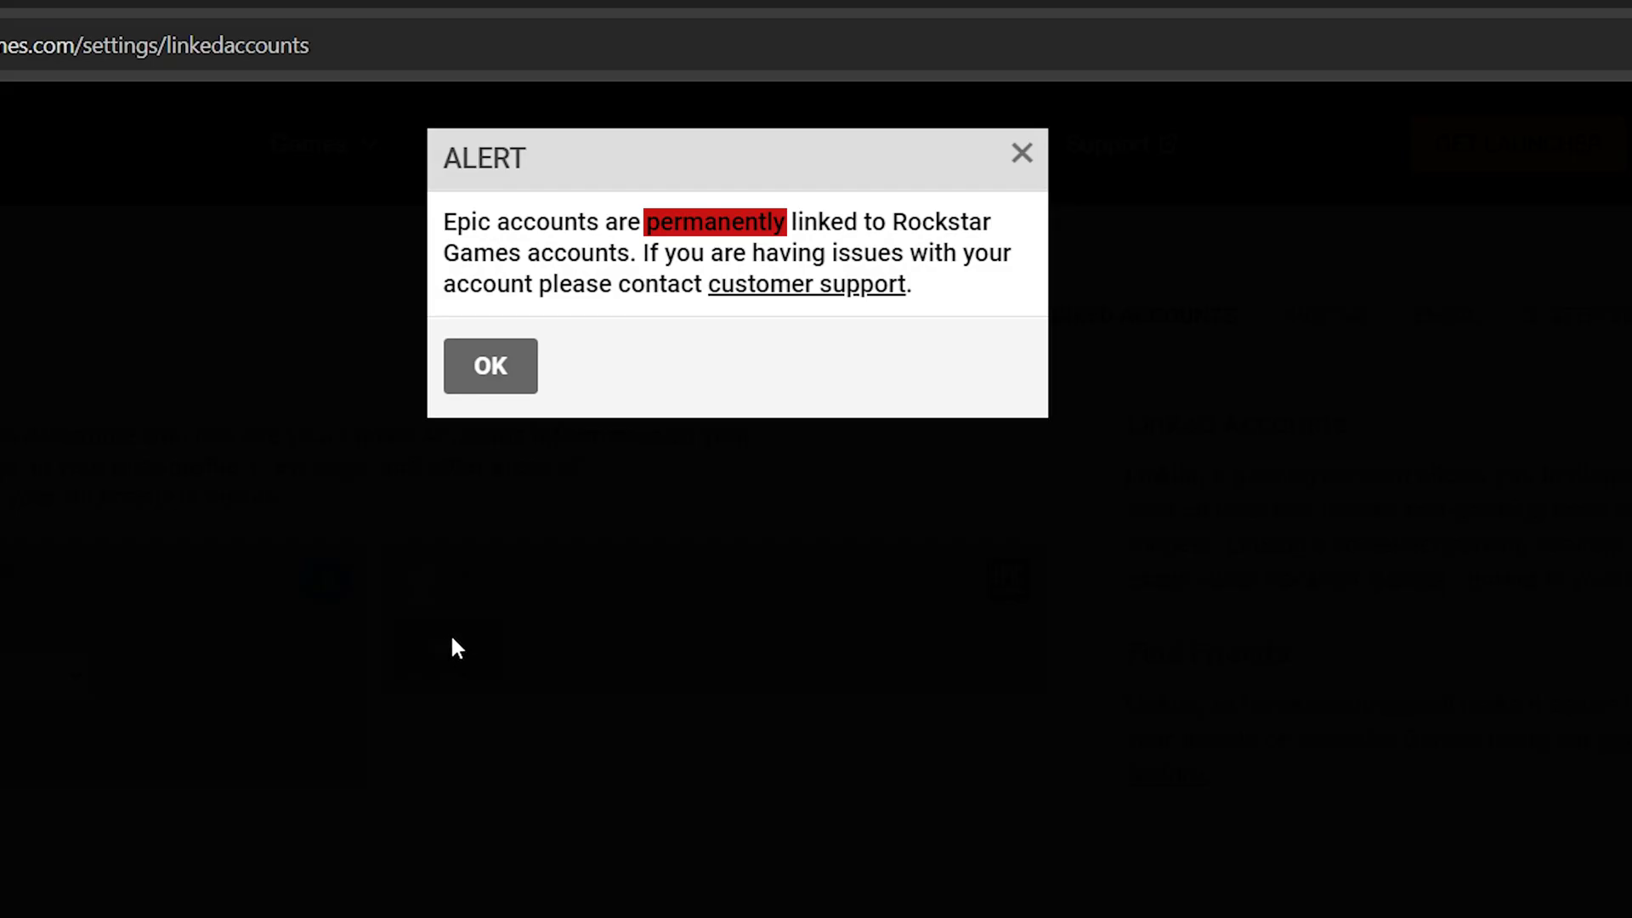
{"action": "left_click", "coordinate": [489, 365]}
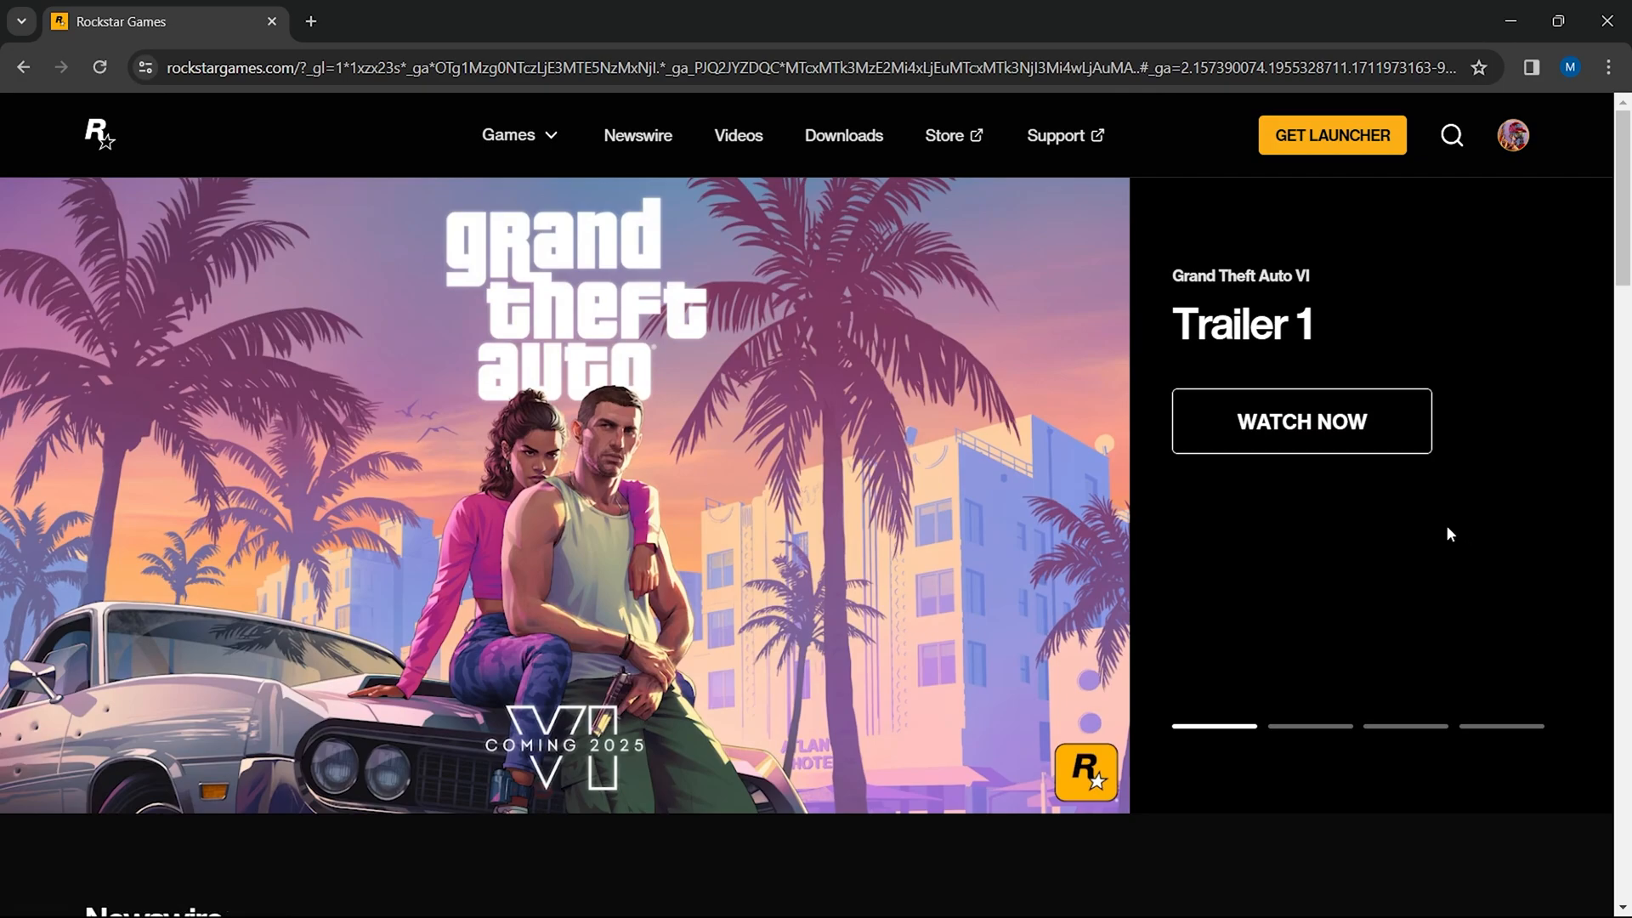
{"action": "mouse_move", "coordinate": [1063, 135]}
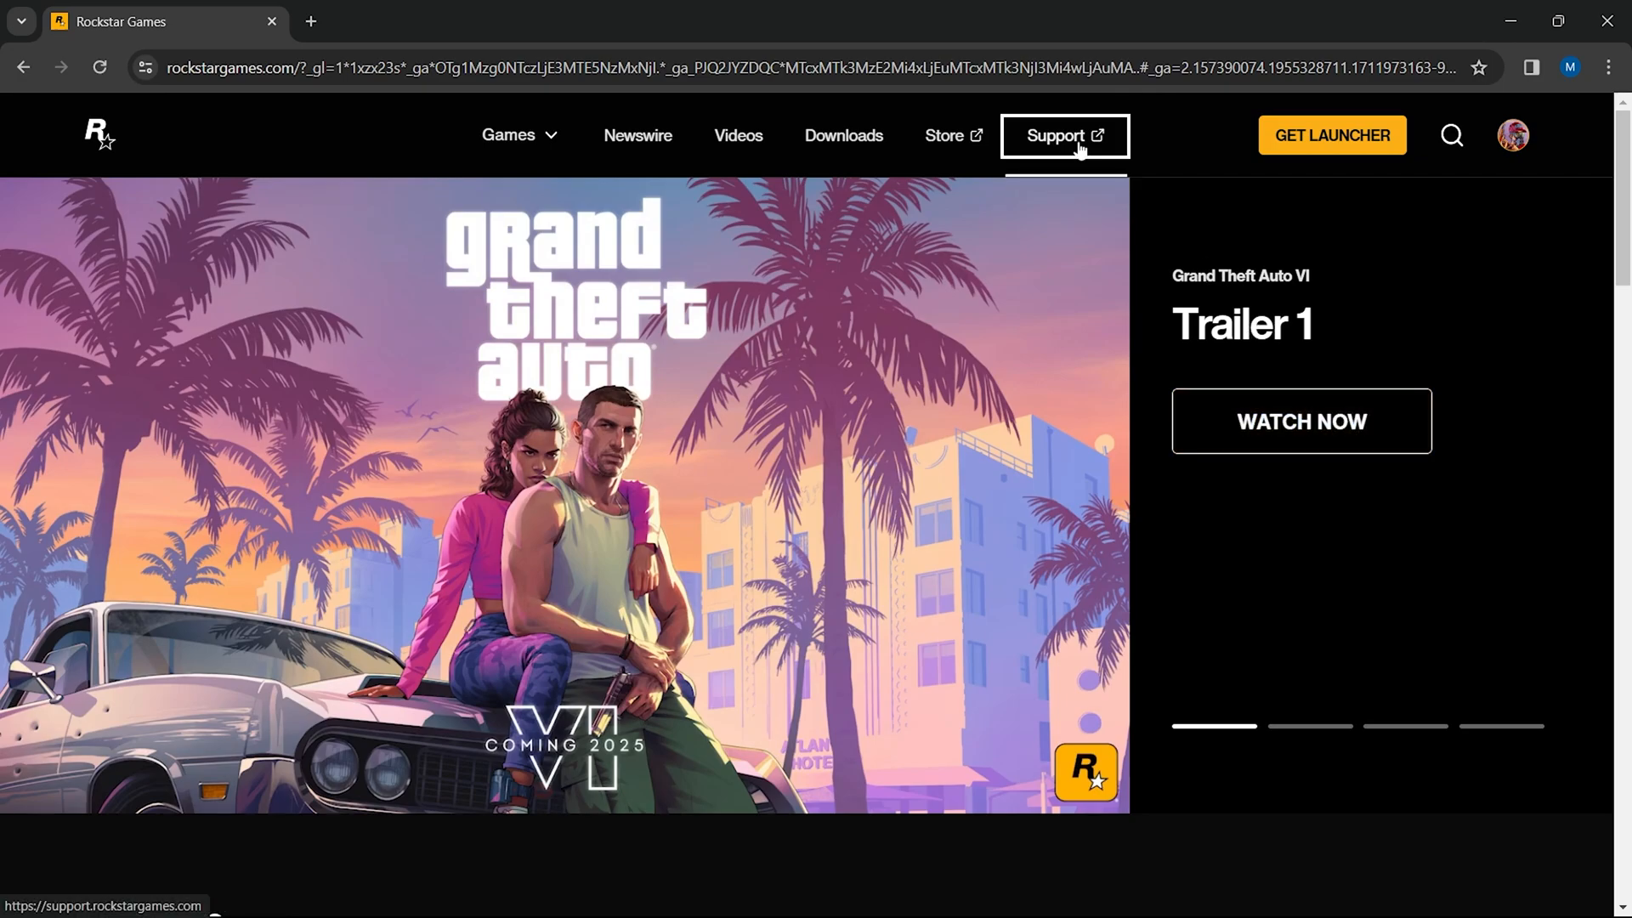
- Go to Support, then Account Support, then the Rockstar Games Account topics
{"action": "left_click", "coordinate": [1057, 135]}
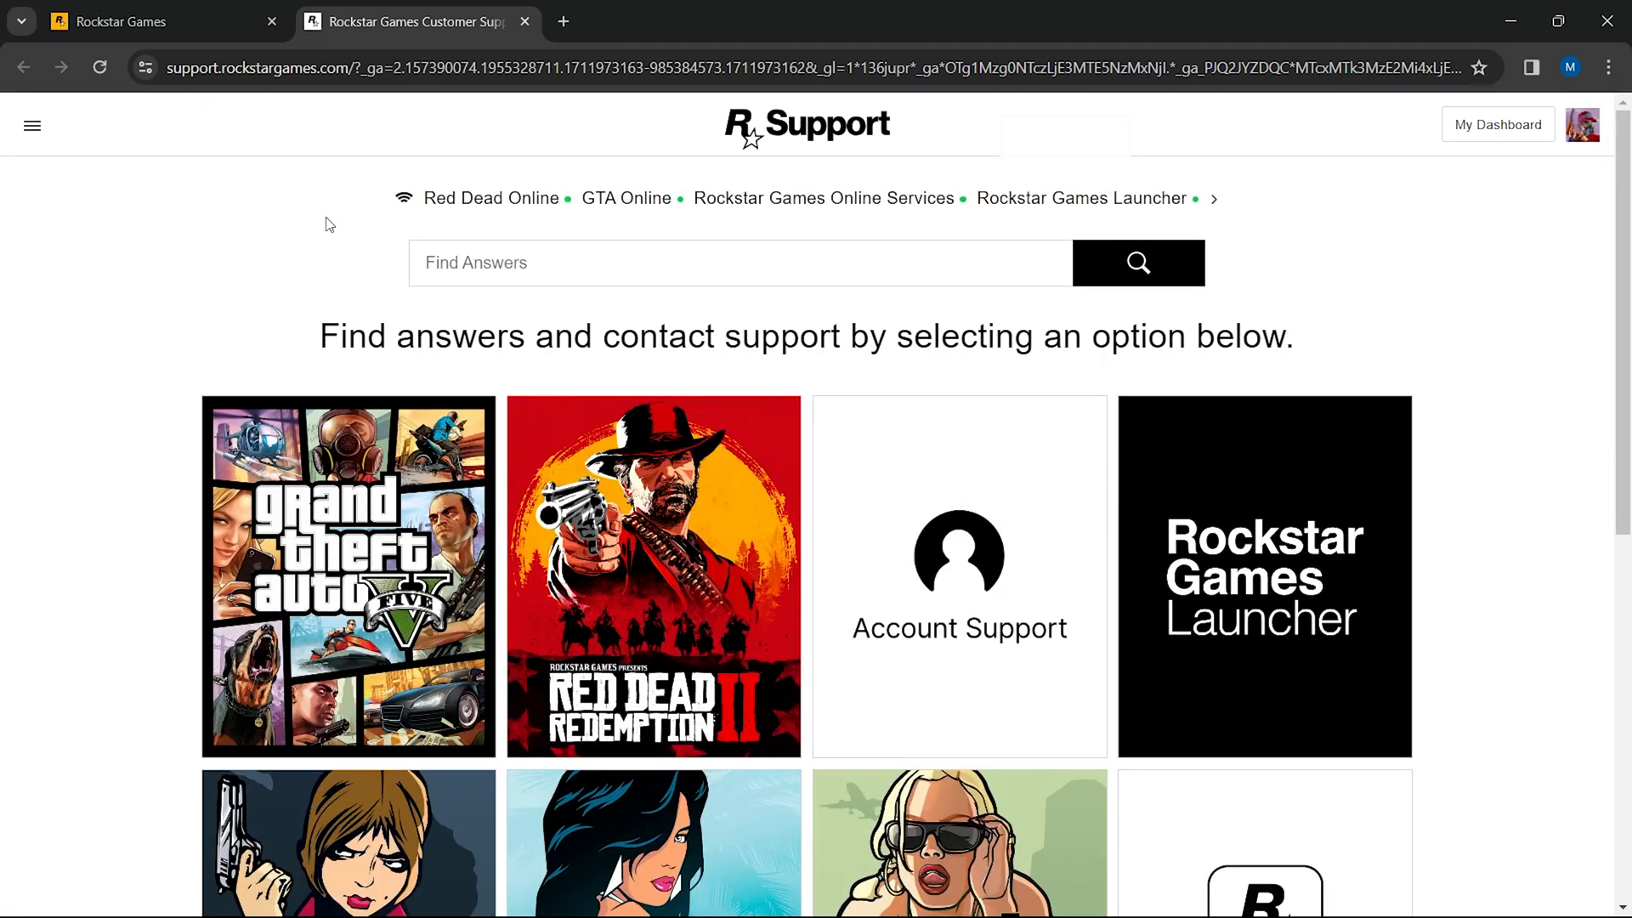
{"action": "mouse_move", "coordinate": [959, 645]}
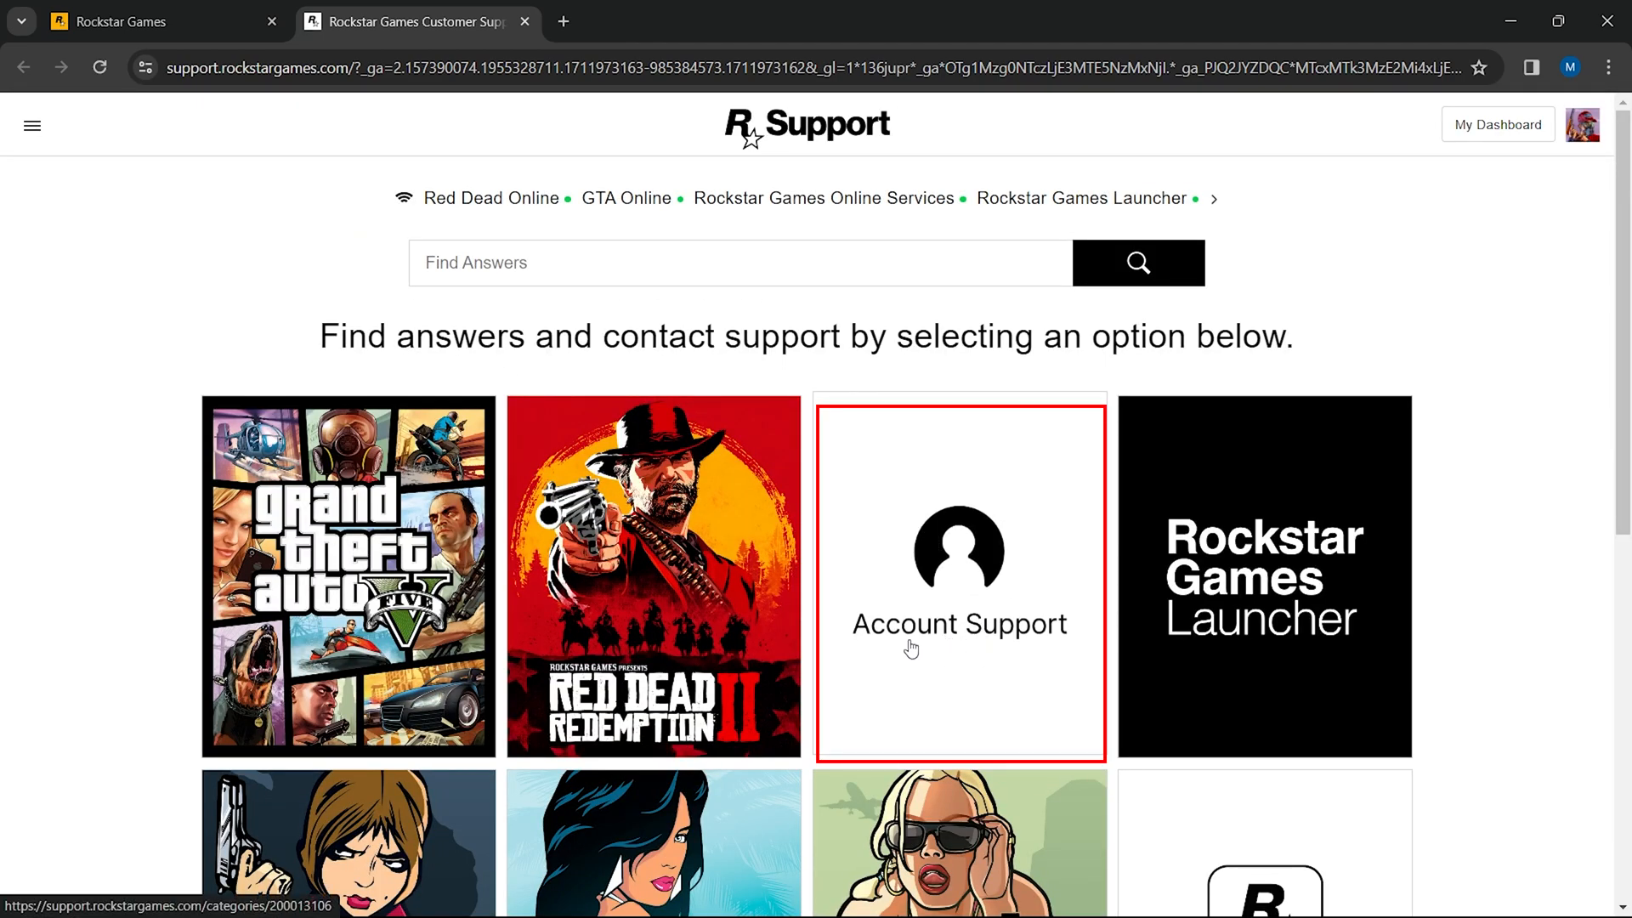
{"action": "left_click", "coordinate": [958, 578]}
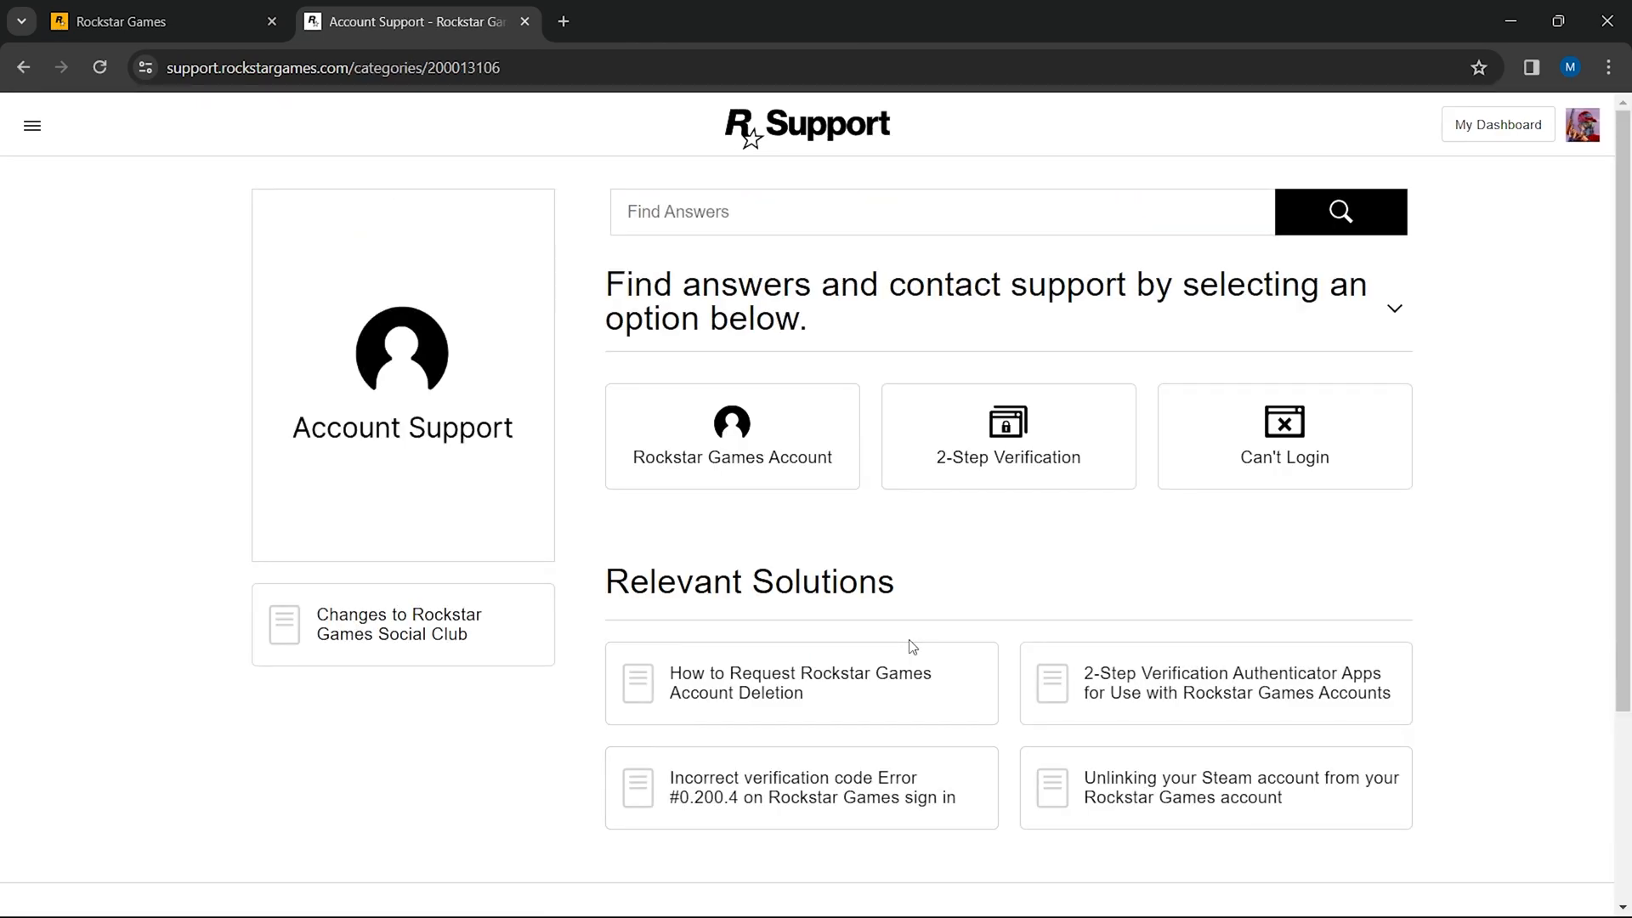
{"action": "mouse_move", "coordinate": [774, 449]}
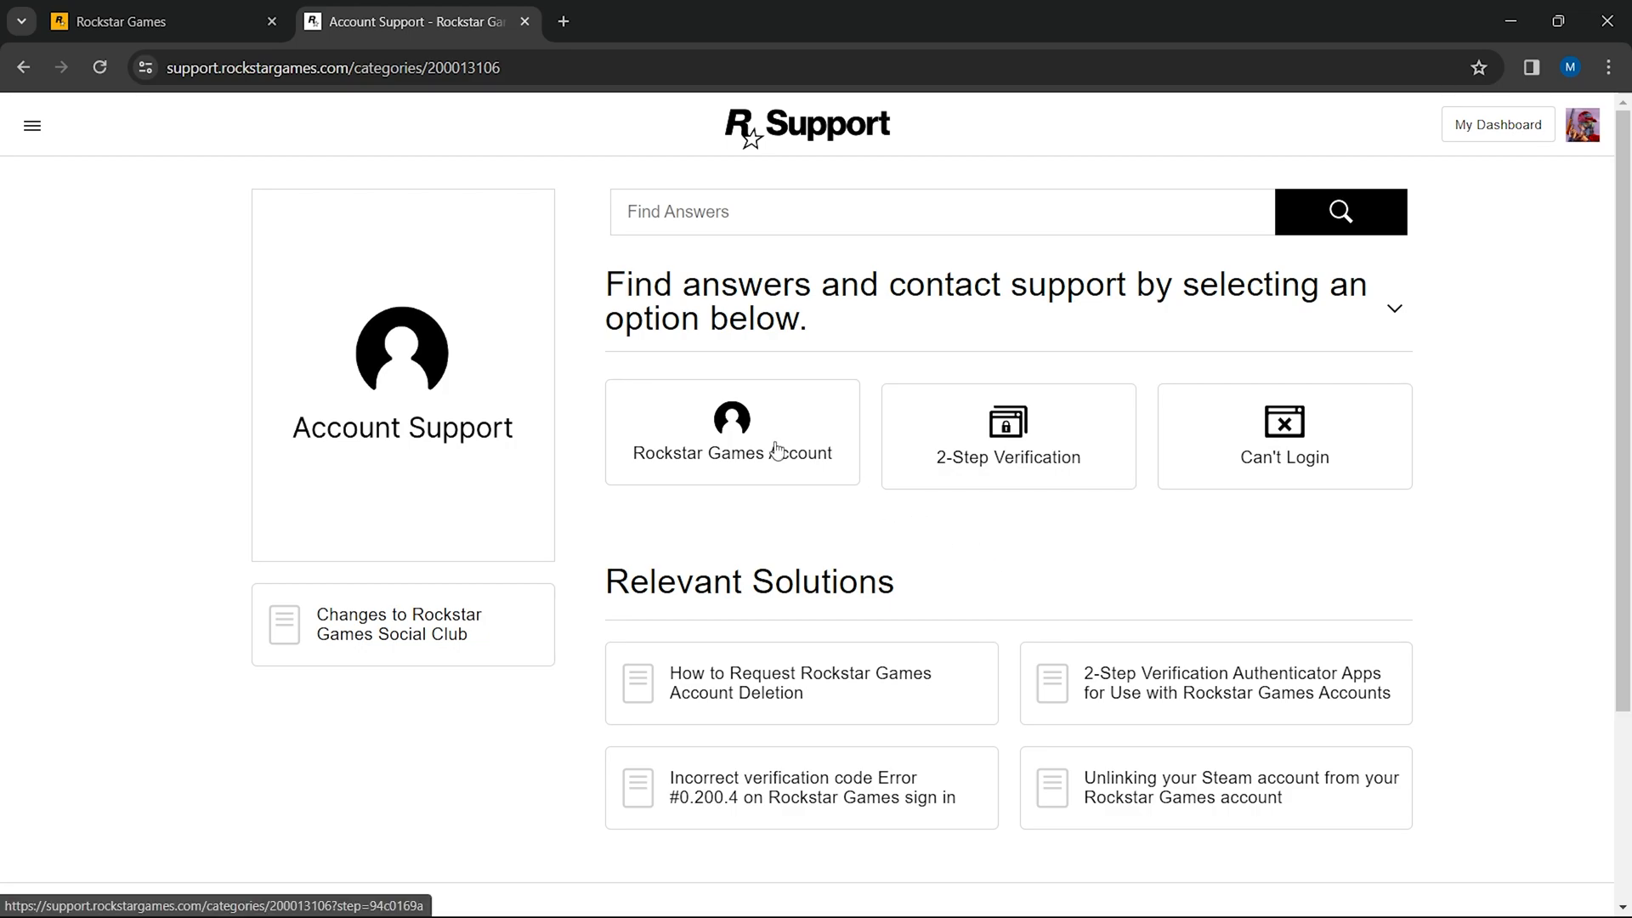
{"action": "mouse_move", "coordinate": [786, 463]}
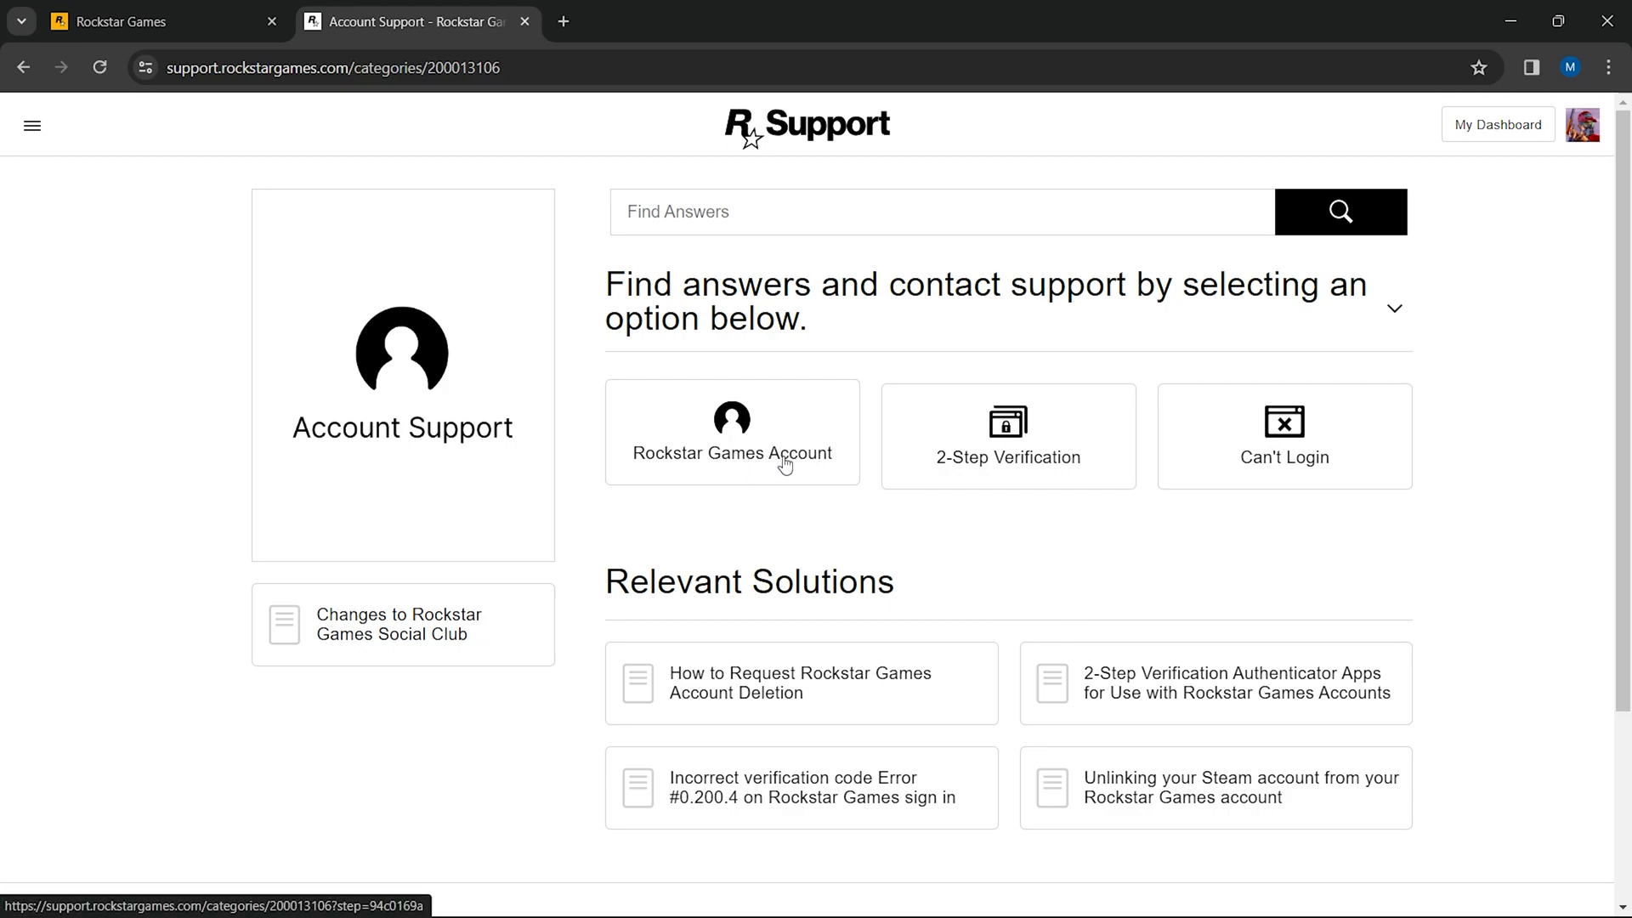
{"action": "left_click", "coordinate": [731, 432]}
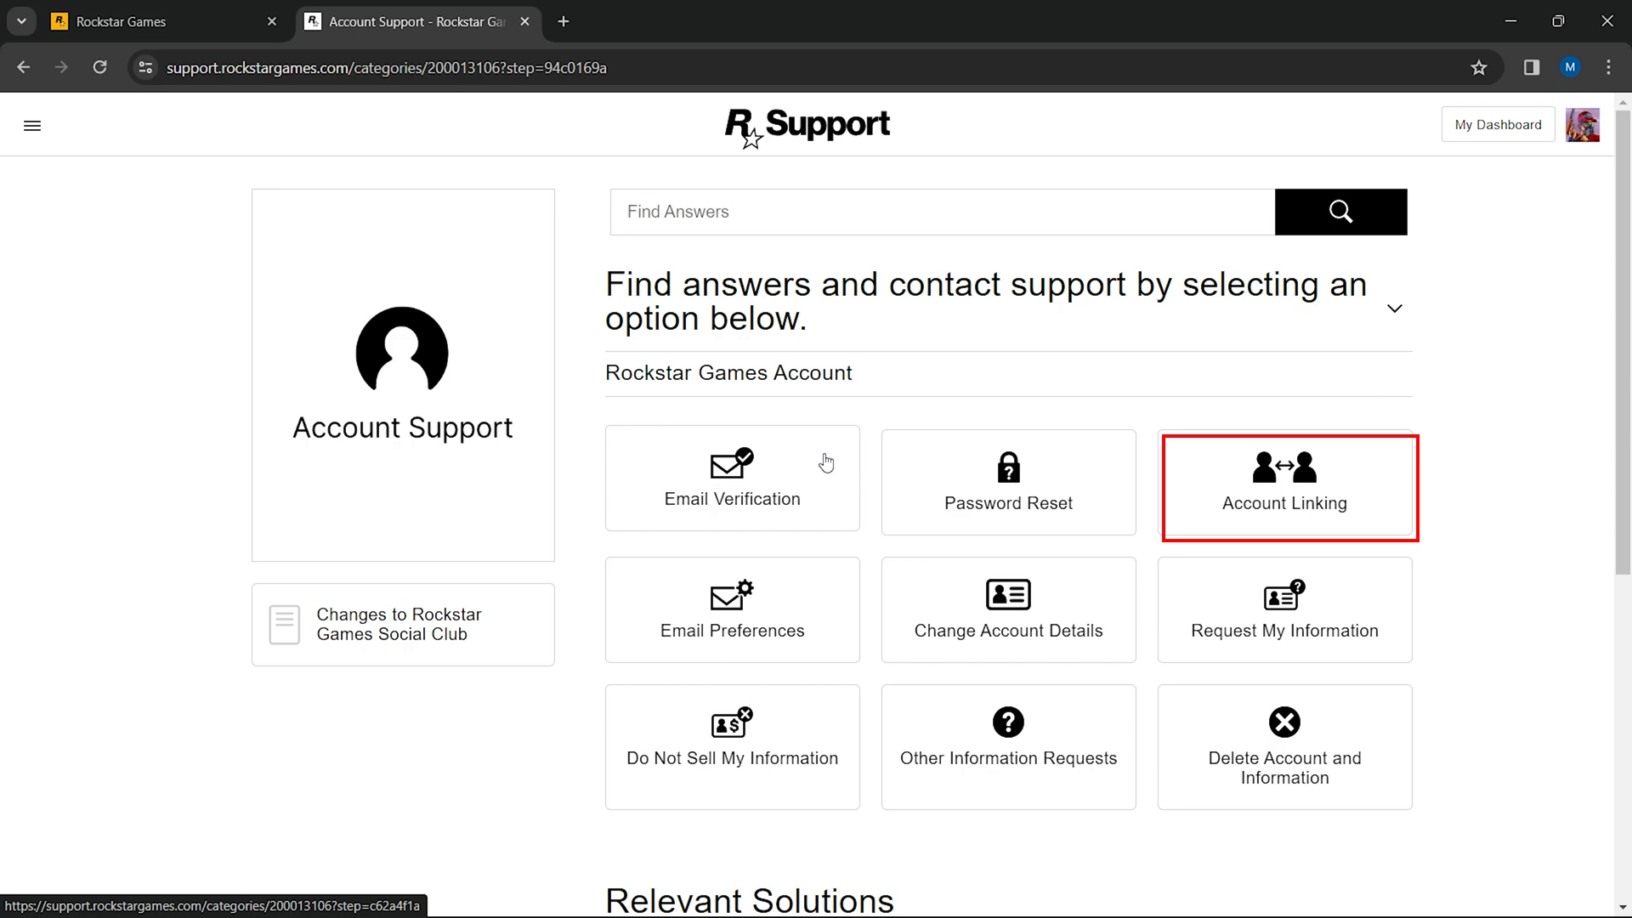
{"action": "mouse_move", "coordinate": [1351, 505]}
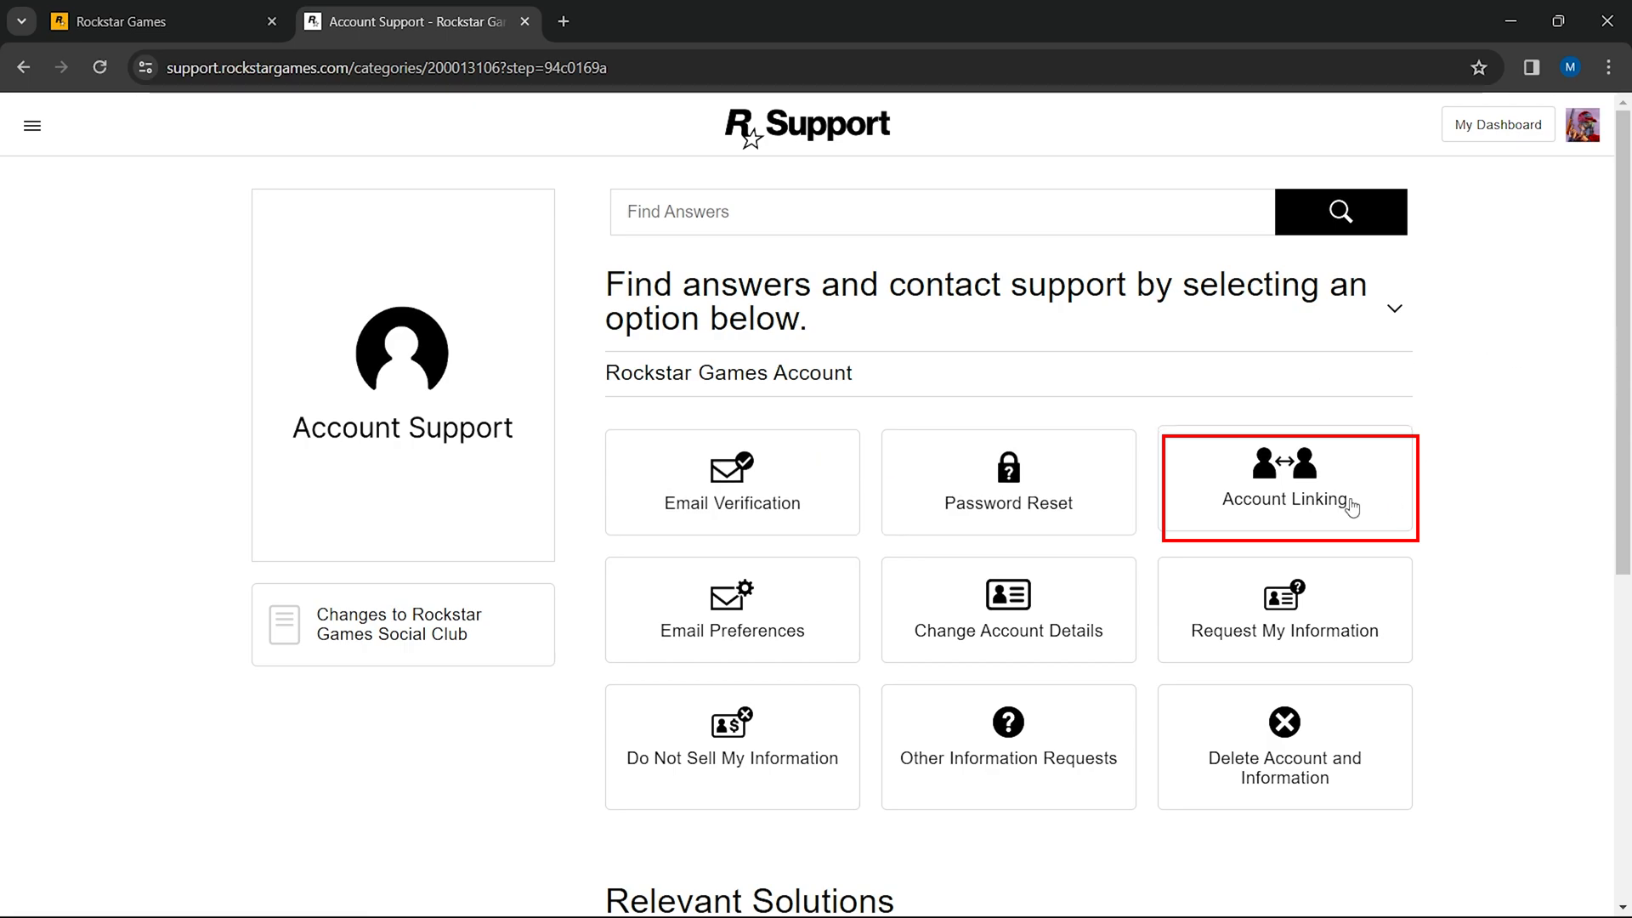
{"action": "mouse_move", "coordinate": [1309, 495]}
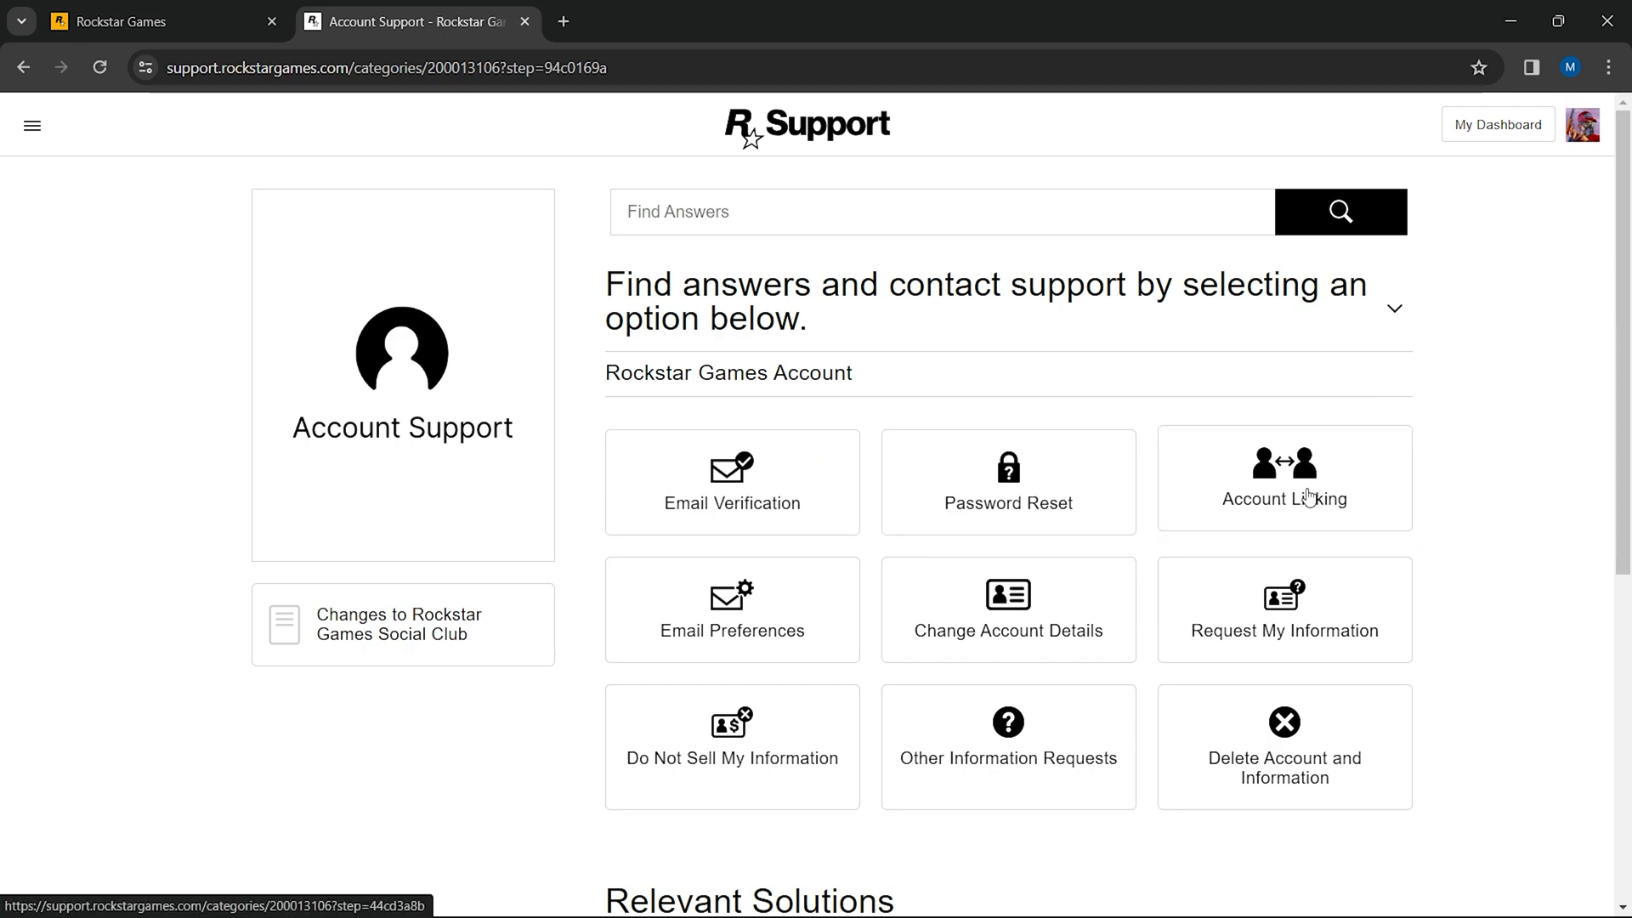
- Open the Account Linking form and start filling the PSN/Gamertag/email field with the account email
{"action": "left_click", "coordinate": [1283, 478]}
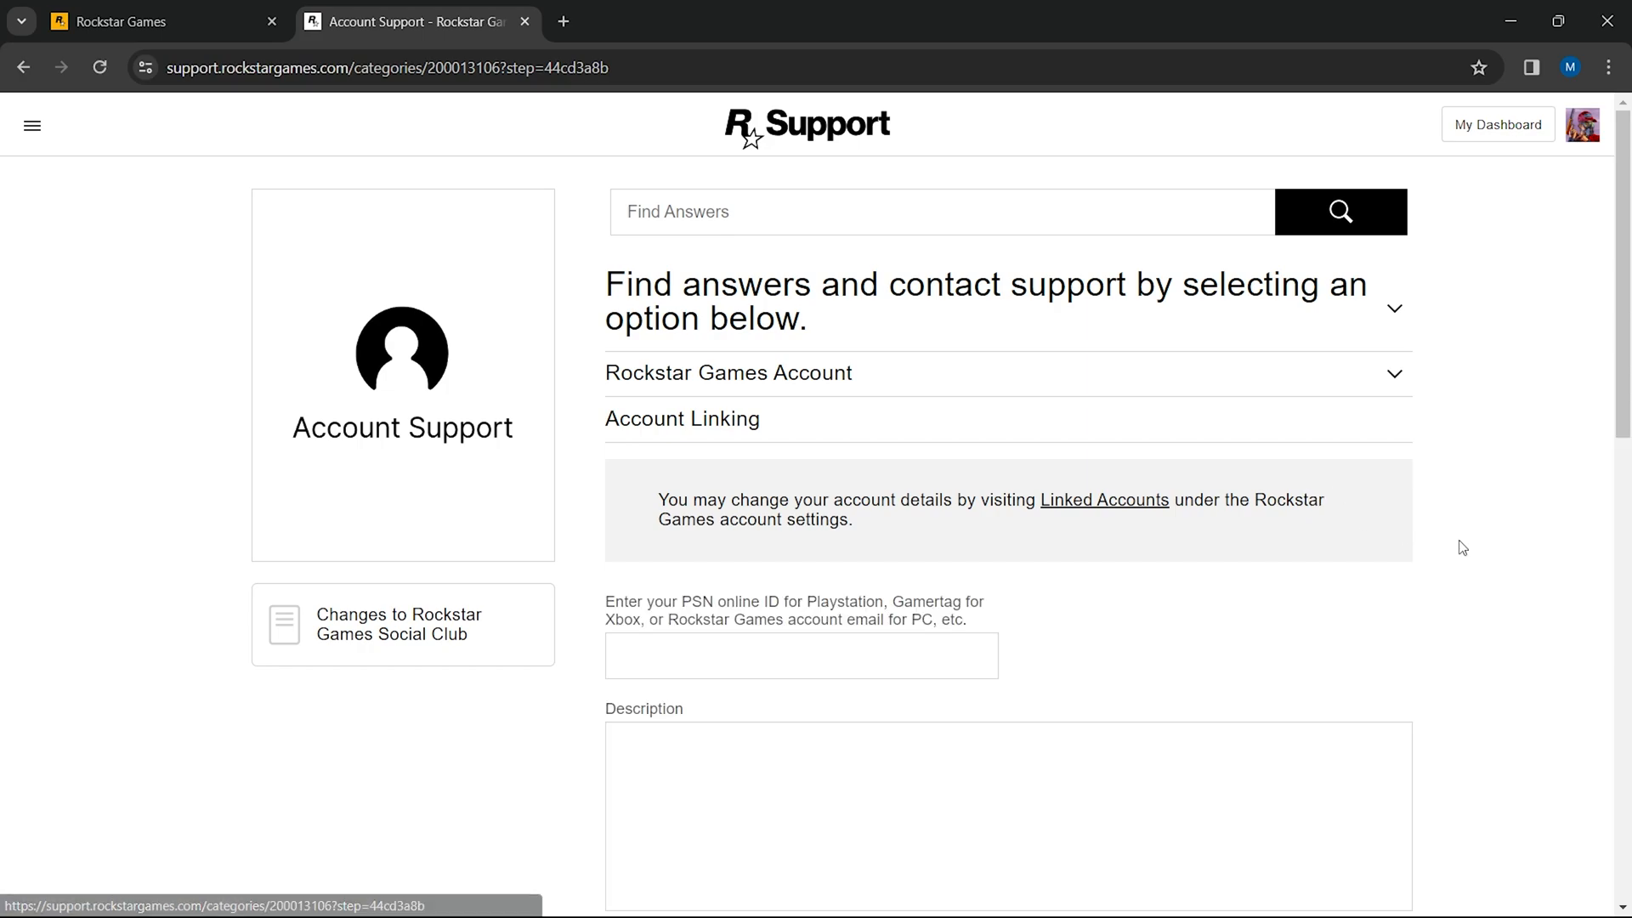
{"action": "mouse_move", "coordinate": [1516, 552]}
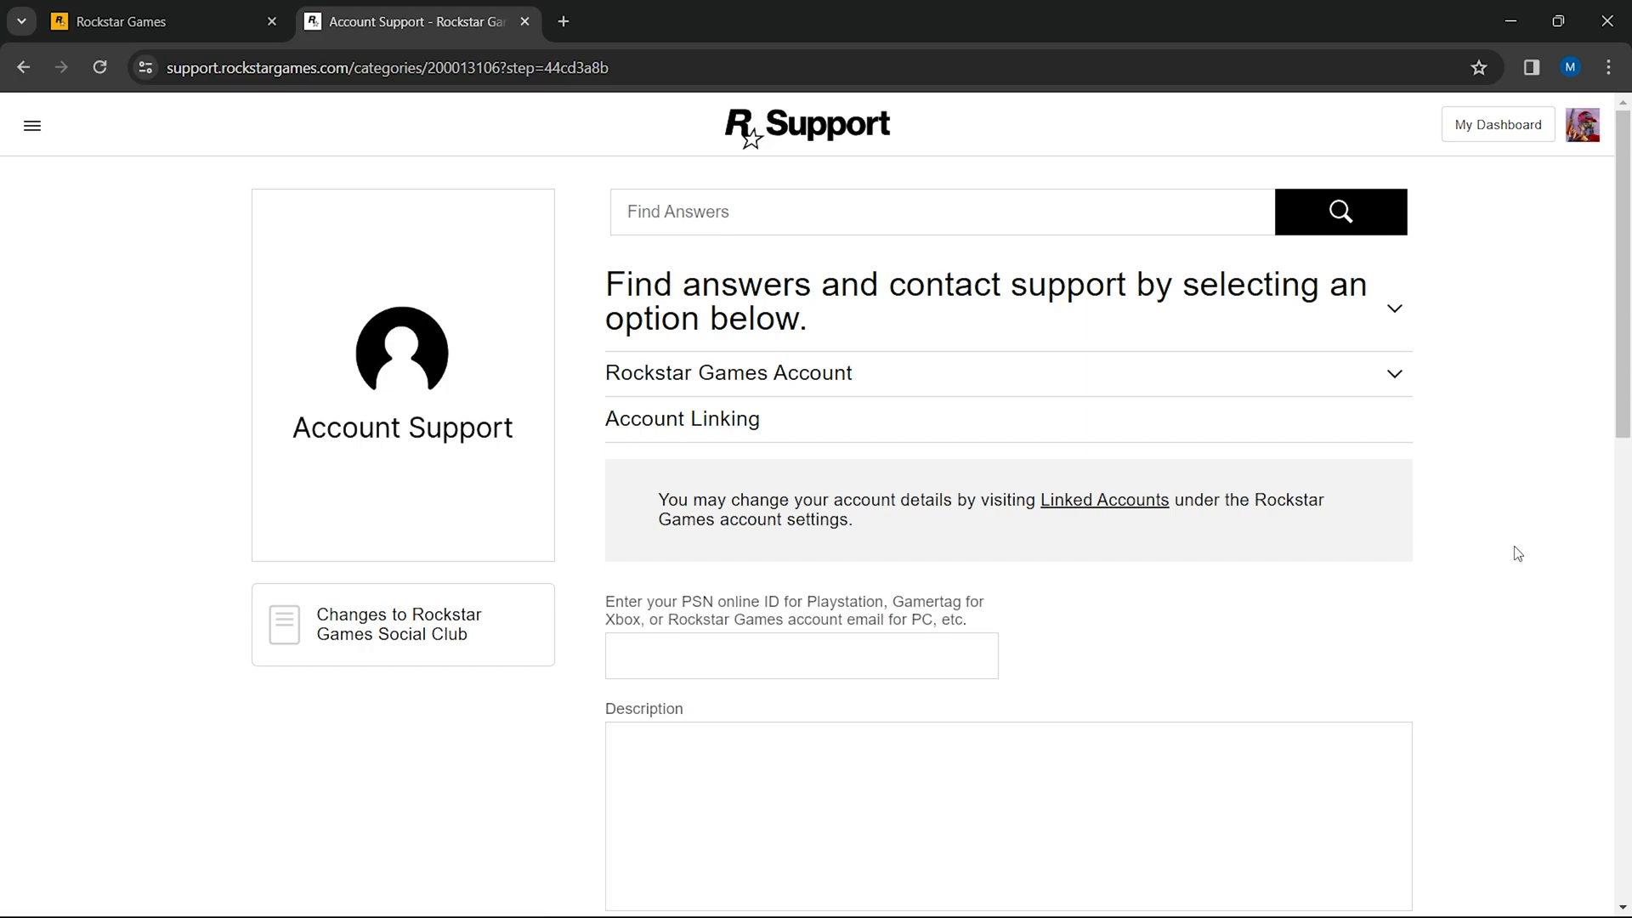
{"action": "scroll", "scroll_direction": "down", "scroll_amount": 3}
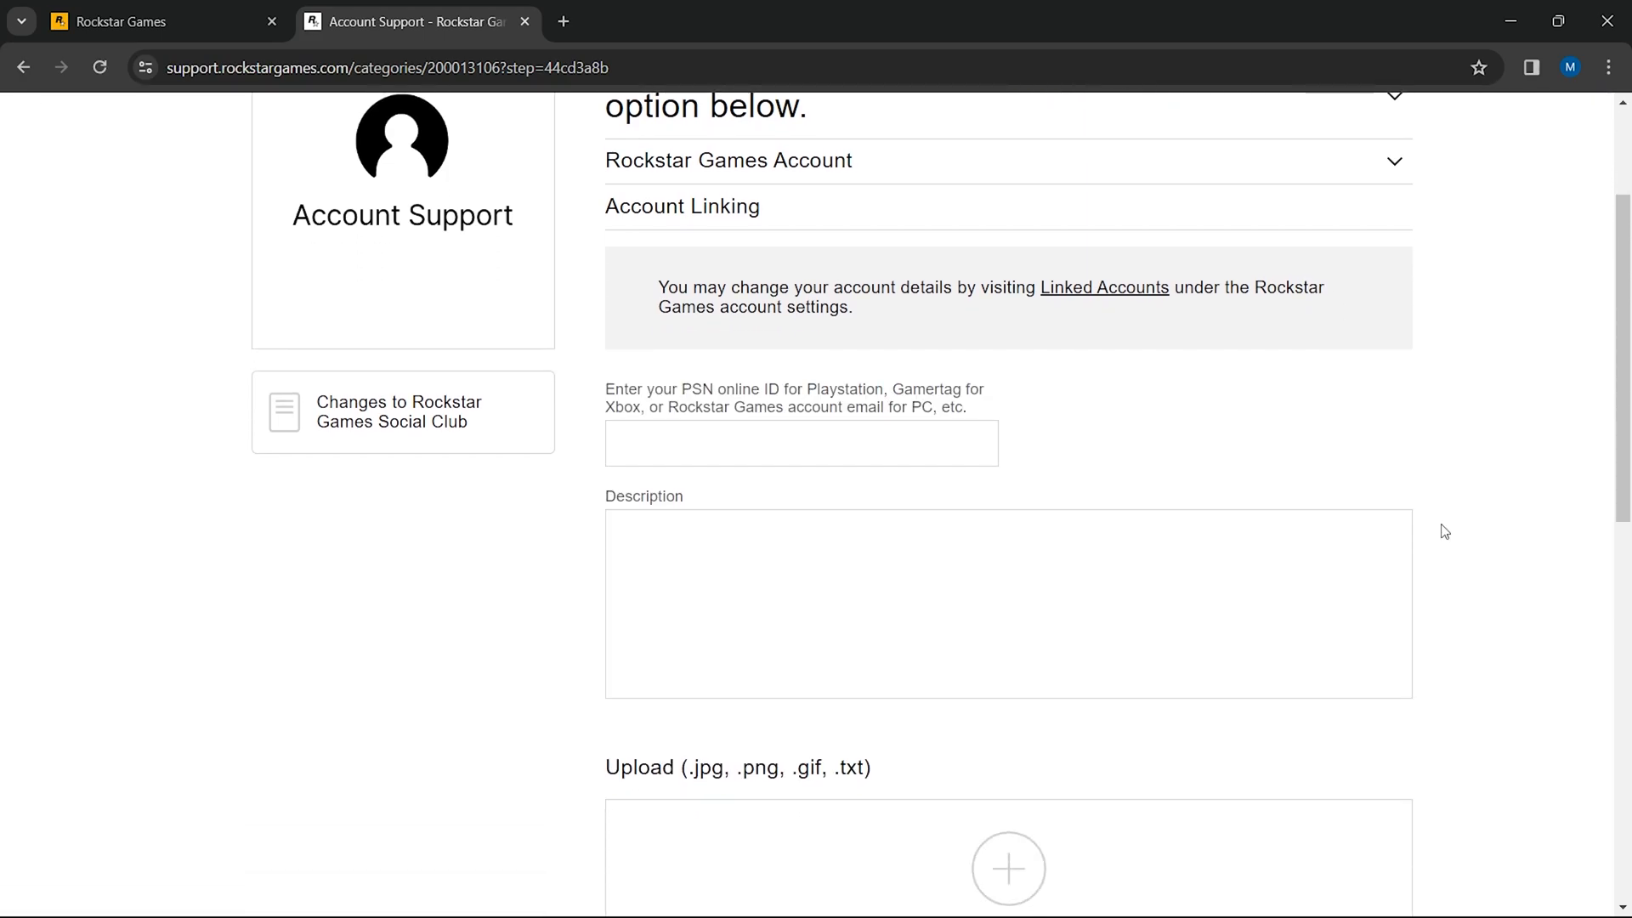
{"action": "scroll", "scroll_direction": "up", "scroll_amount": 3}
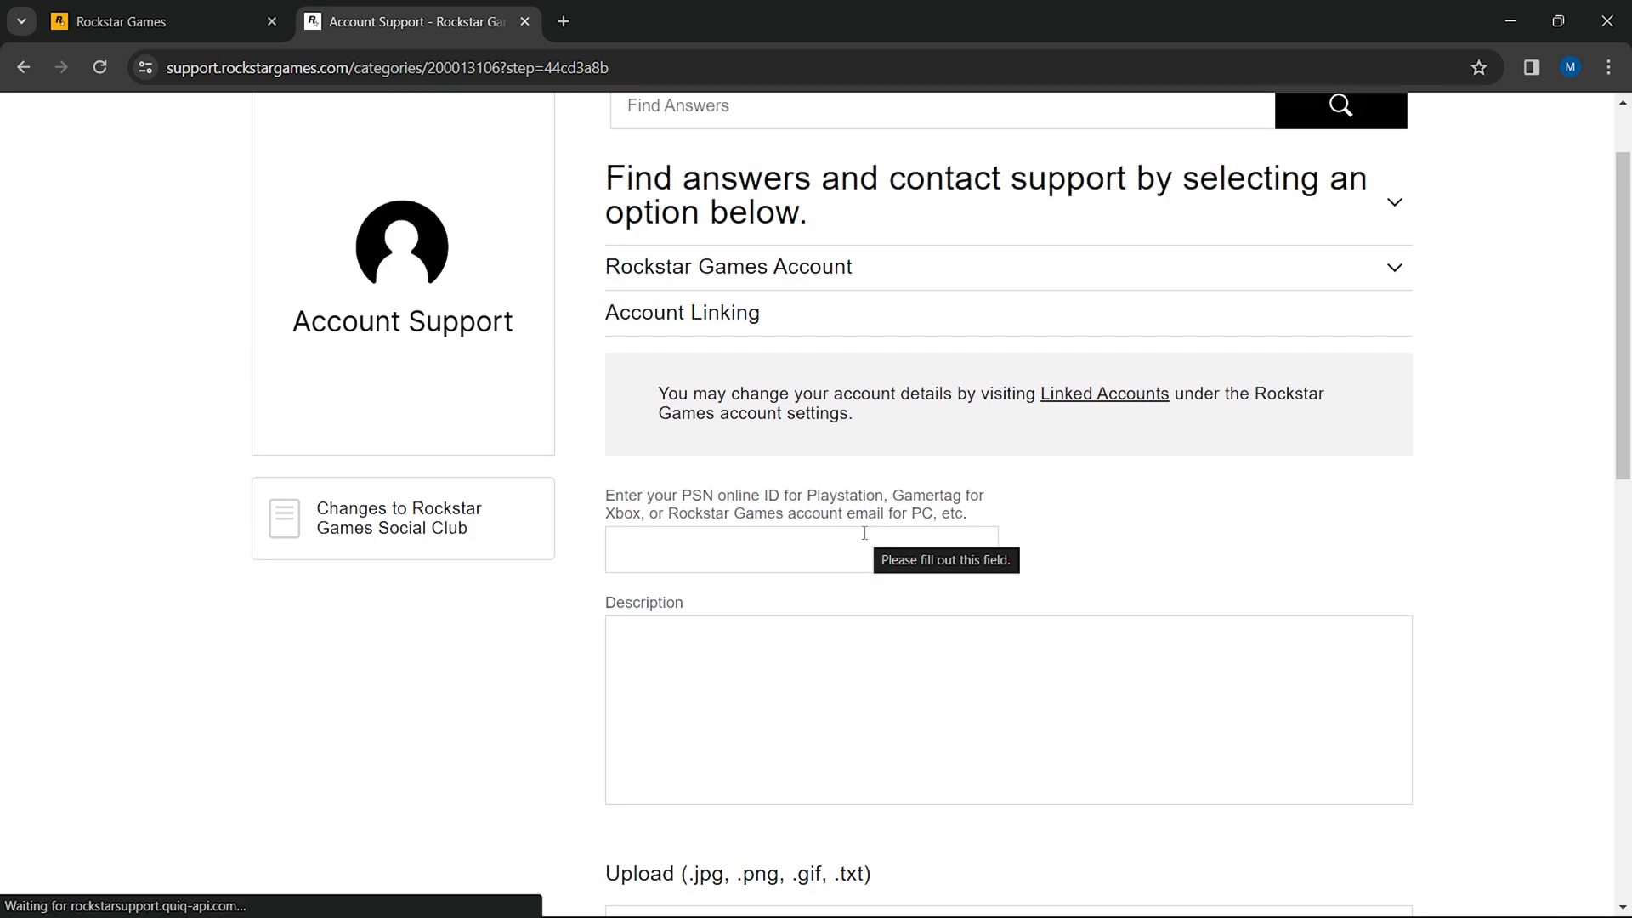
{"action": "left_click", "coordinate": [802, 548]}
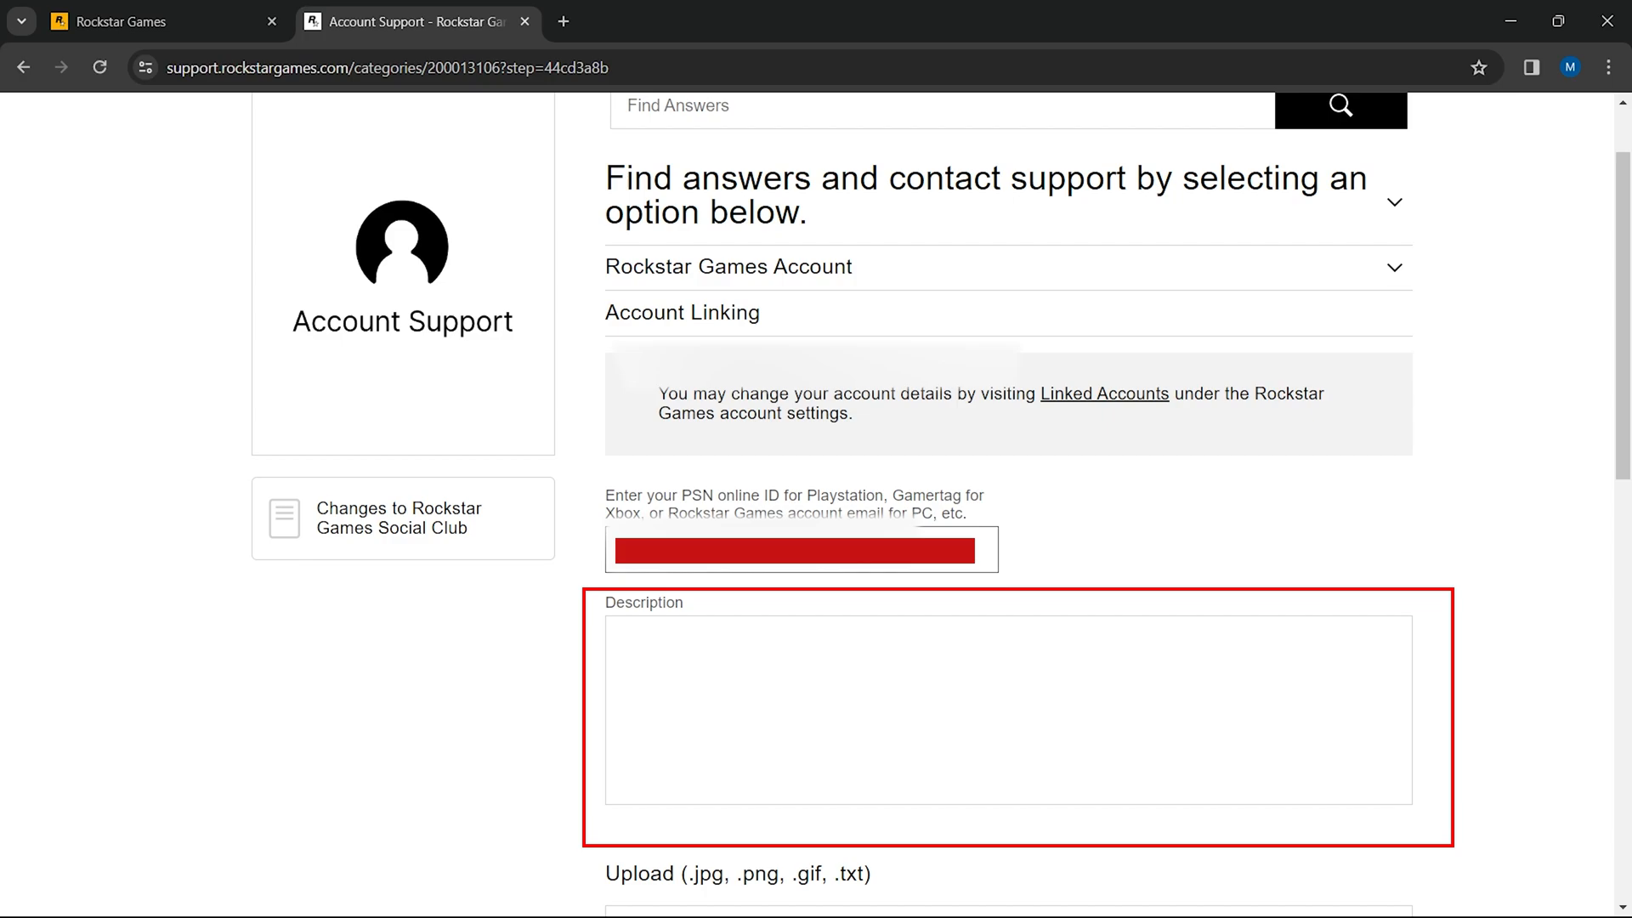
- Type the Epic unlinking request with labels for display name, real name, Epic ID, email, username
{"action": "type", "text": "I'm writing to request the unlinking of my Epic Games account from your Rockstar Games account. I provide this request with my full consent and am including all the necessary details to facilitate the process."}
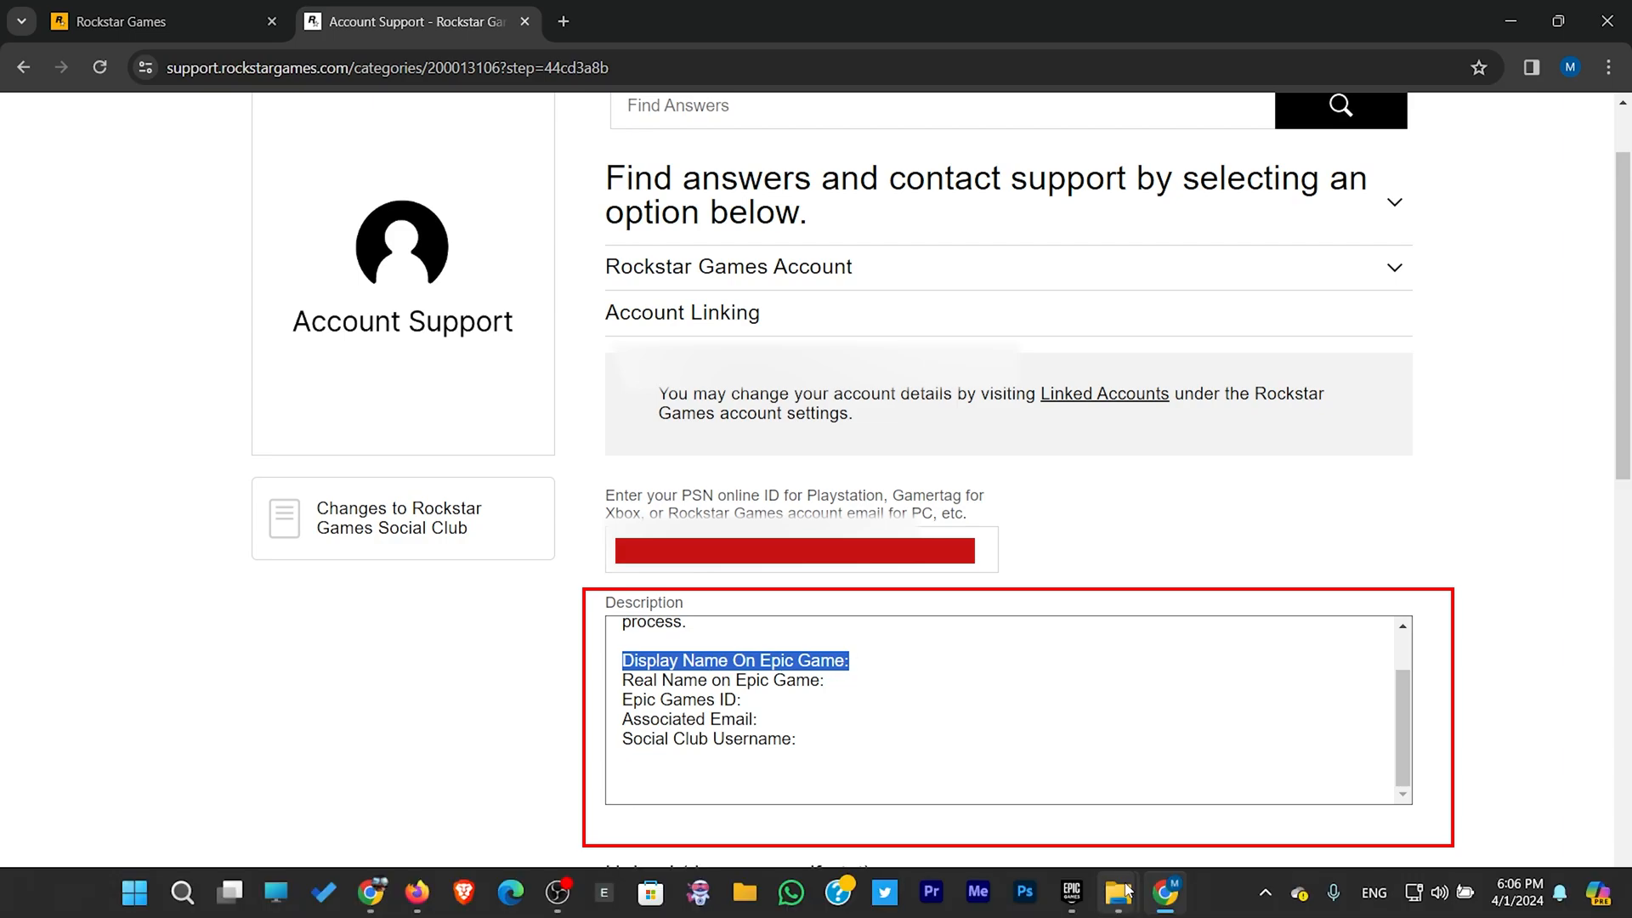
{"action": "left_click", "coordinate": [1070, 891]}
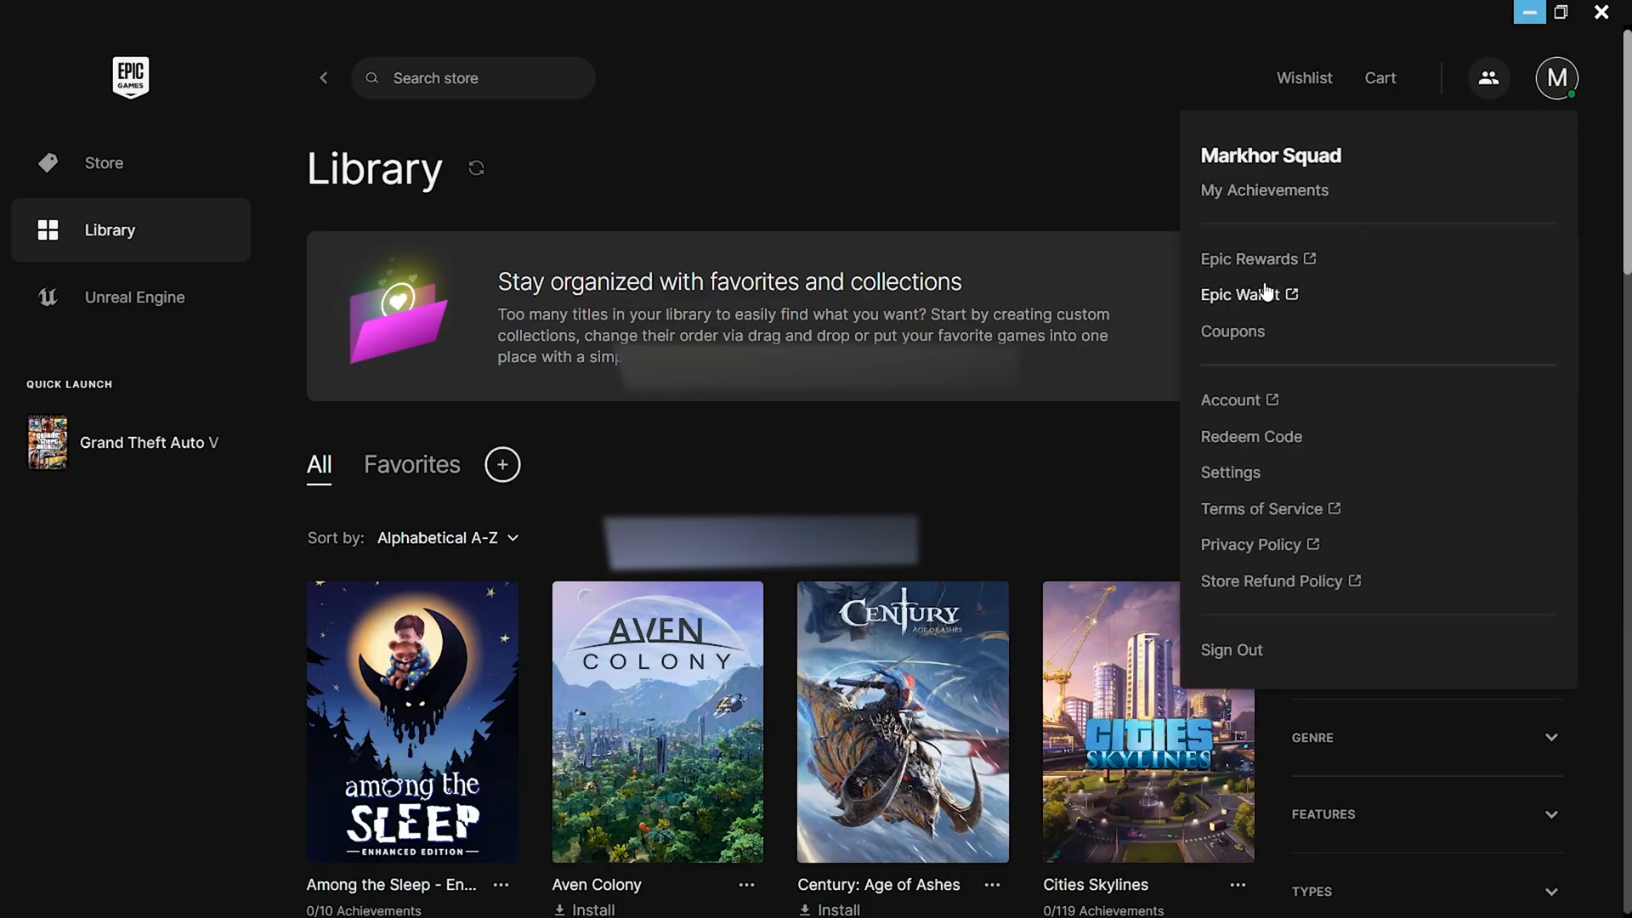
- Copy the Epic display name and real name into their description lines
{"action": "left_click", "coordinate": [1231, 398]}
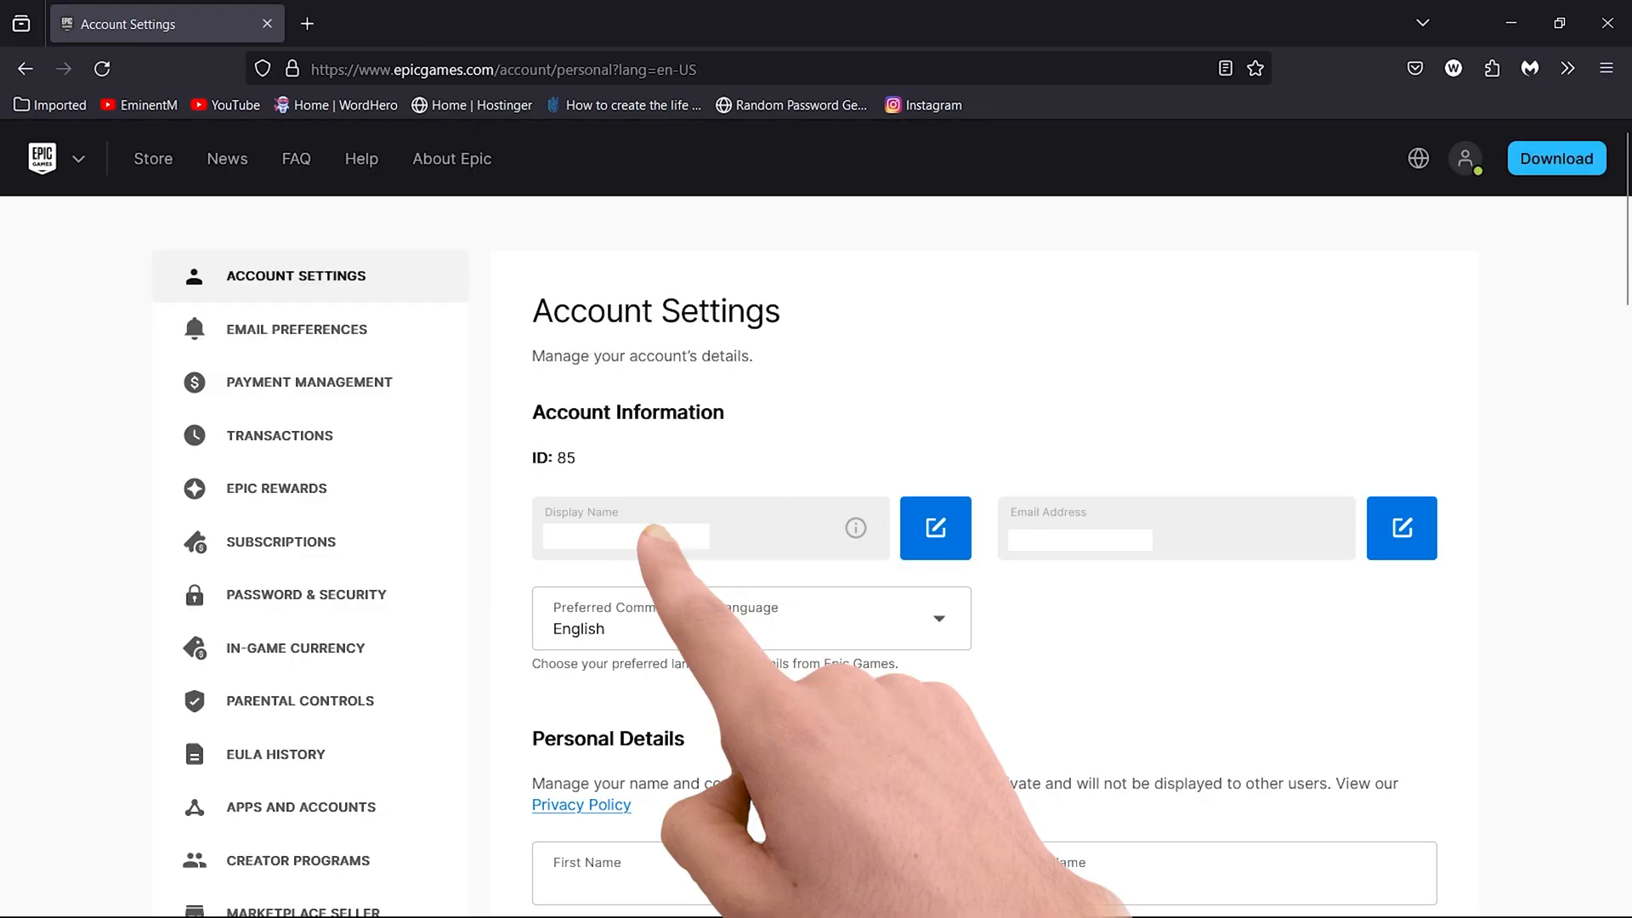
{"action": "left_click", "coordinate": [406, 23]}
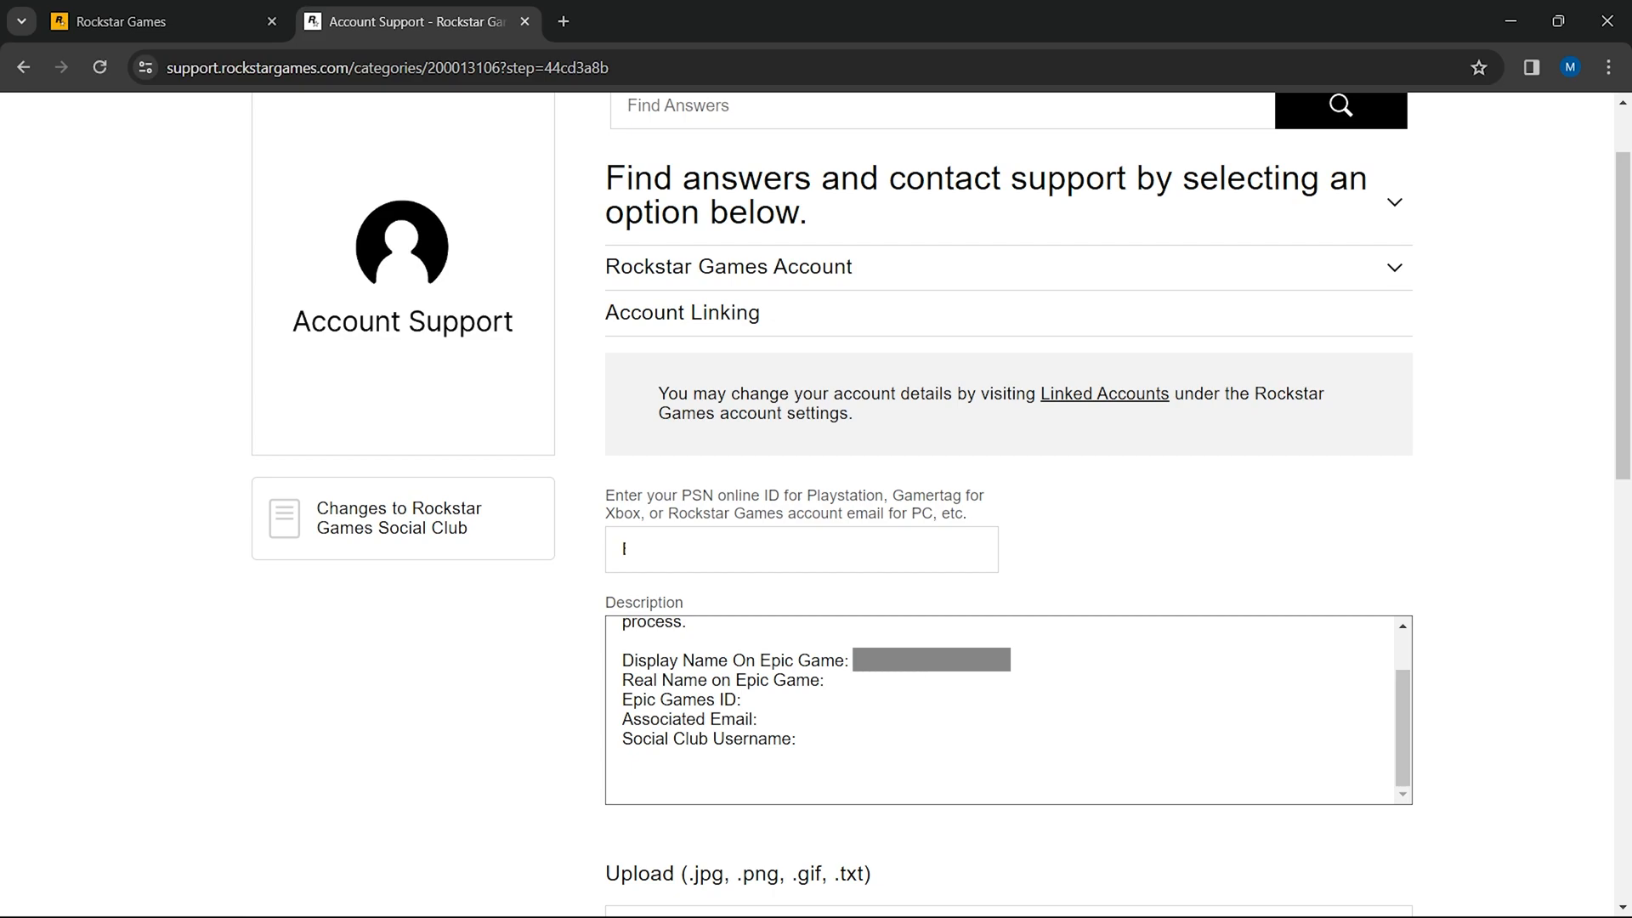
{"action": "mouse_move", "coordinate": [833, 687]}
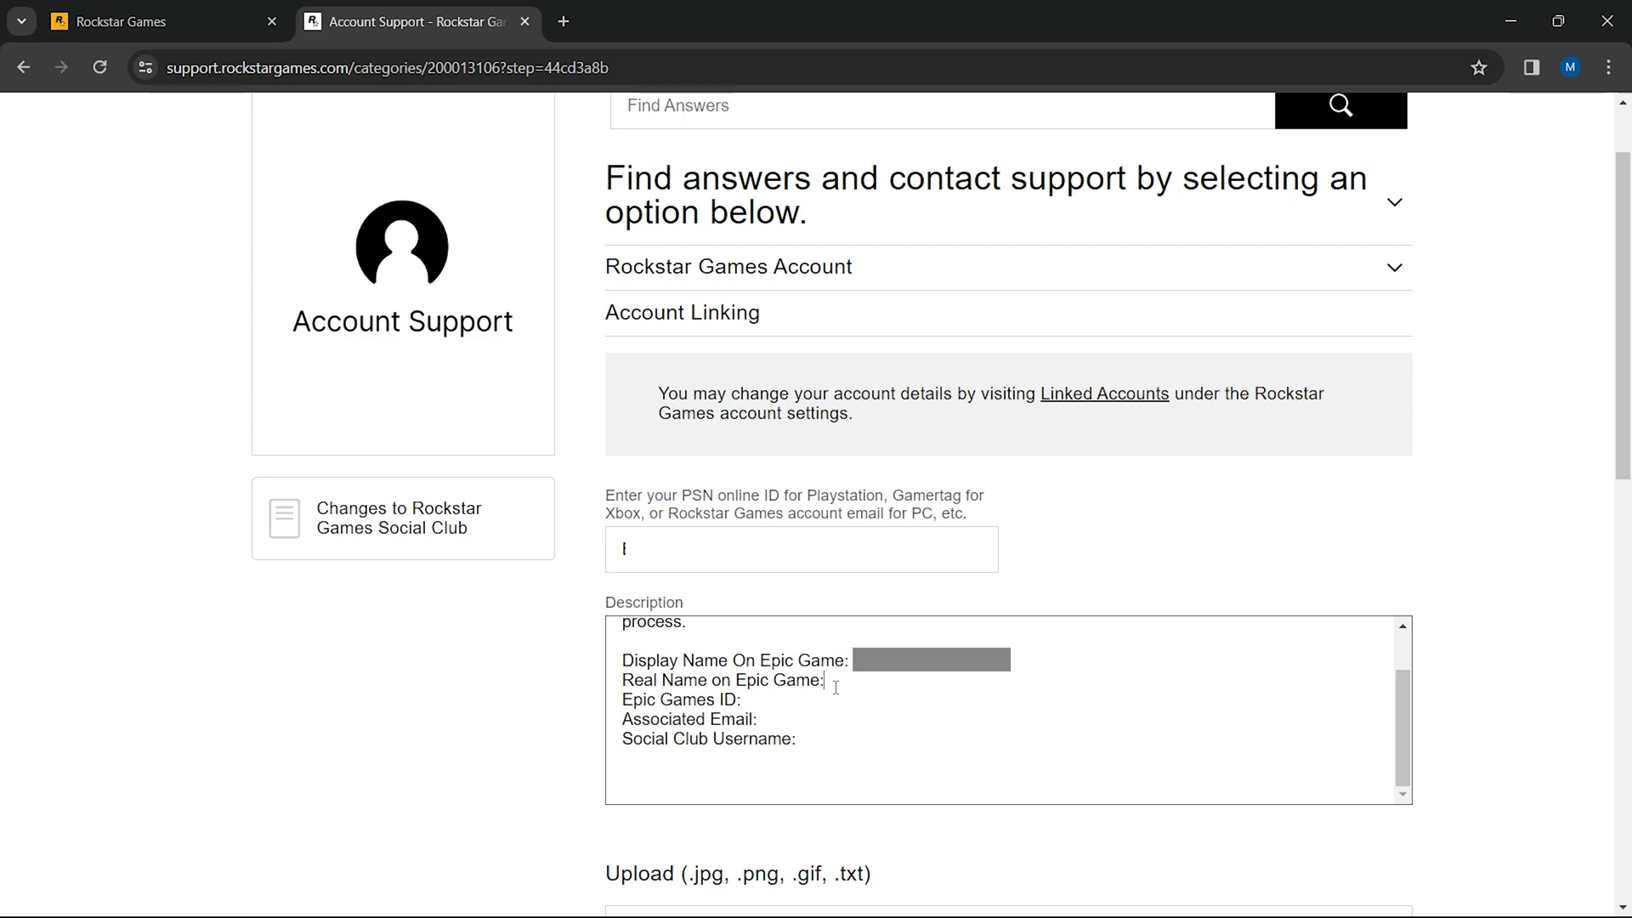
{"action": "double_click", "coordinate": [722, 680]}
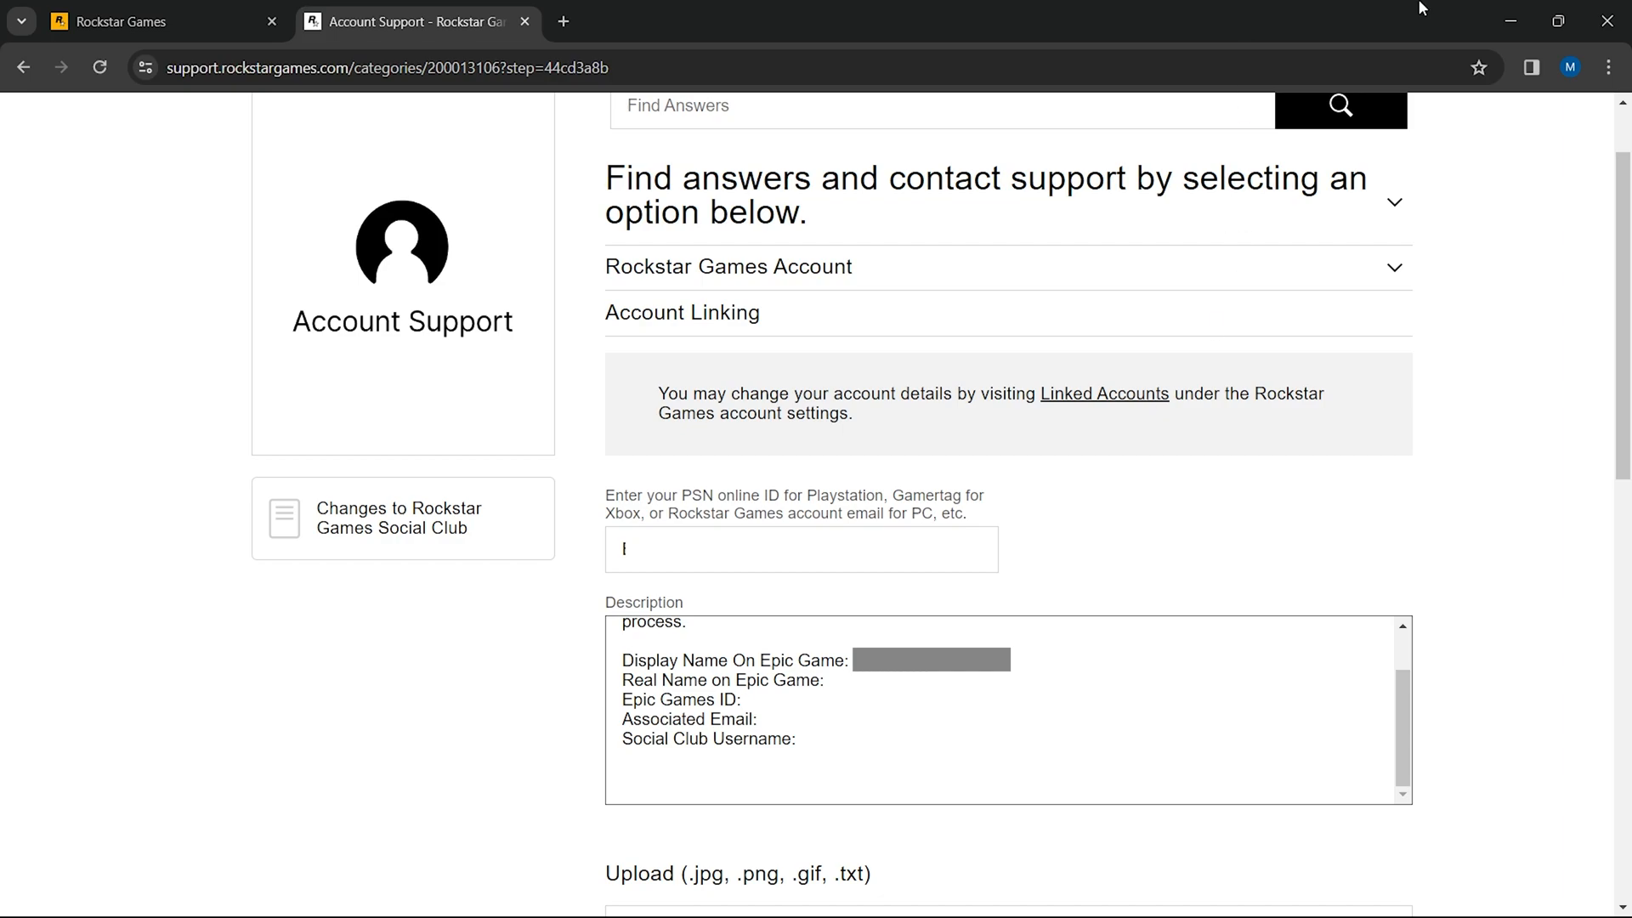
{"action": "double_click", "coordinate": [721, 679]}
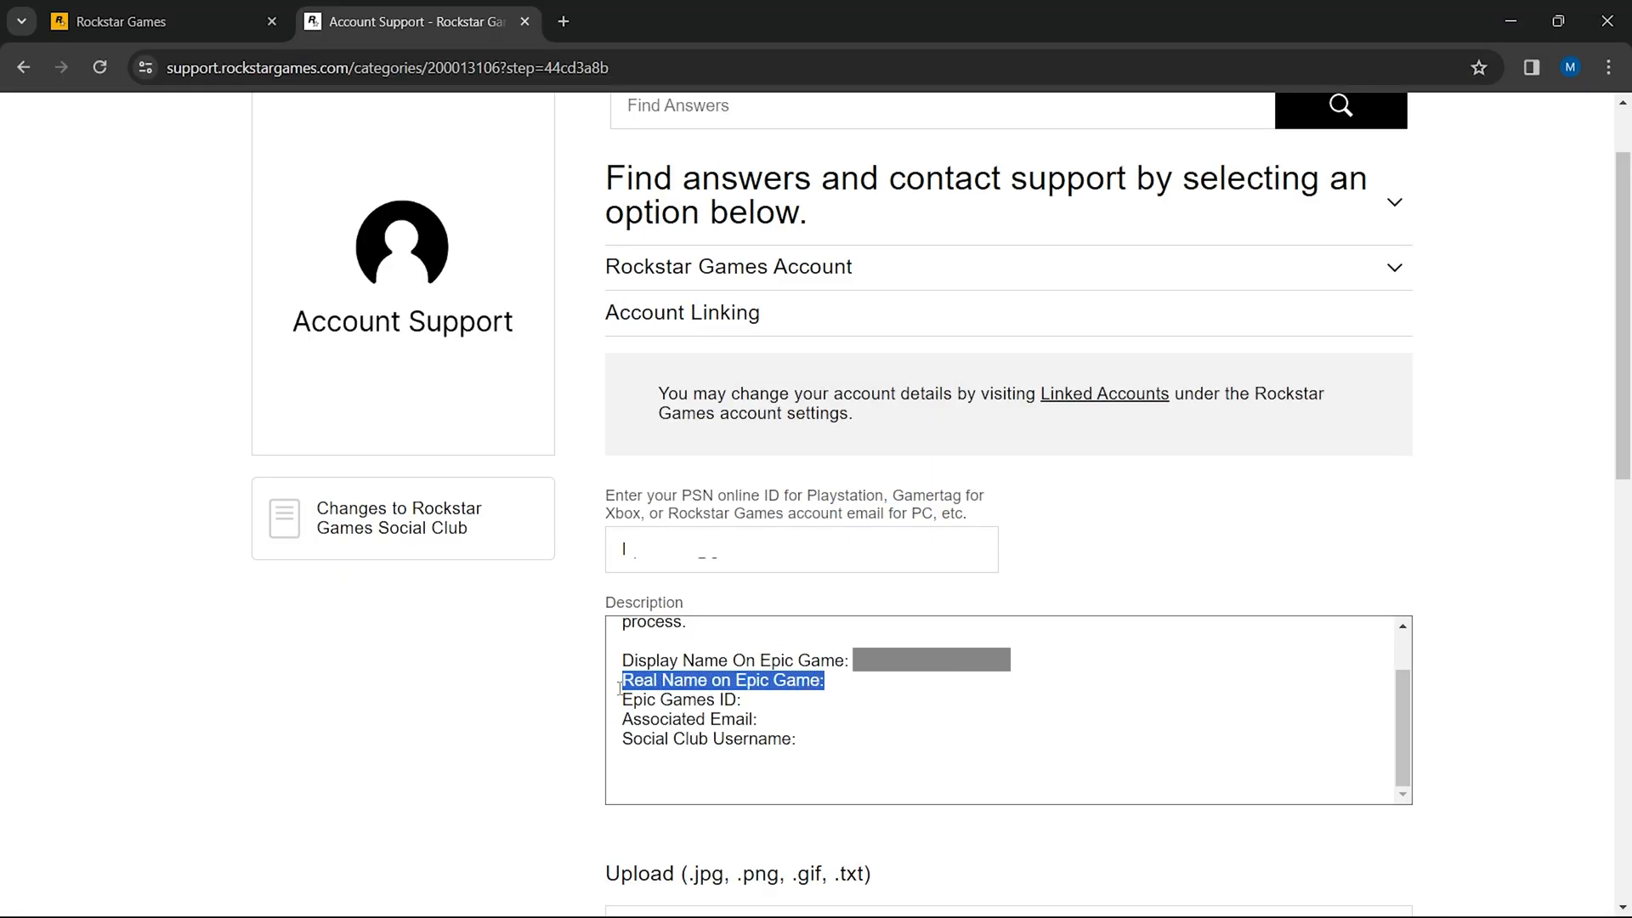
{"action": "left_click", "coordinate": [868, 704]}
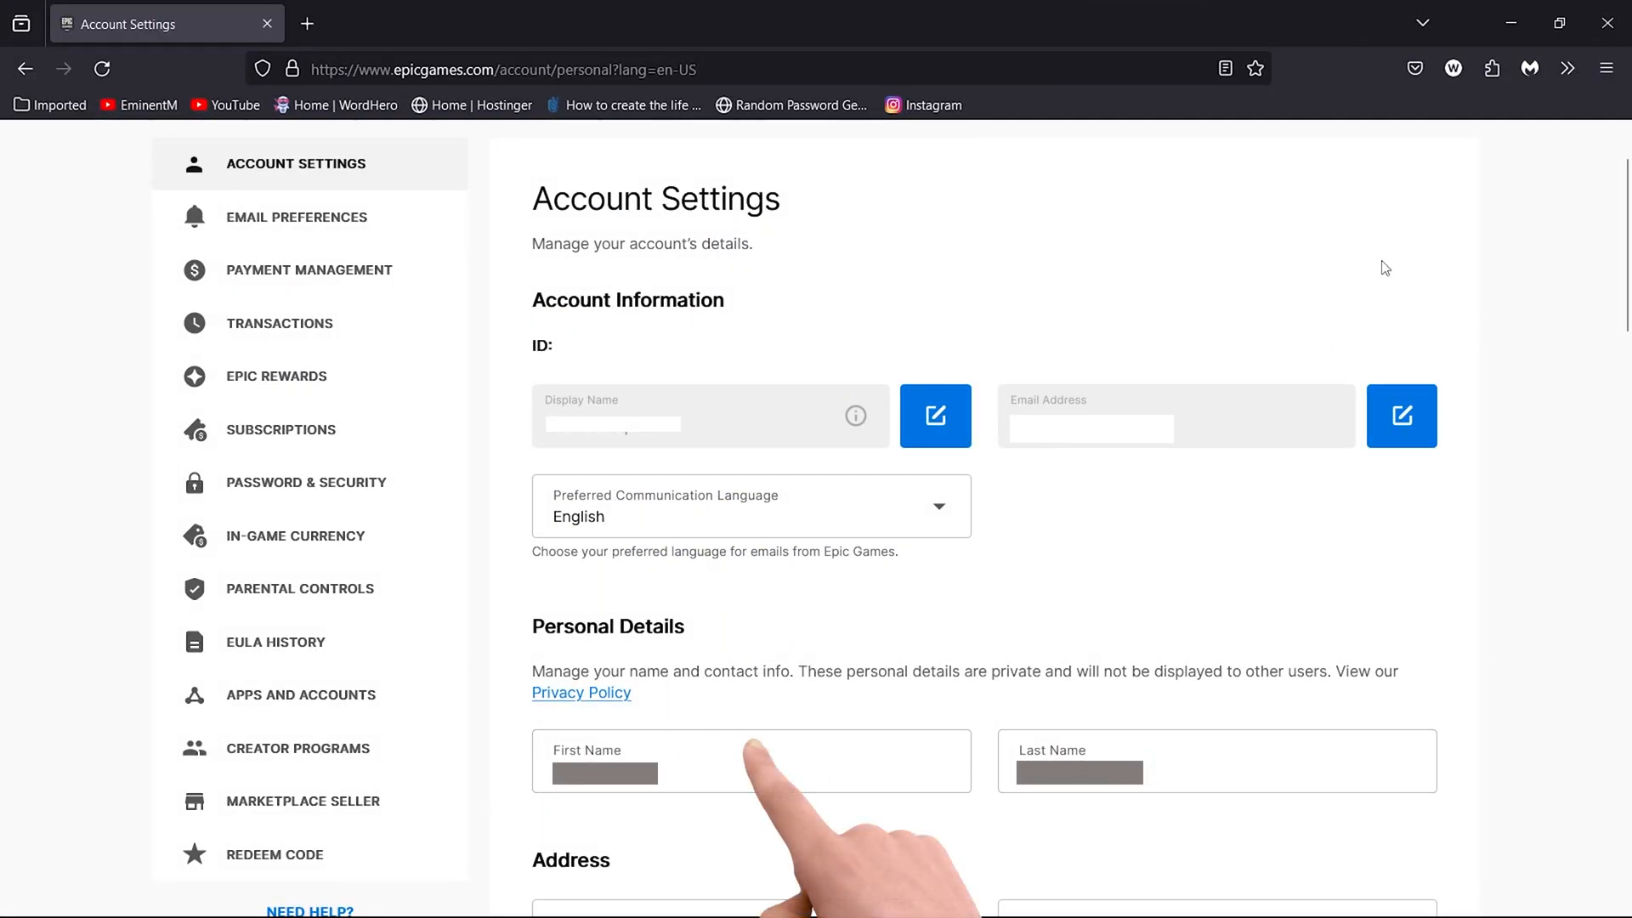
{"action": "left_click", "coordinate": [414, 22]}
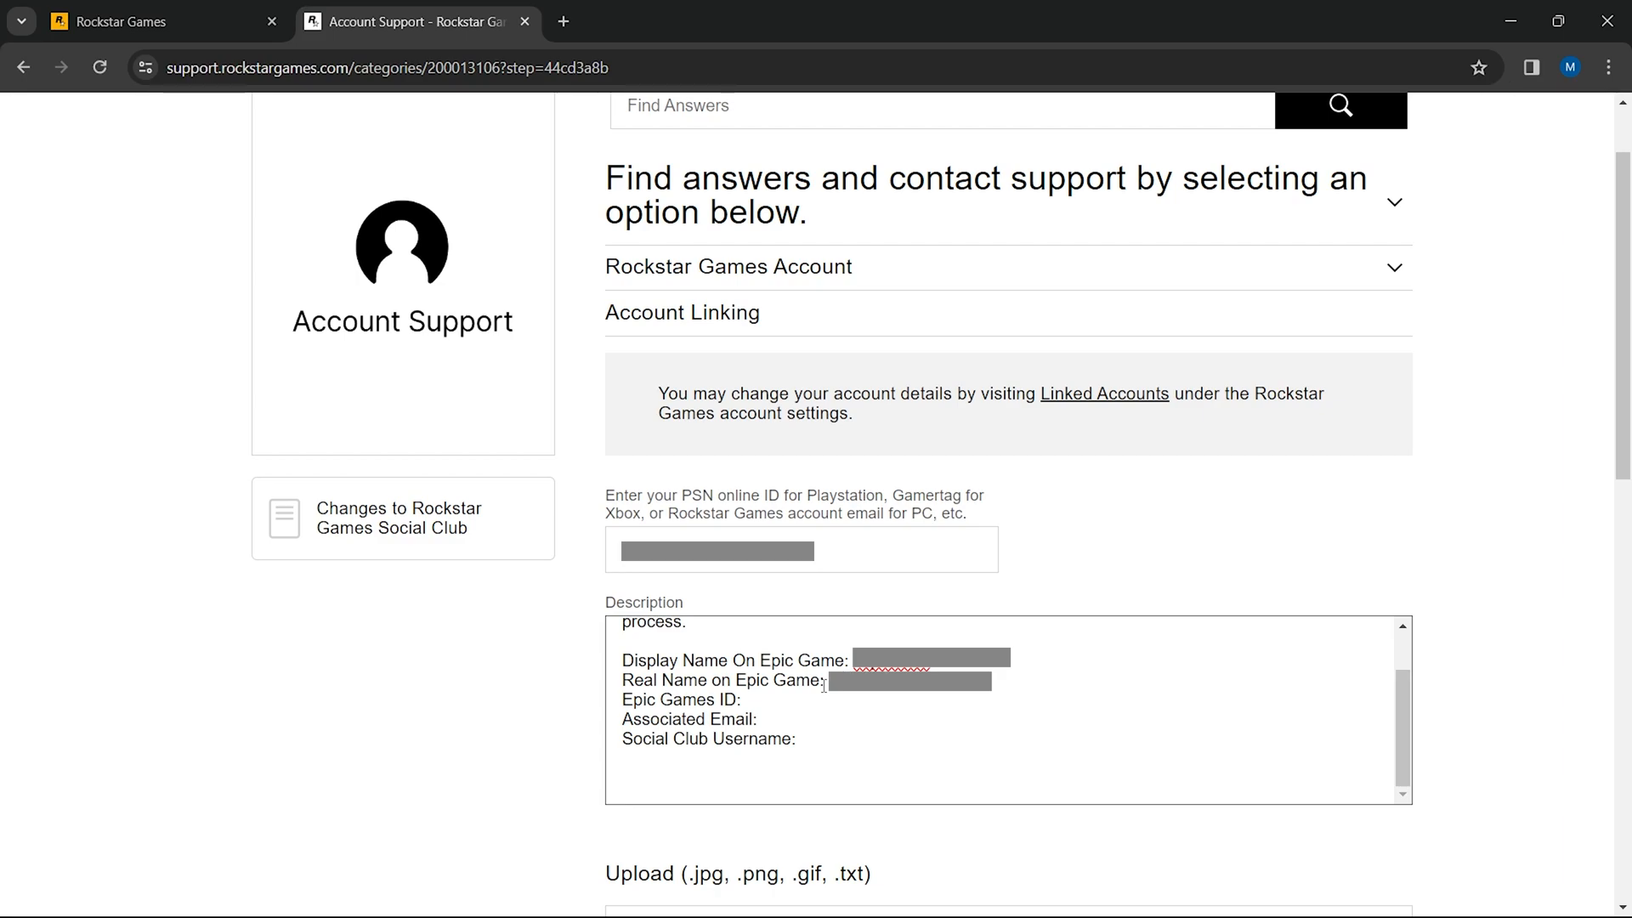
- Paste the Epic Games ID, associated email and Social Club nickname into the description
{"action": "double_click", "coordinate": [683, 699]}
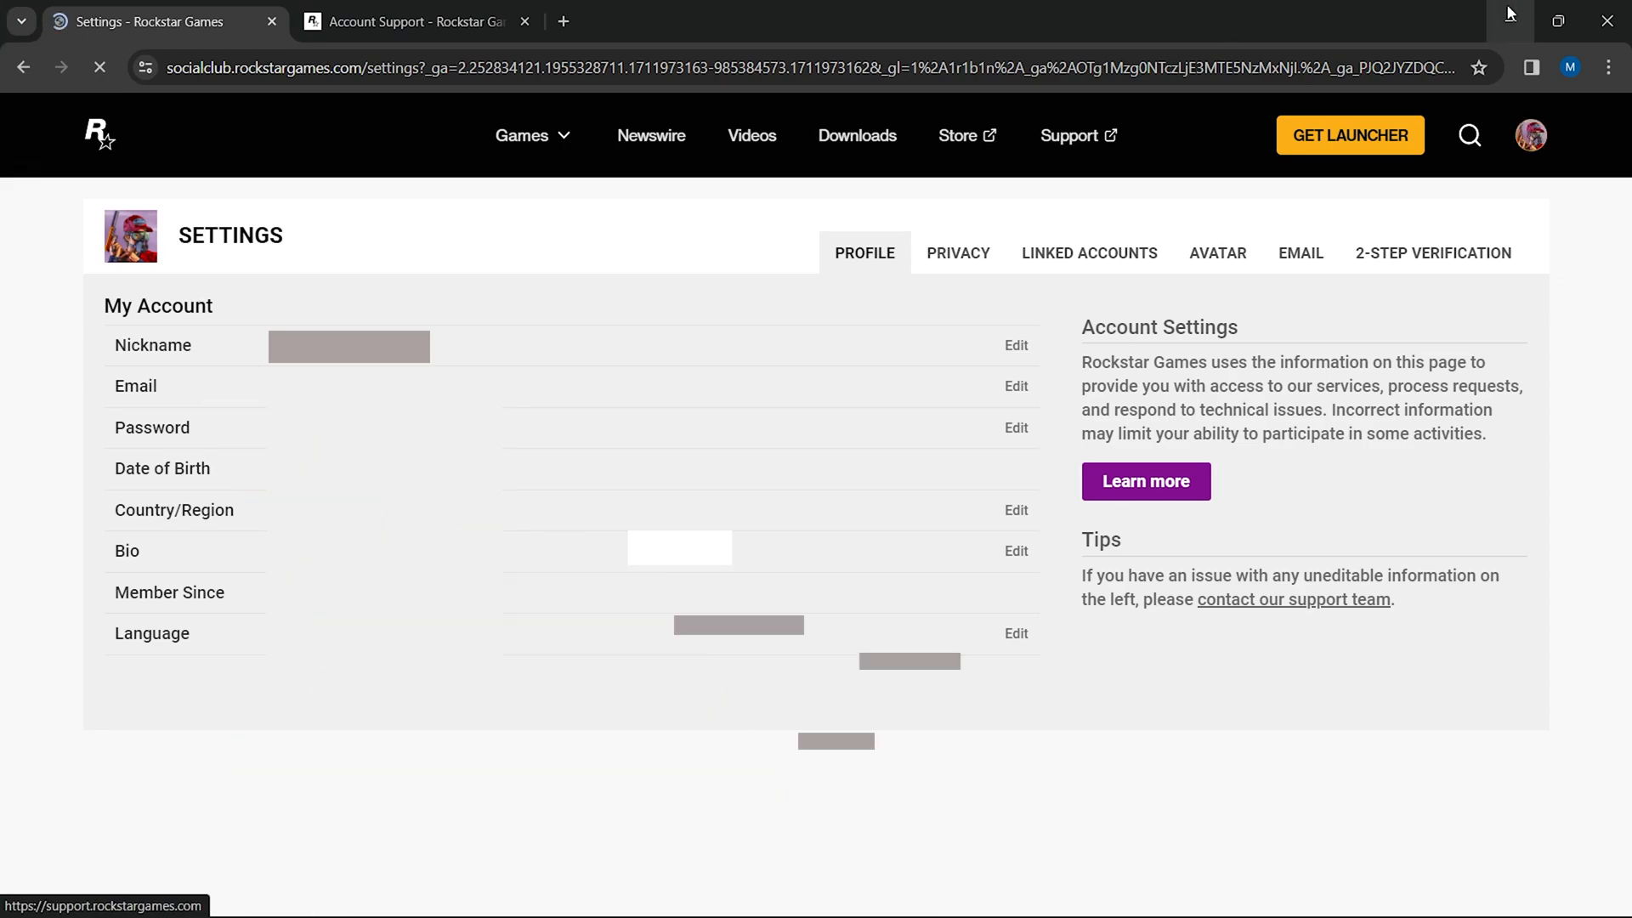
{"action": "left_click", "coordinate": [416, 20]}
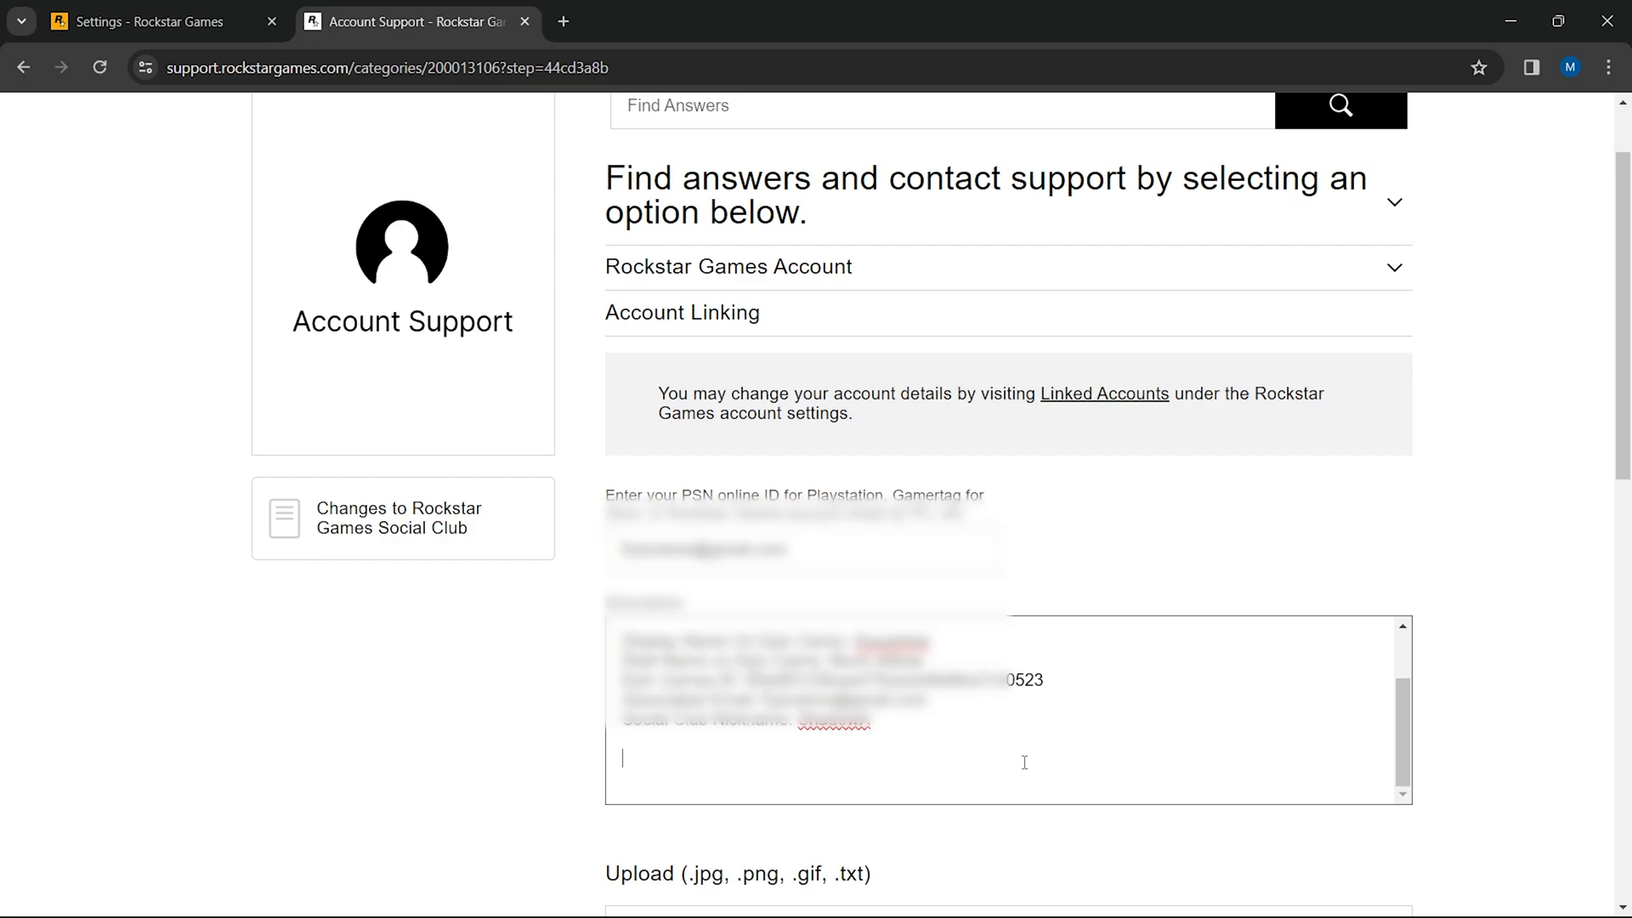
- Add 'Yes, I confirm that I want to unlink my account.' and scroll to the upload area
{"action": "type", "text": "Yes, I confirm that I want to unlink my account."}
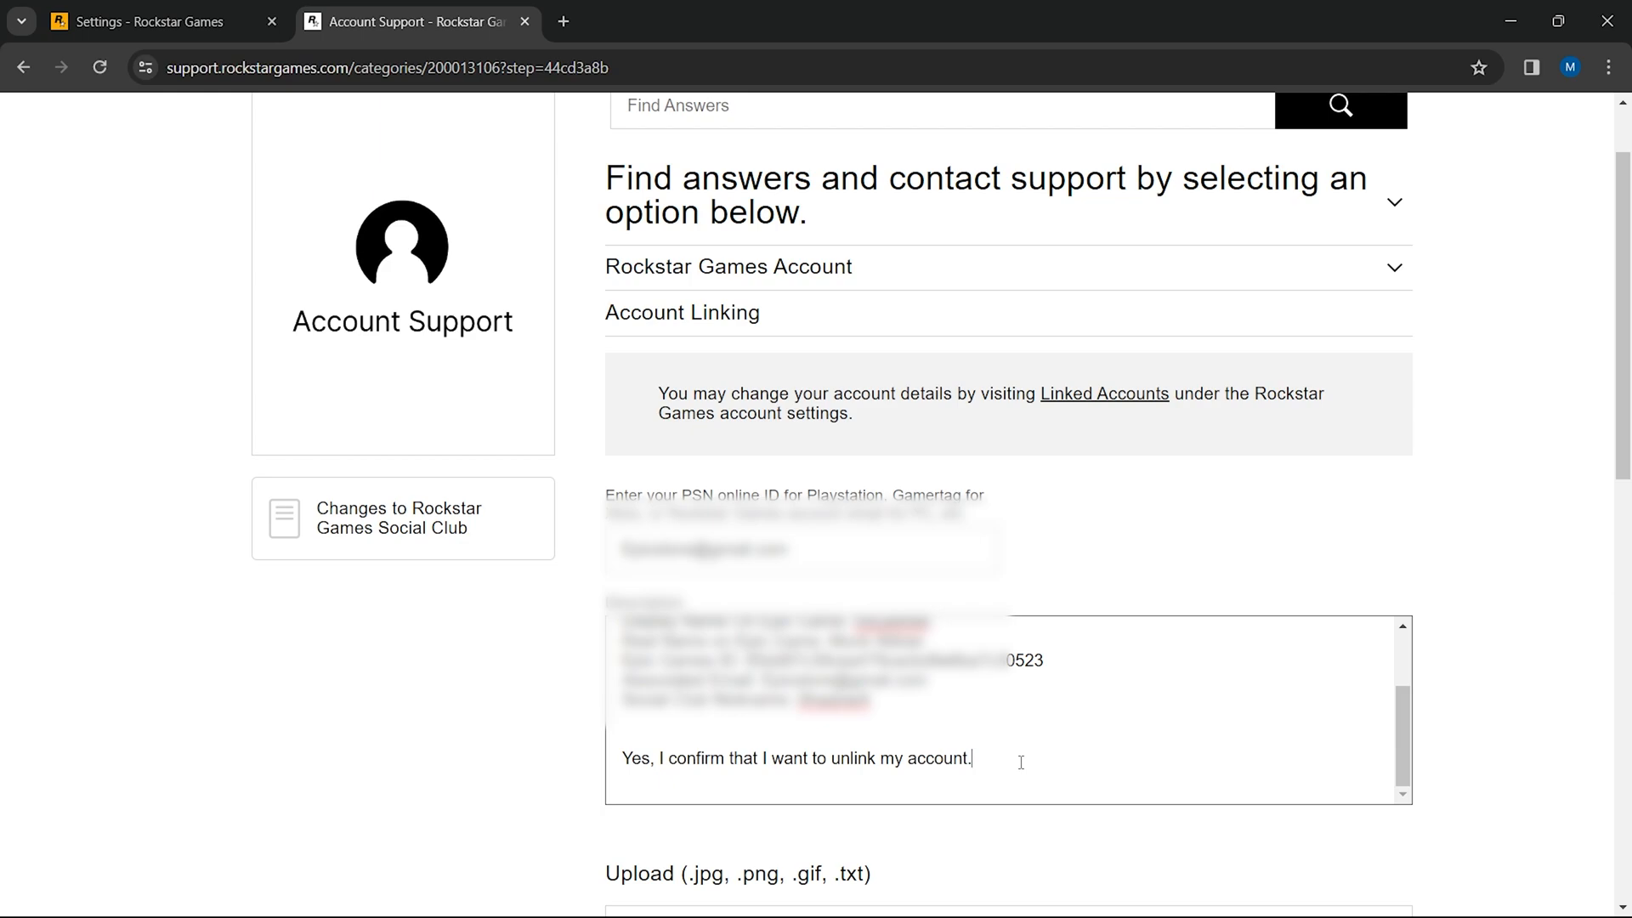
{"action": "scroll", "scroll_direction": "down", "scroll_amount": 3}
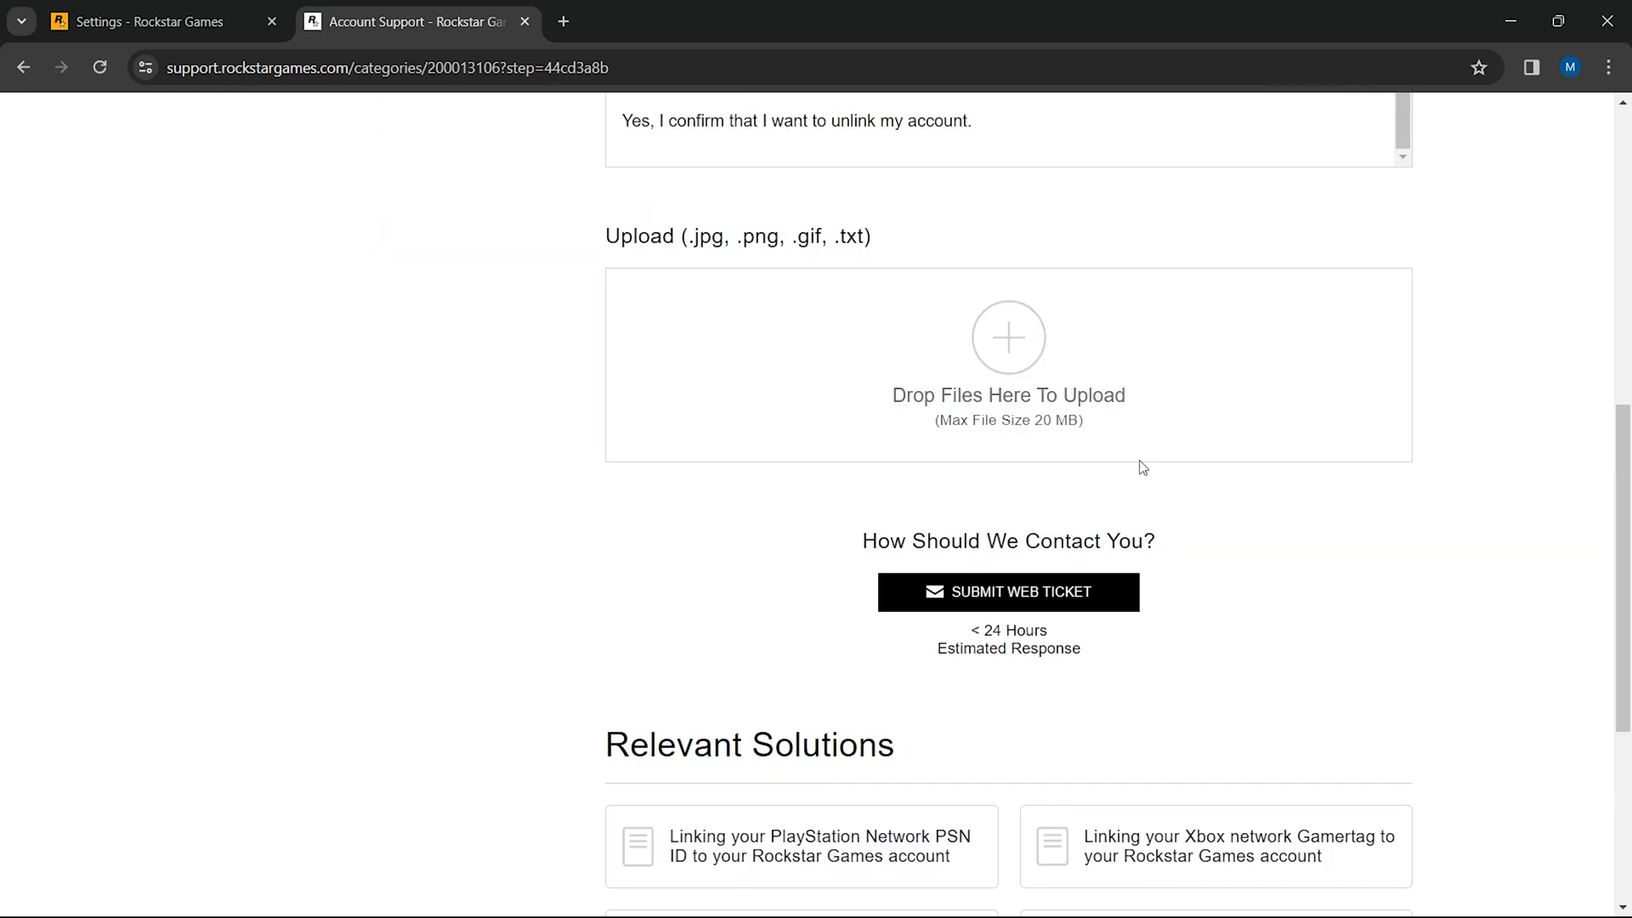
{"action": "scroll", "scroll_direction": "down", "scroll_amount": 3}
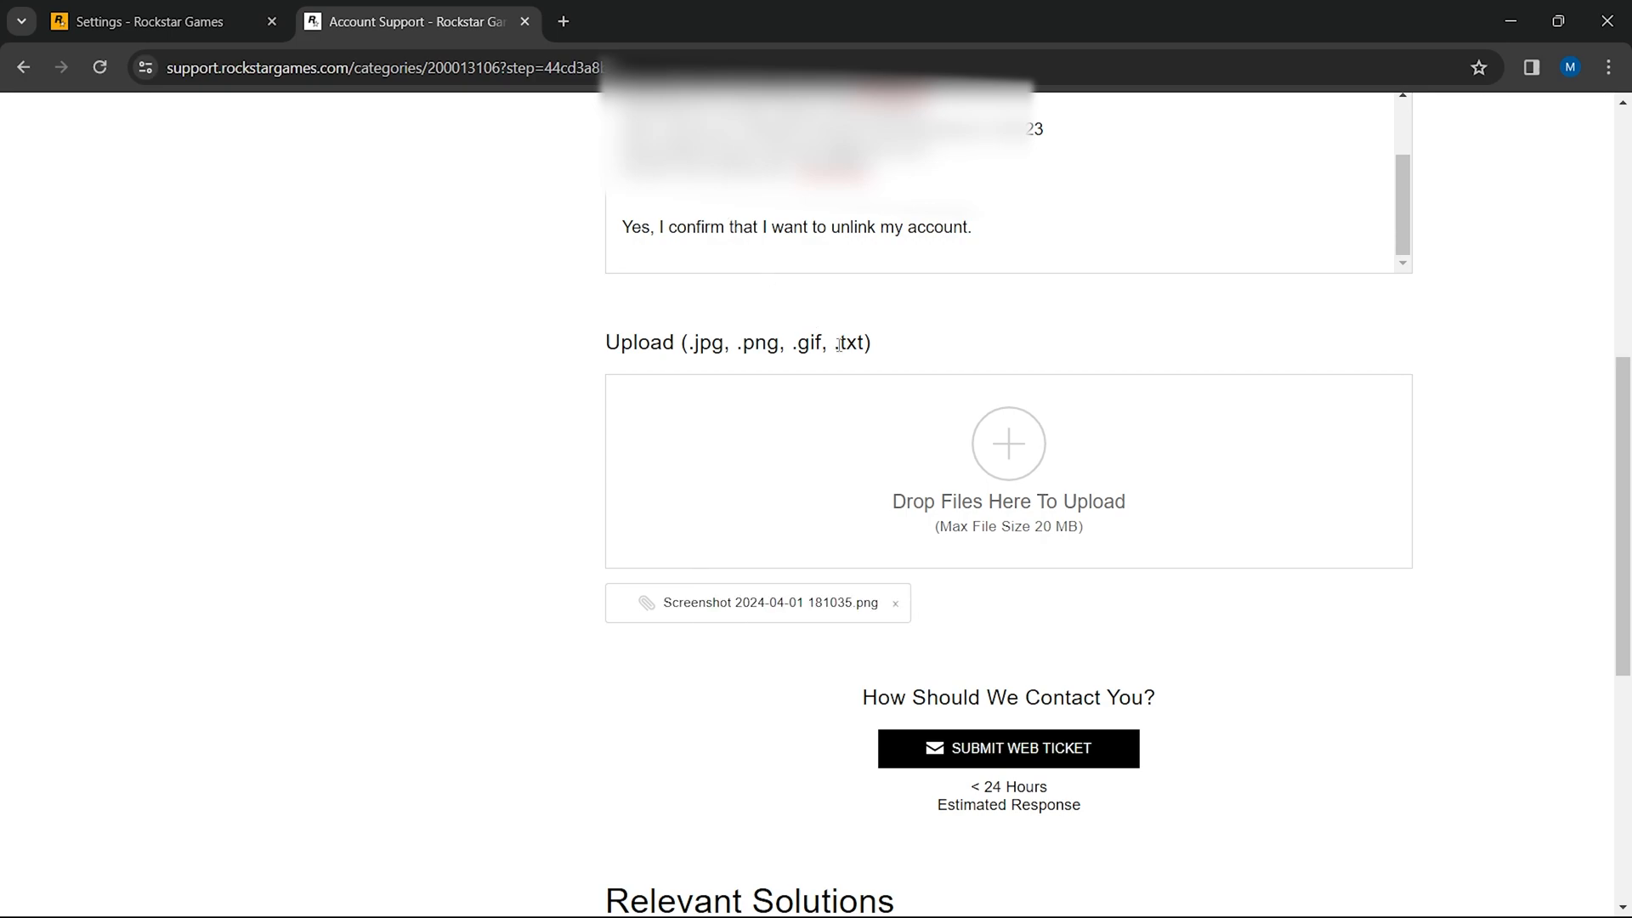
{"action": "mouse_move", "coordinate": [763, 602]}
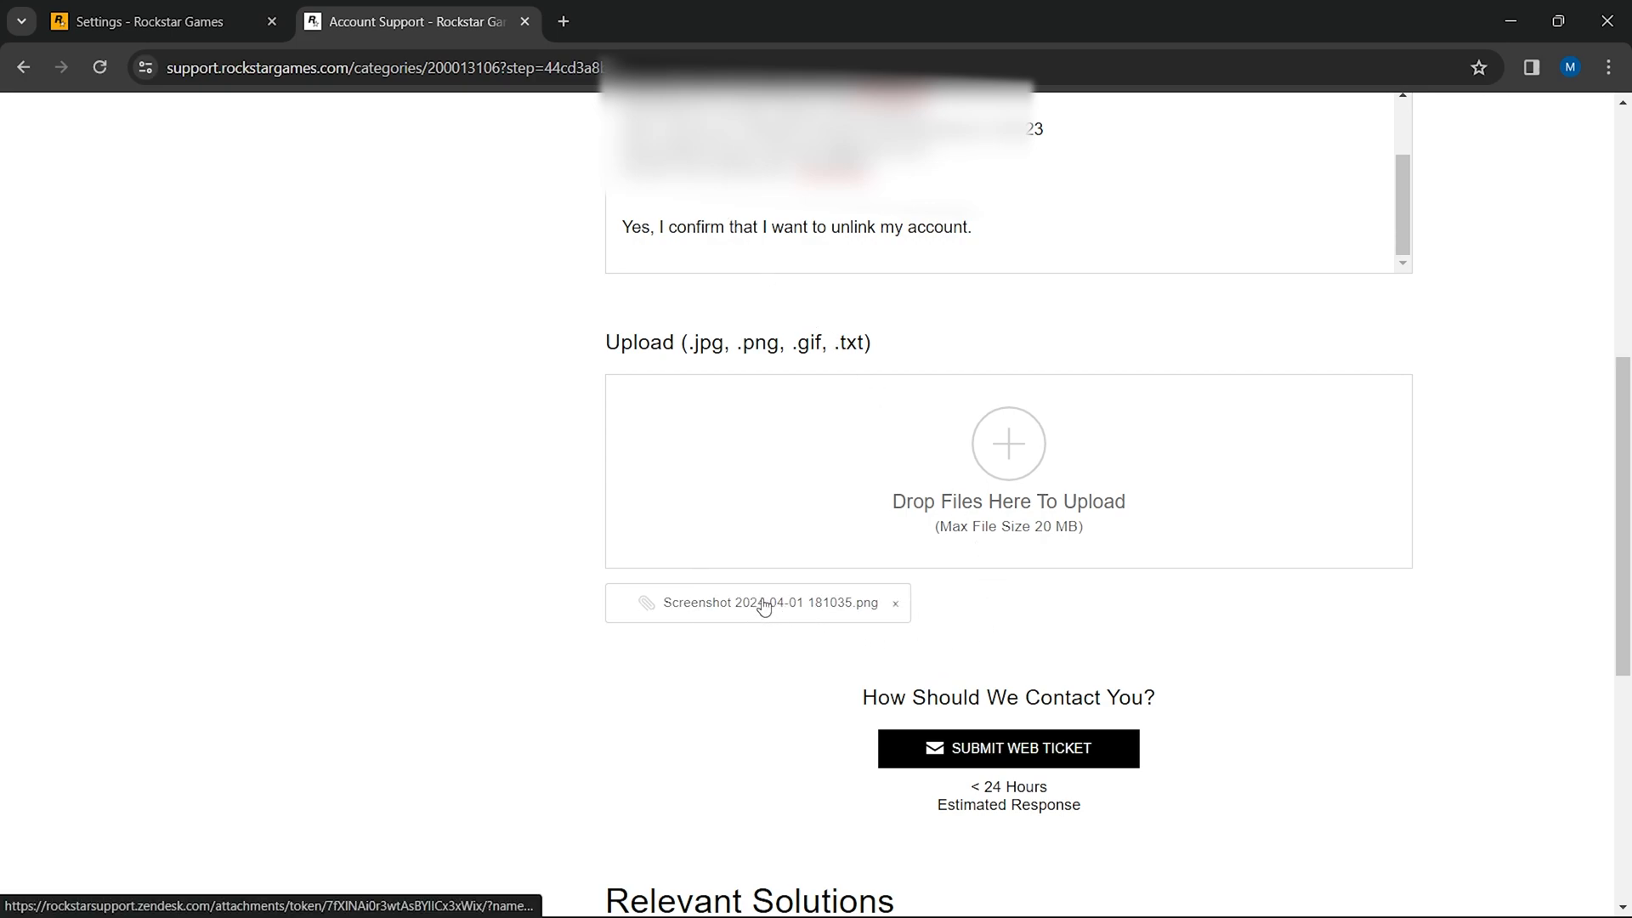
{"action": "mouse_move", "coordinate": [765, 548]}
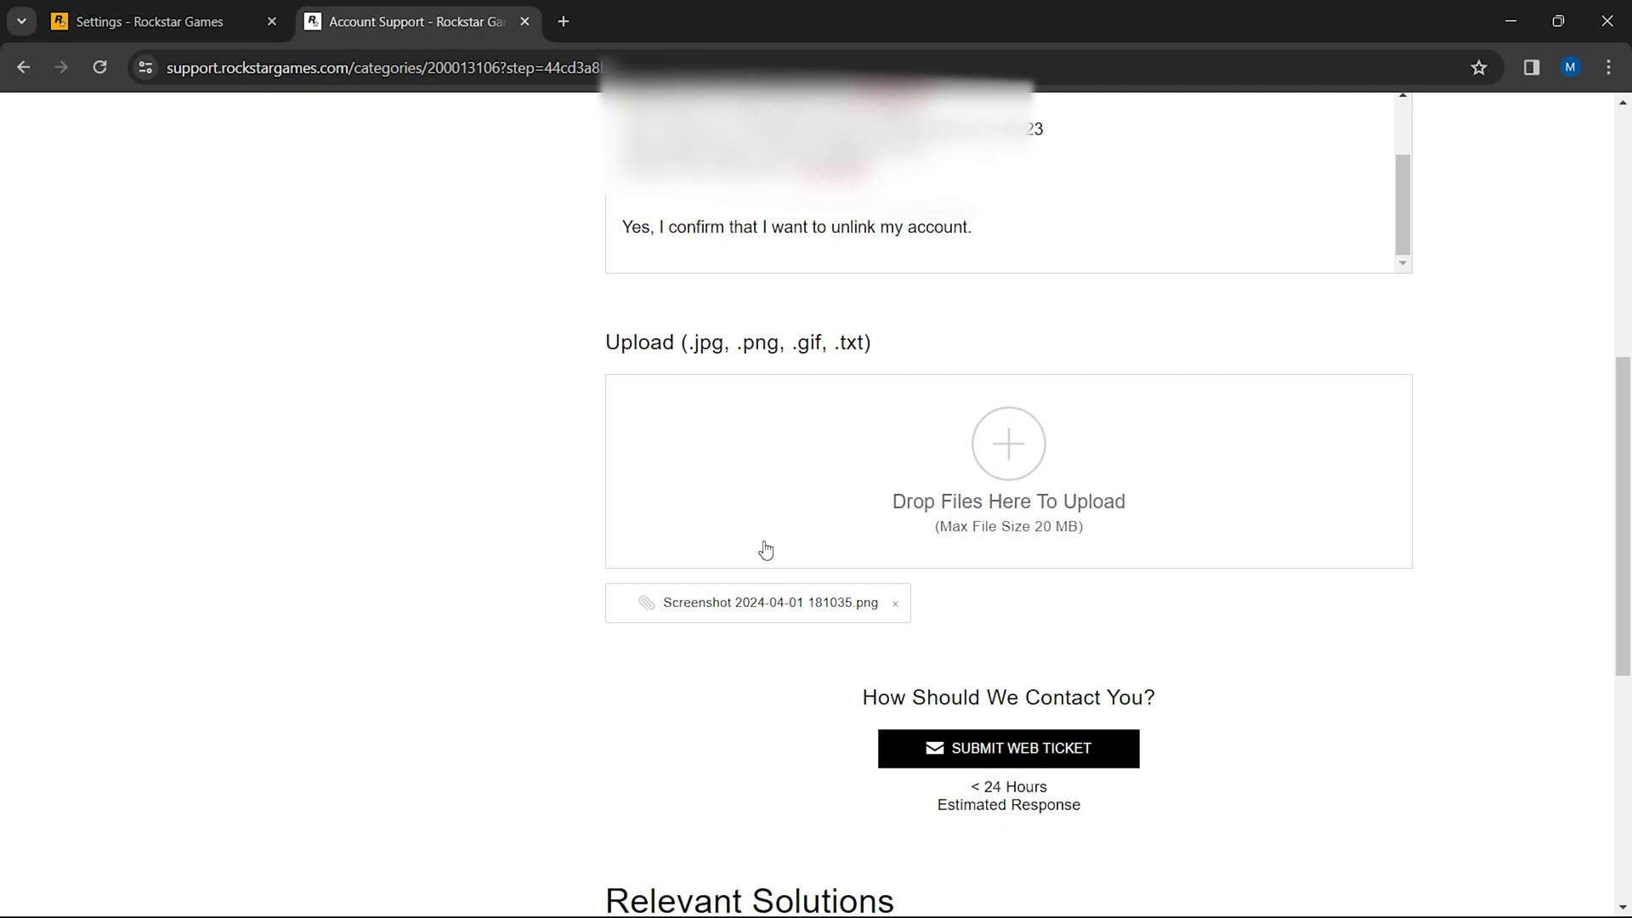
{"action": "mouse_move", "coordinate": [801, 542]}
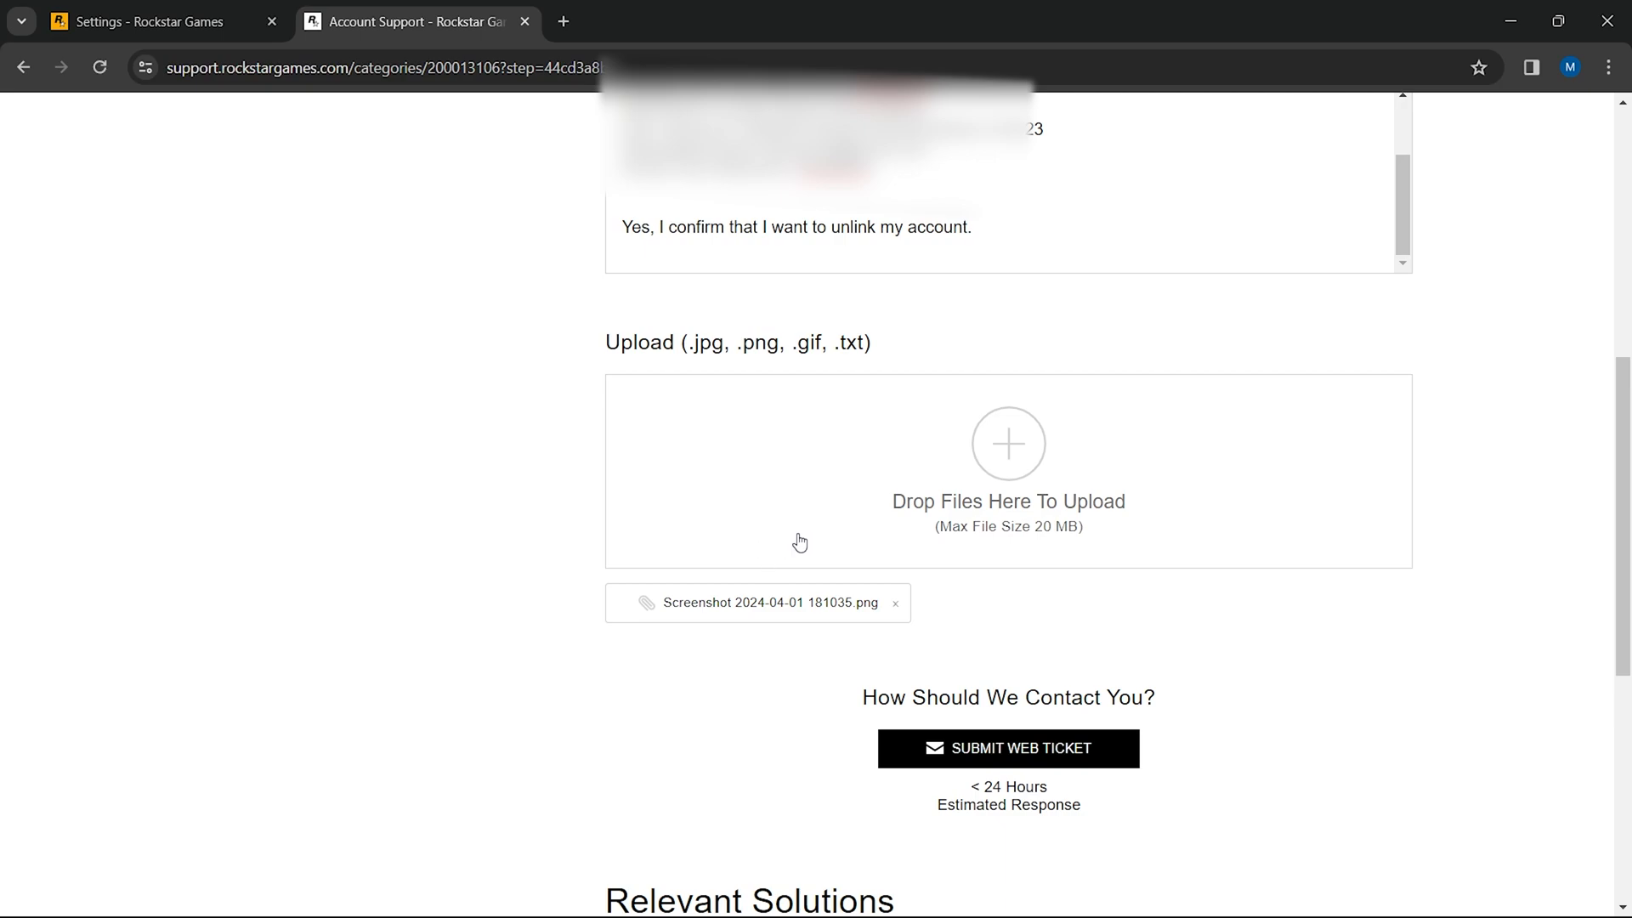
{"action": "mouse_move", "coordinate": [1122, 743]}
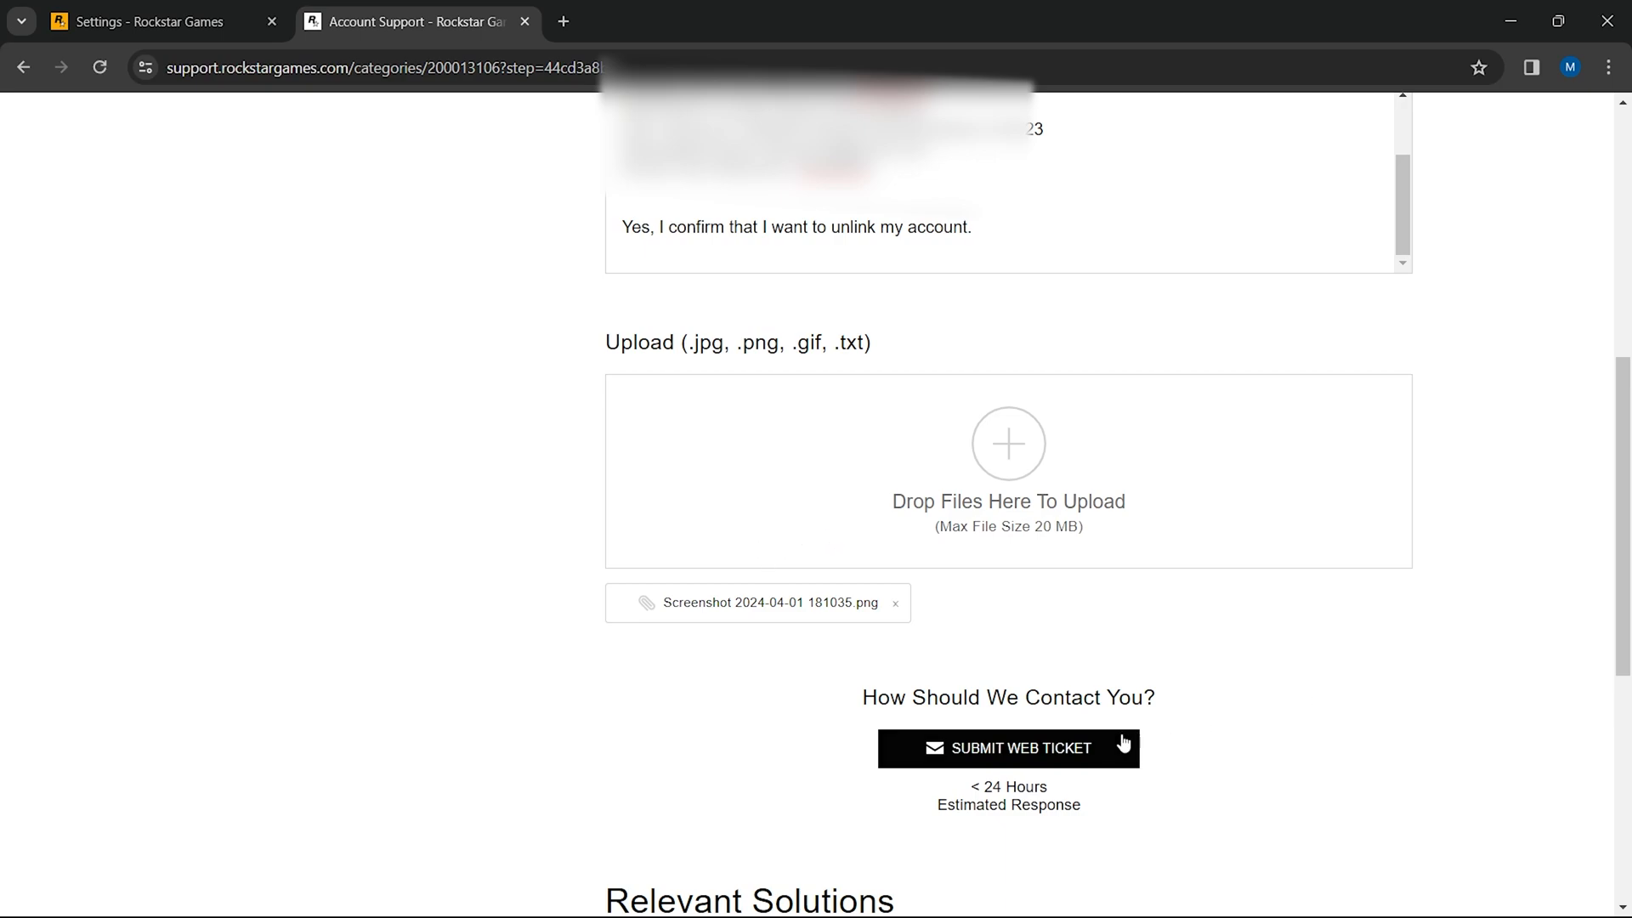
{"action": "mouse_move", "coordinate": [1007, 747]}
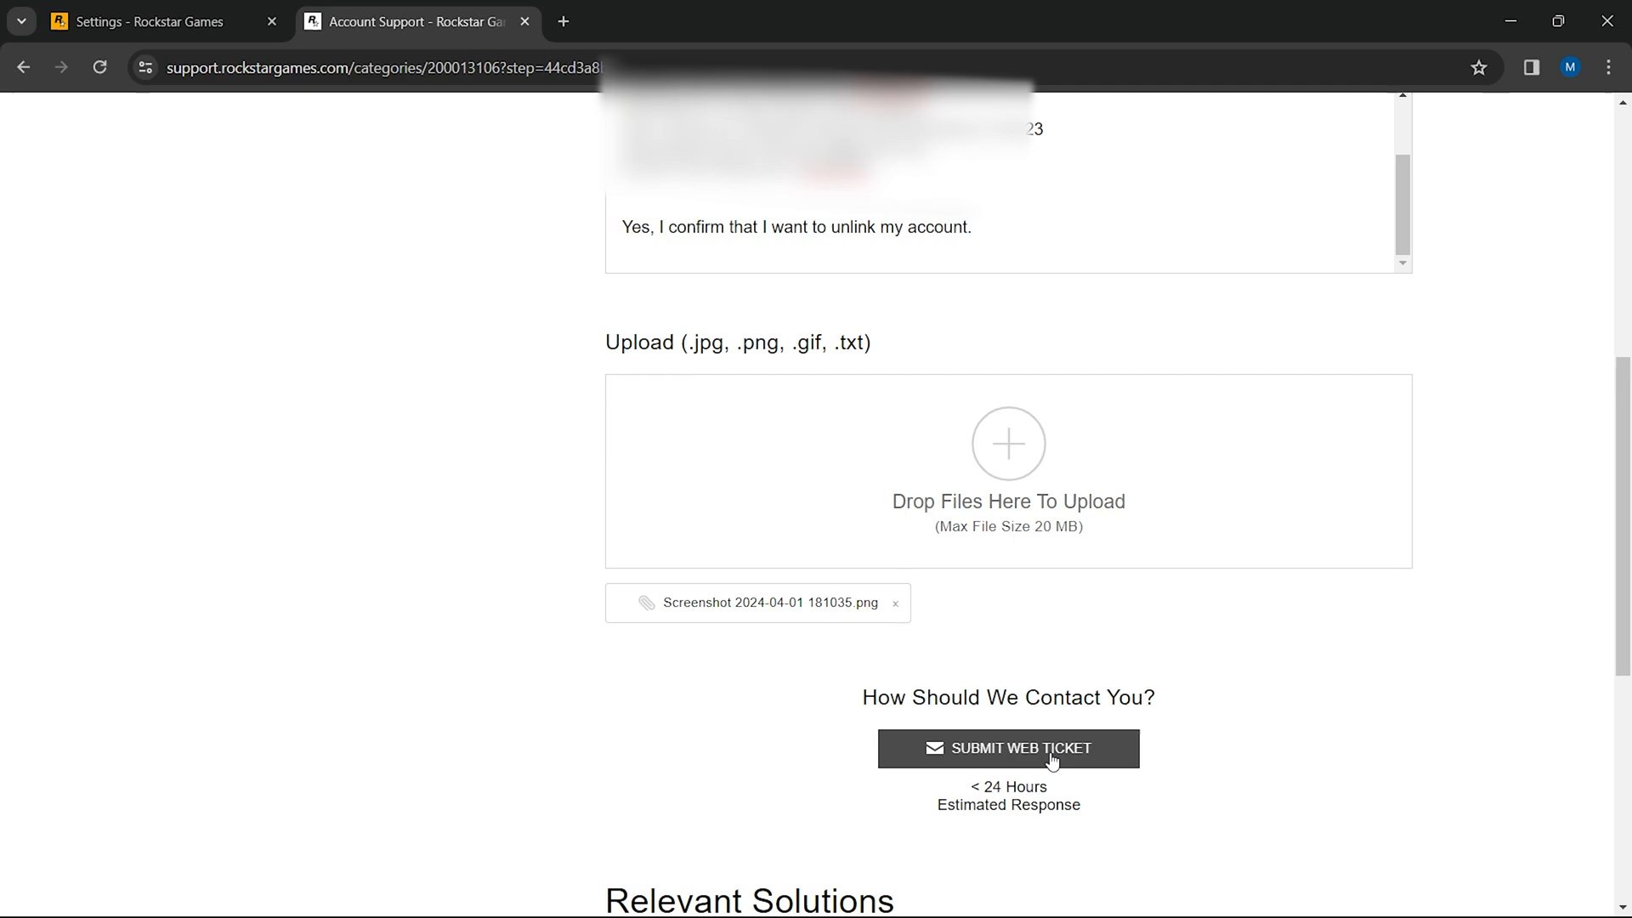
- Submit the Account Linking web ticket containing the Epic account details and screenshot
{"action": "left_click", "coordinate": [1006, 747]}
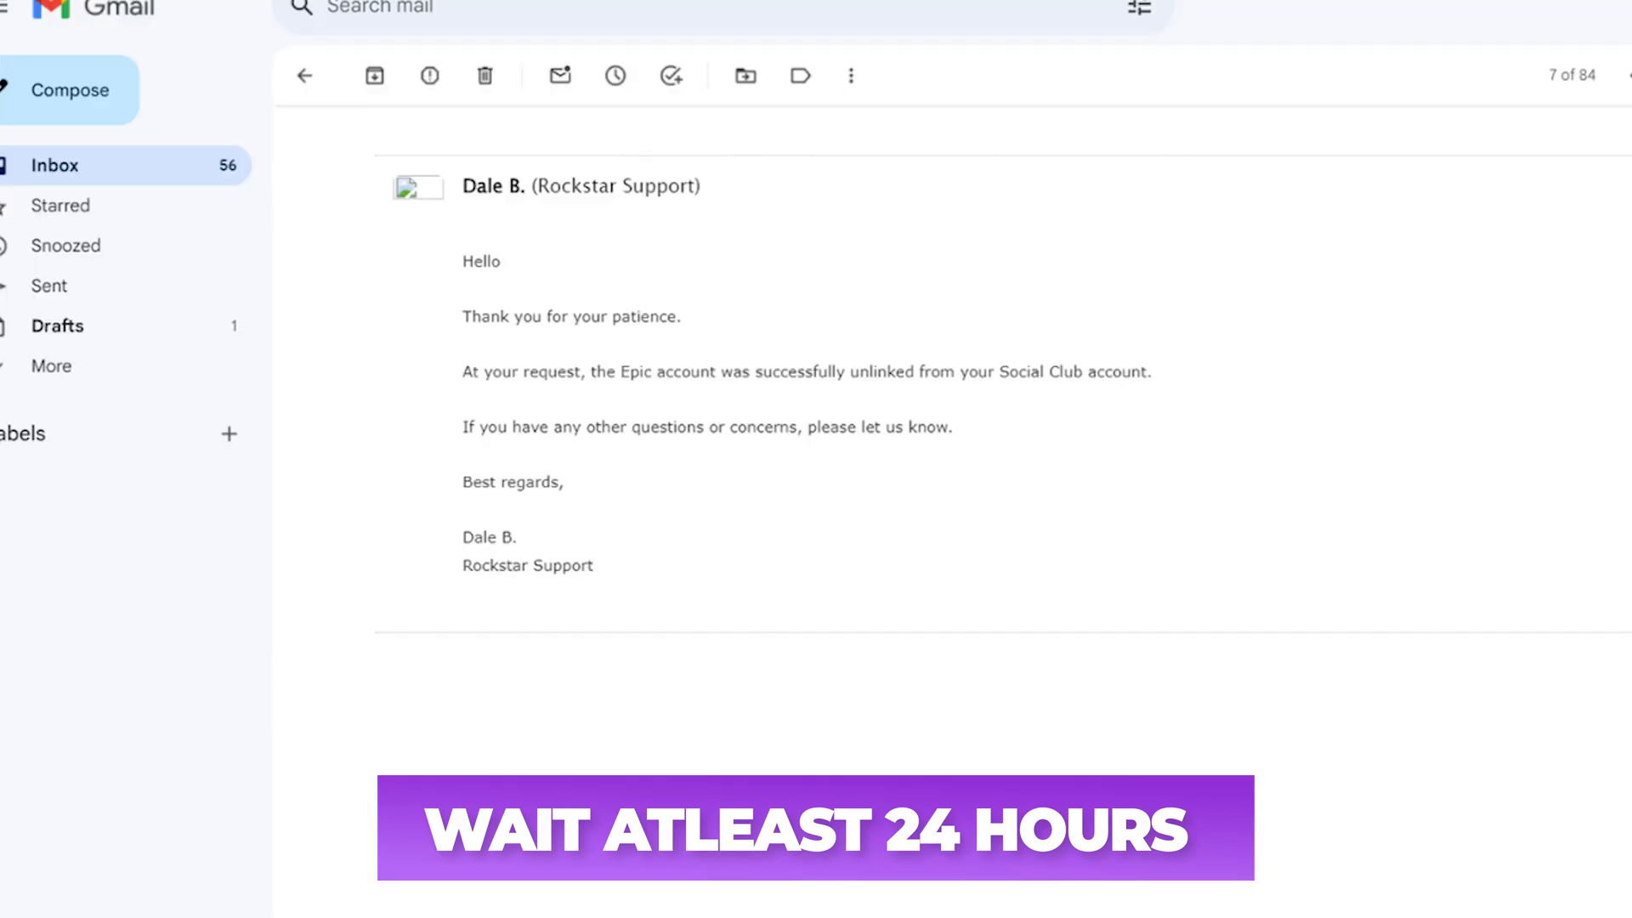